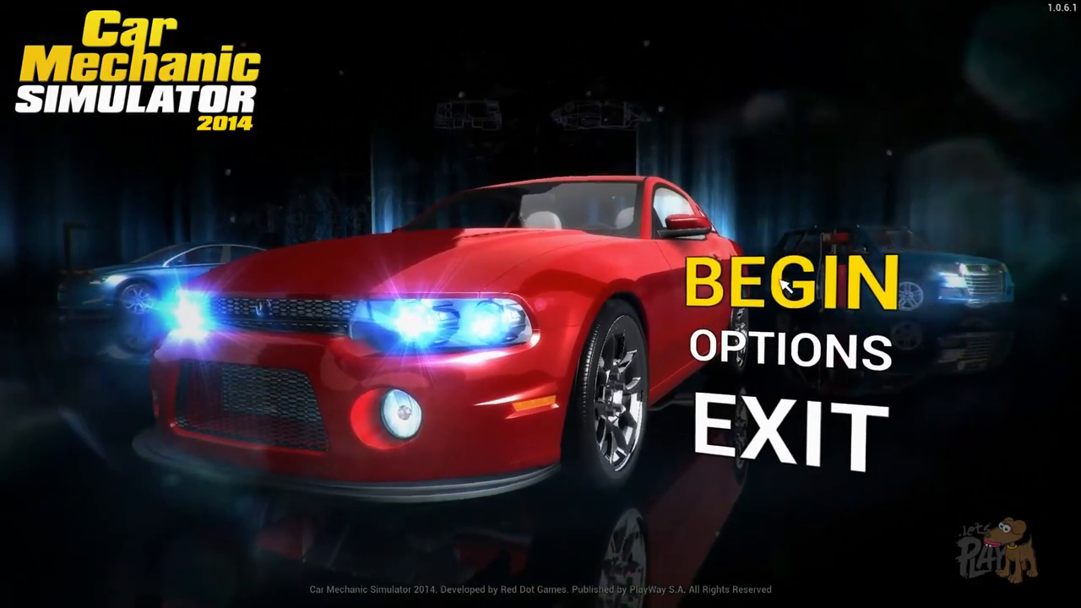
Step: Begin a new game and create the profile 'Stockoglaws' in an empty save slot
{"action": "left_click", "coordinate": [786, 284]}
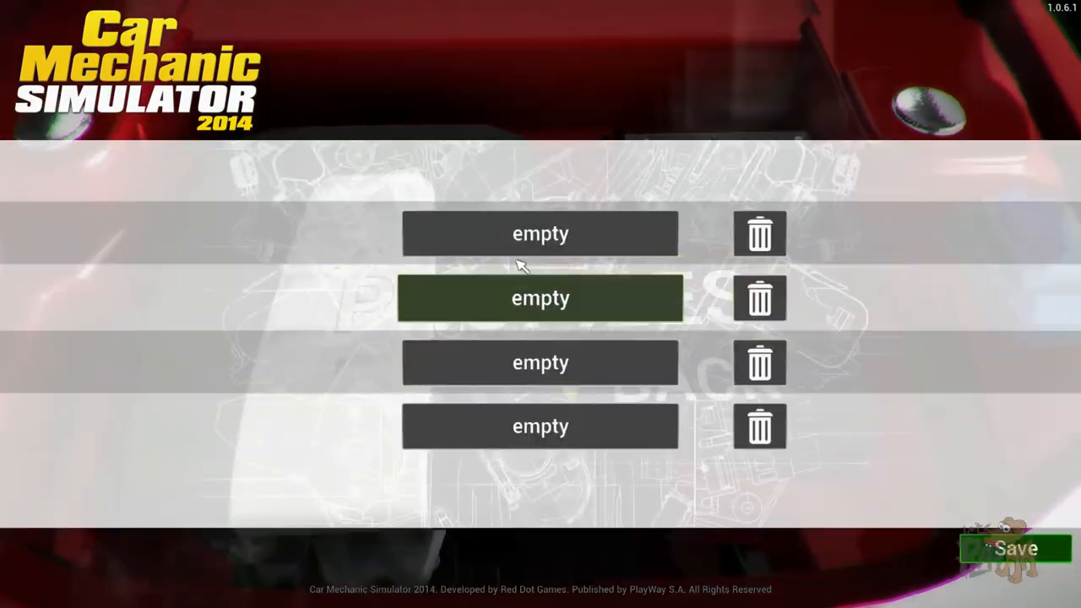
{"action": "left_click", "coordinate": [541, 298]}
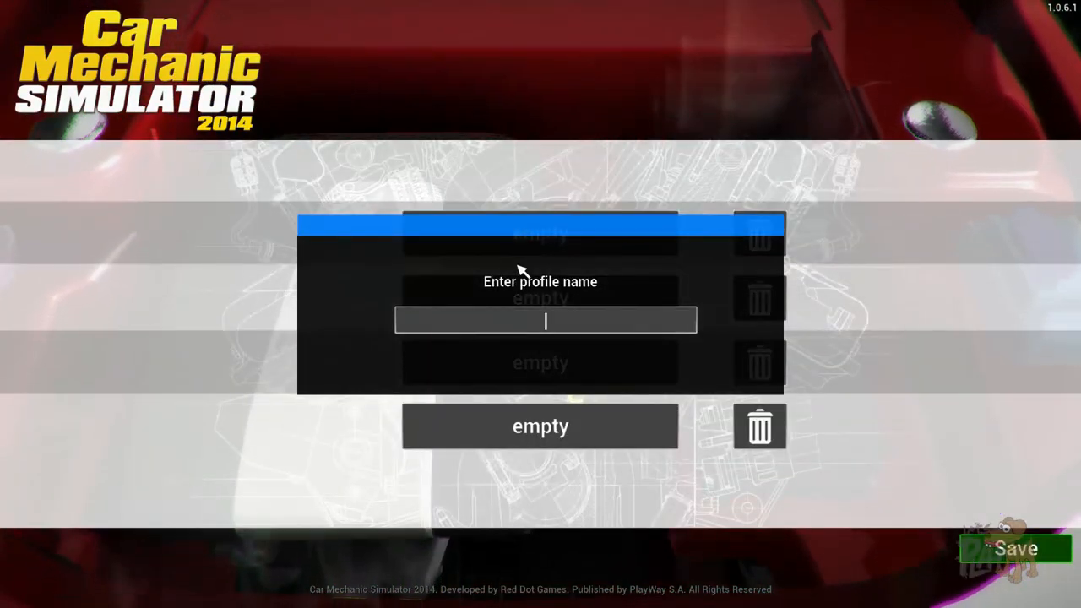
{"action": "type", "text": "Stockogla"}
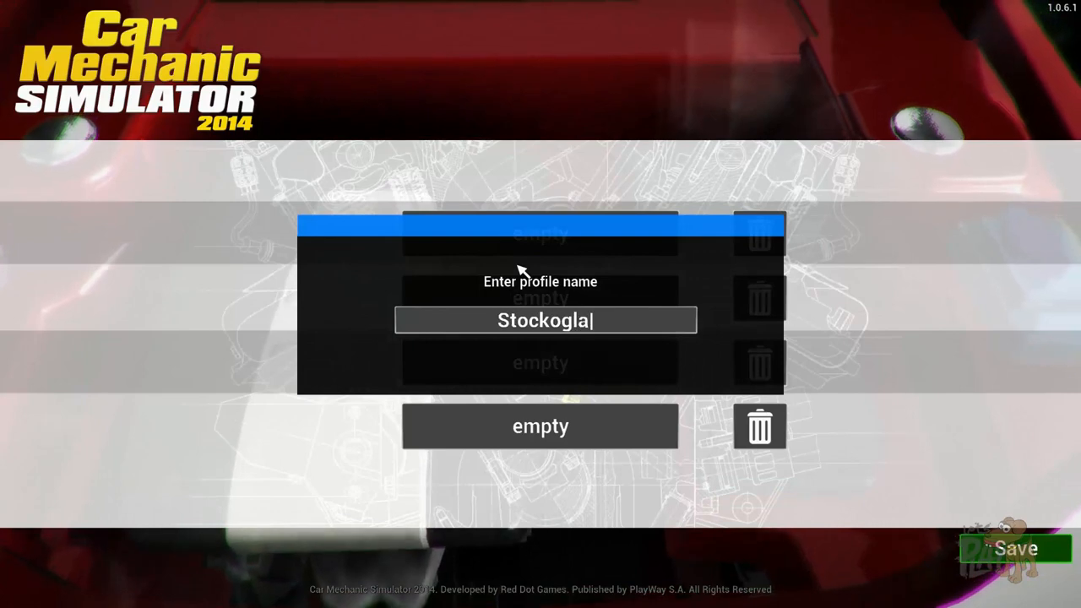
{"action": "type", "text": "ws"}
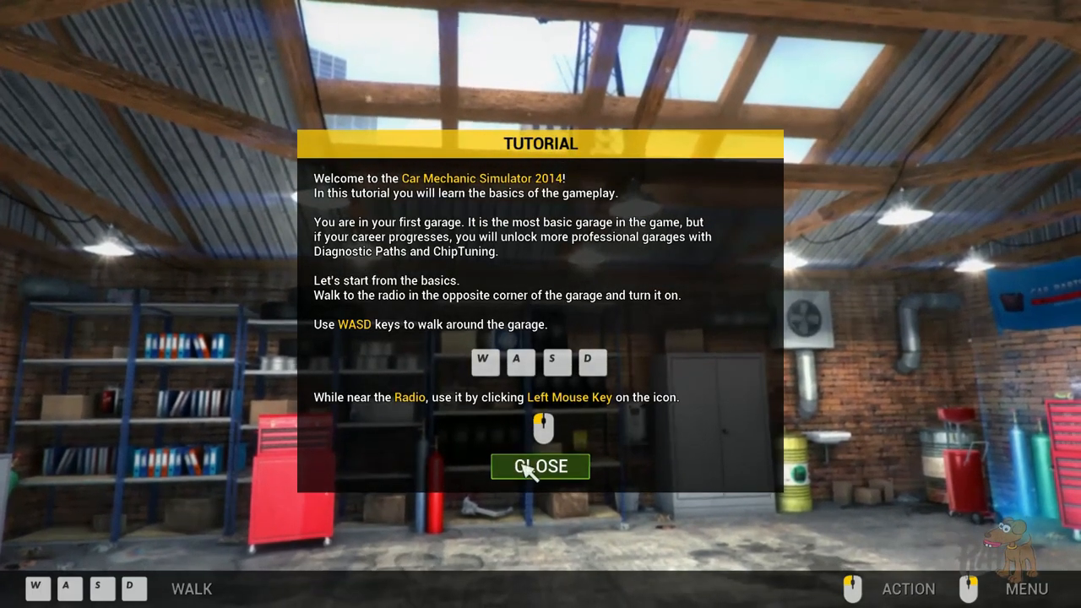
Step: Dismiss the garage tutorial messages and operate the car lifter
{"action": "left_click", "coordinate": [541, 466]}
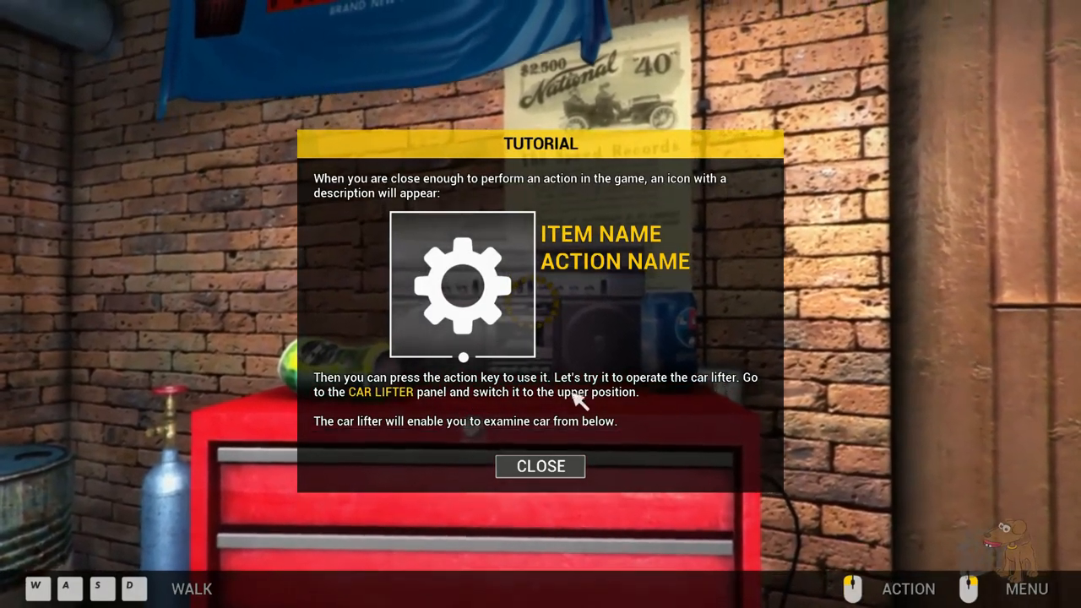
{"action": "left_click", "coordinate": [540, 466]}
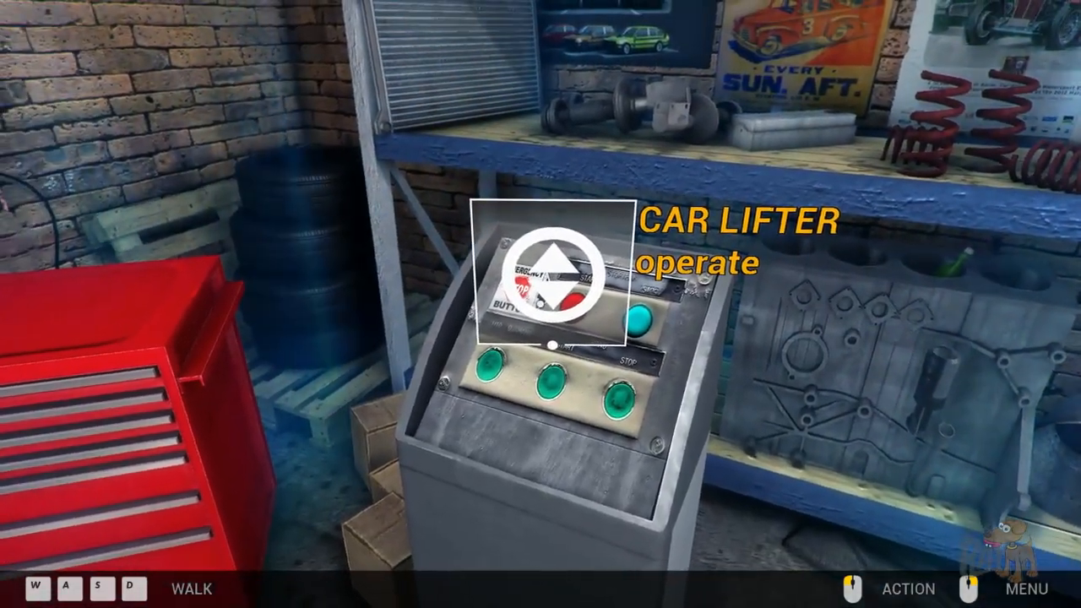
{"action": "left_click", "coordinate": [550, 284]}
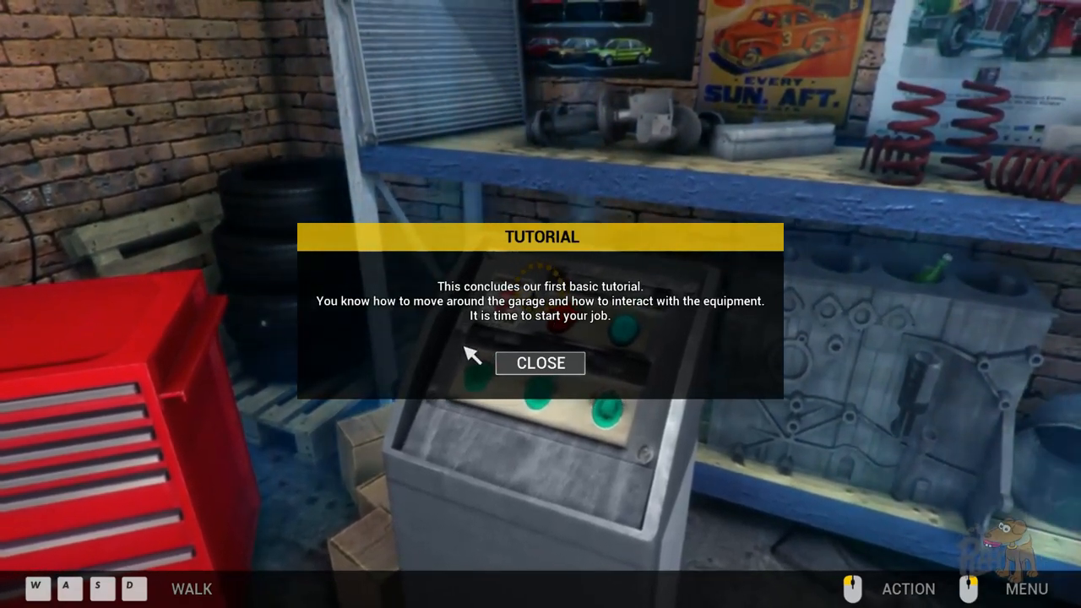
{"action": "left_click", "coordinate": [540, 361]}
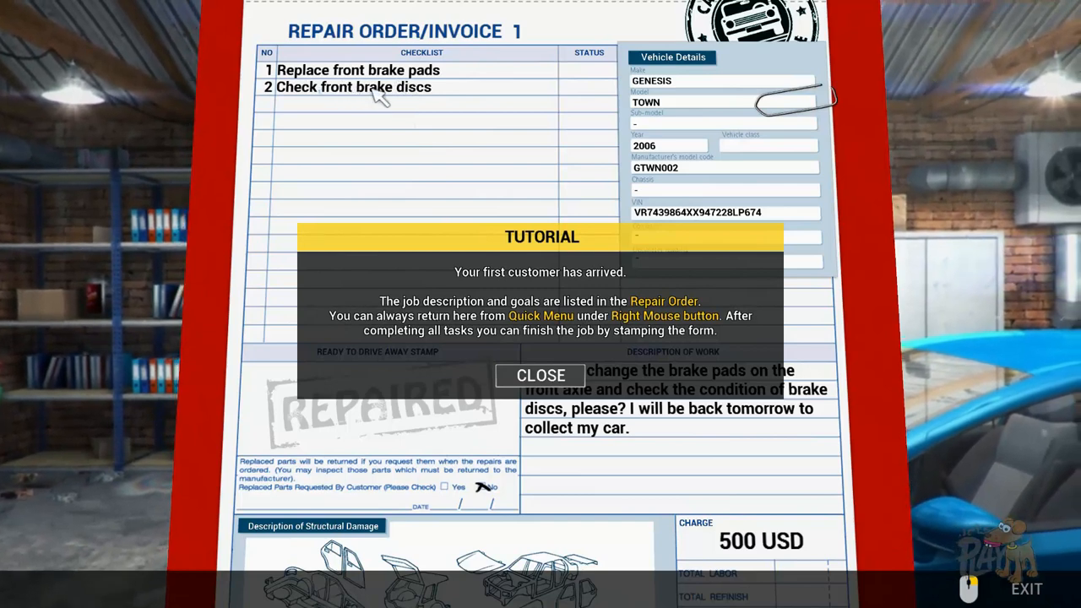
{"action": "mouse_move", "coordinate": [439, 318]}
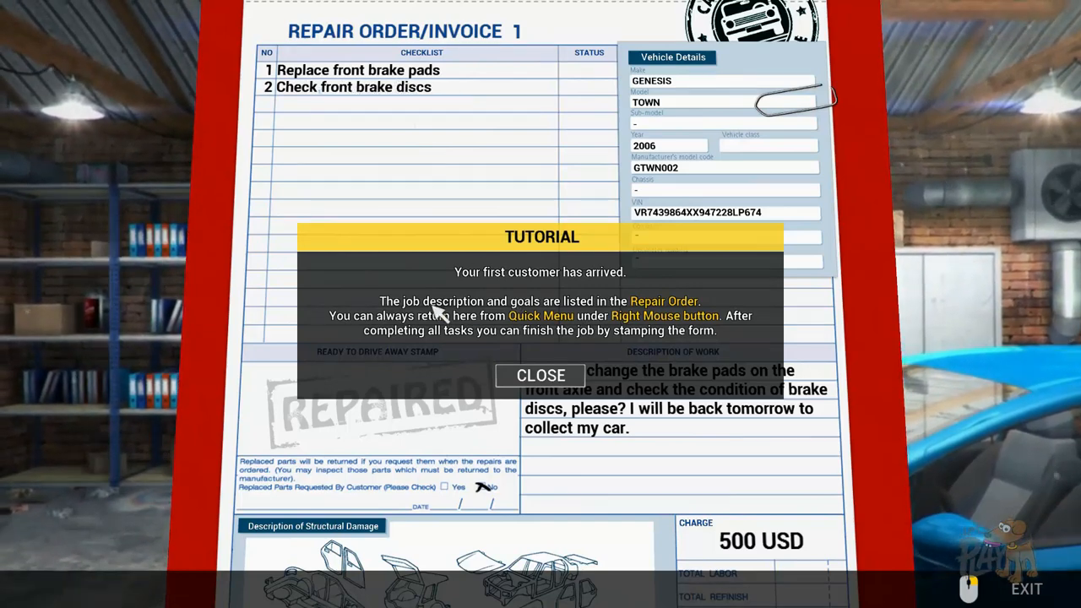
{"action": "mouse_move", "coordinate": [583, 319]}
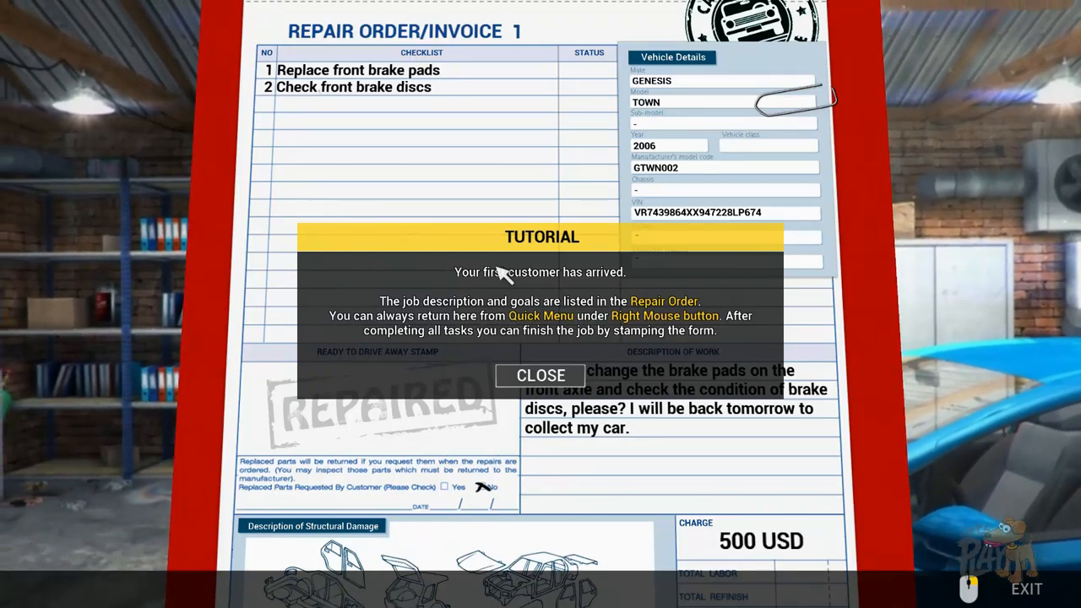
Step: Dismiss the repair order tutorial note to reveal the brake pads and discs invoice
{"action": "left_click", "coordinate": [540, 375]}
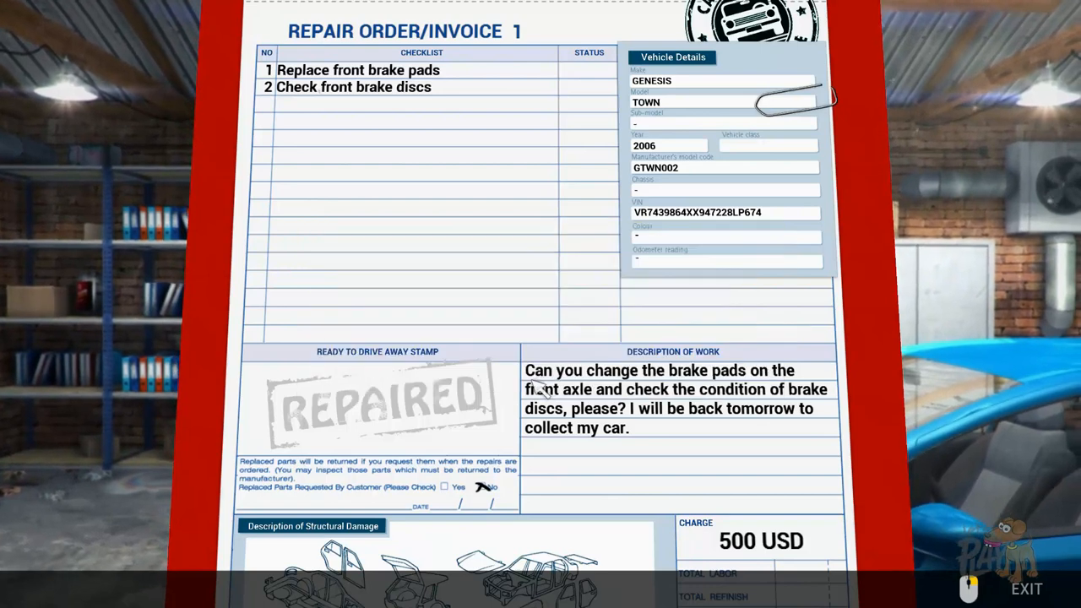
{"action": "mouse_move", "coordinate": [503, 387]}
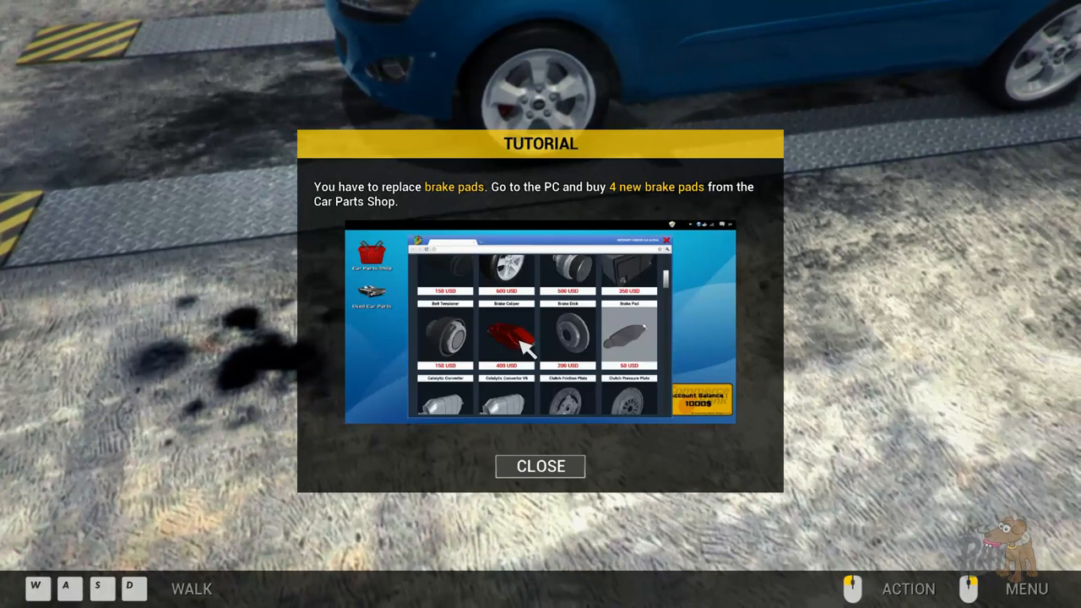
{"action": "mouse_move", "coordinate": [469, 235]}
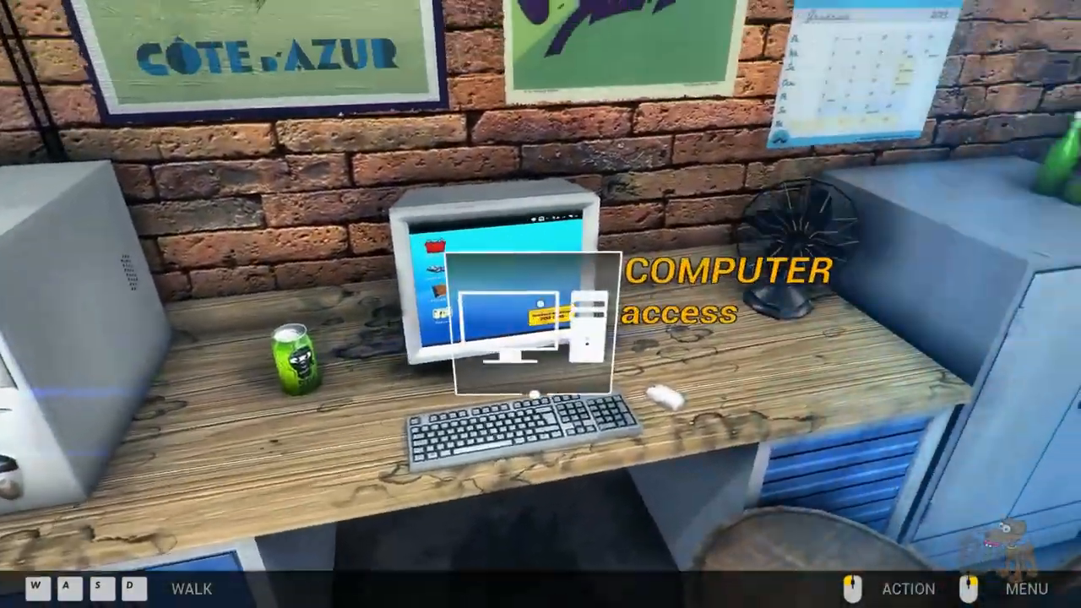
Step: Start using the garage computer to reach the Car Parts Shop desktop
{"action": "left_click", "coordinate": [523, 321]}
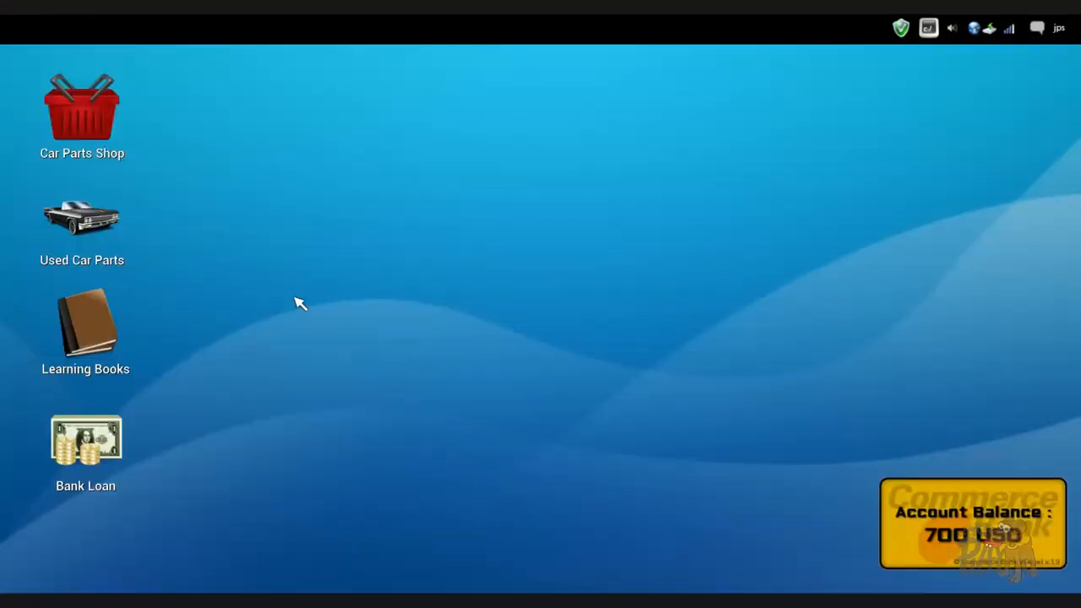
{"action": "mouse_move", "coordinate": [472, 356]}
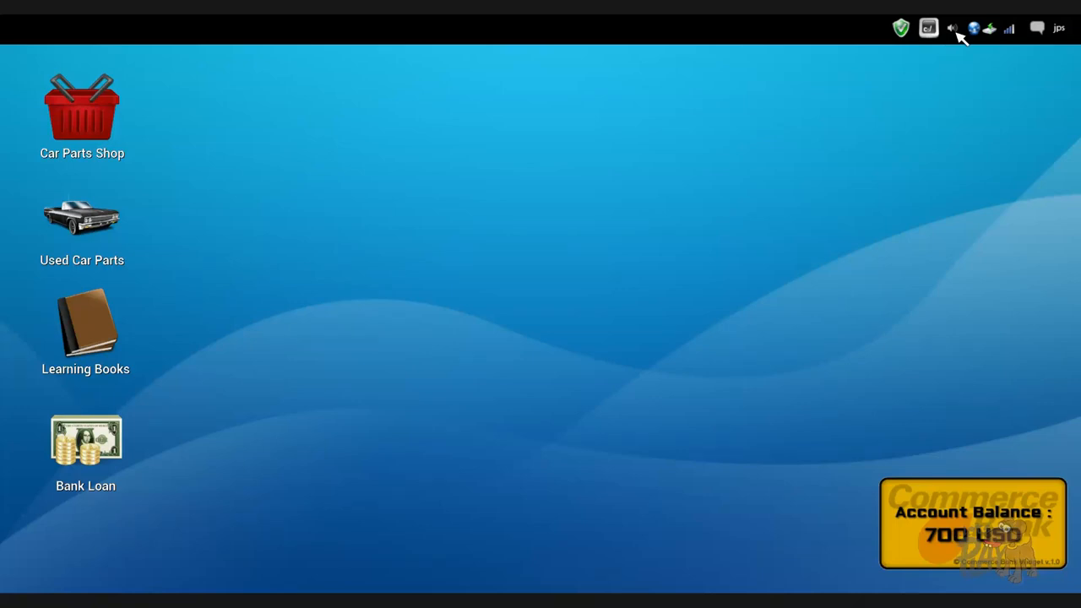
{"action": "mouse_move", "coordinate": [993, 35]}
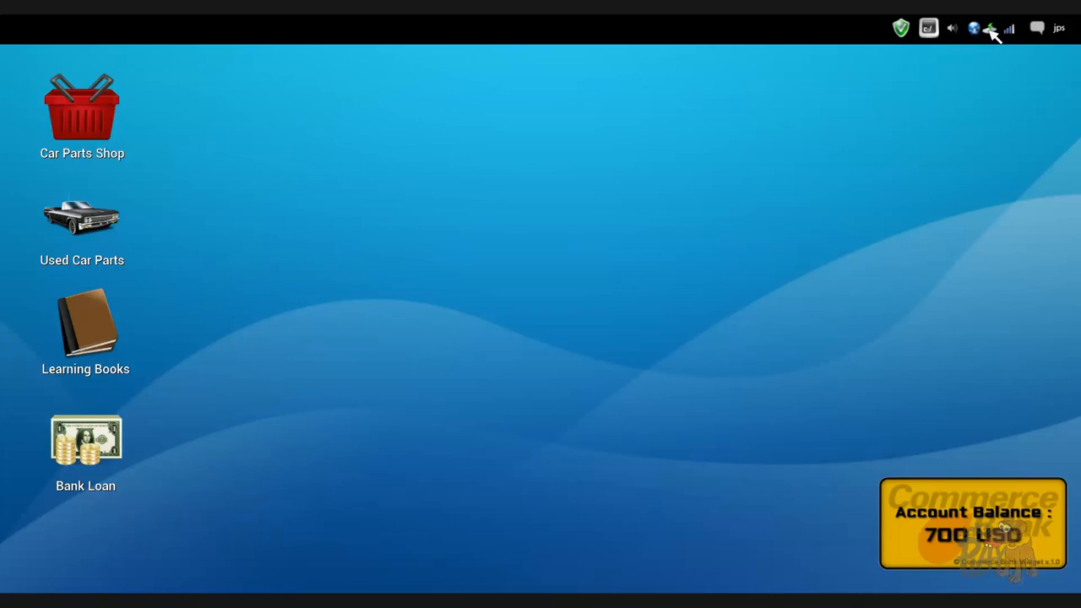
{"action": "mouse_move", "coordinate": [996, 35]}
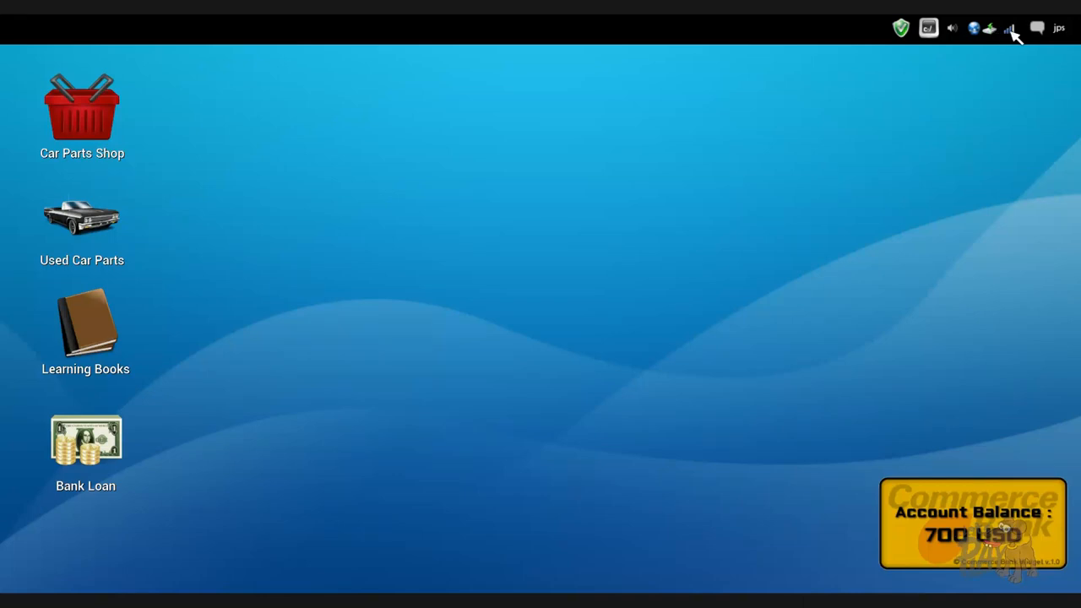
{"action": "mouse_move", "coordinate": [1017, 41]}
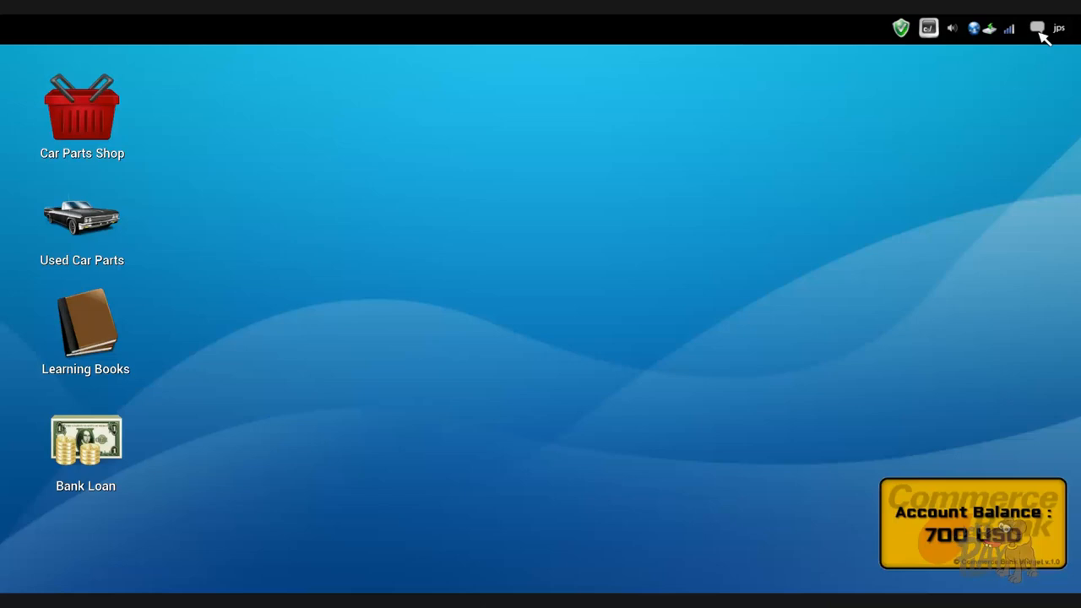
{"action": "mouse_move", "coordinate": [729, 132]}
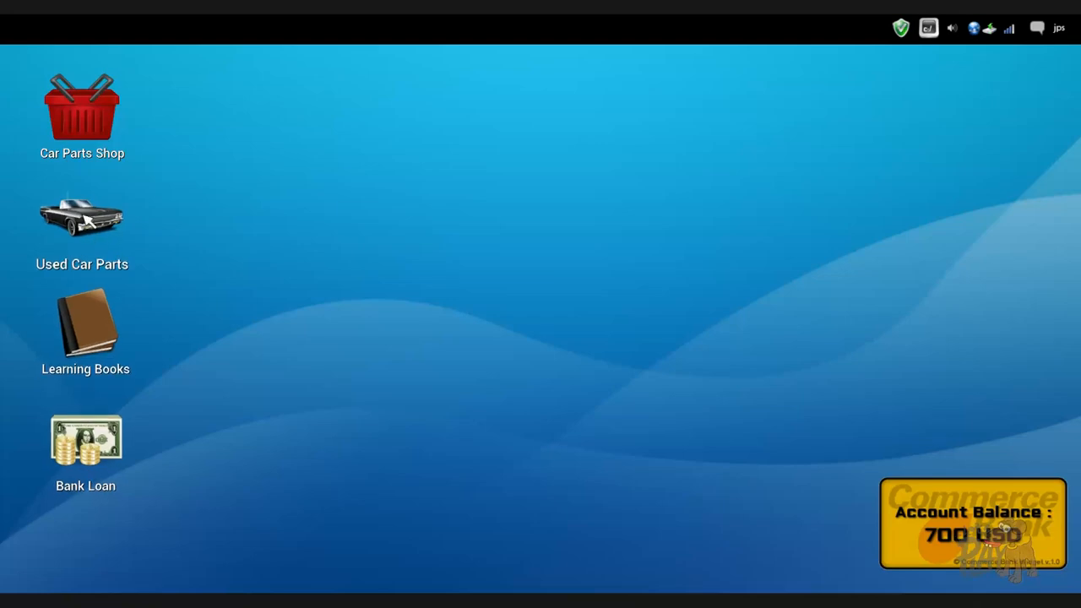
{"action": "mouse_move", "coordinate": [81, 229]}
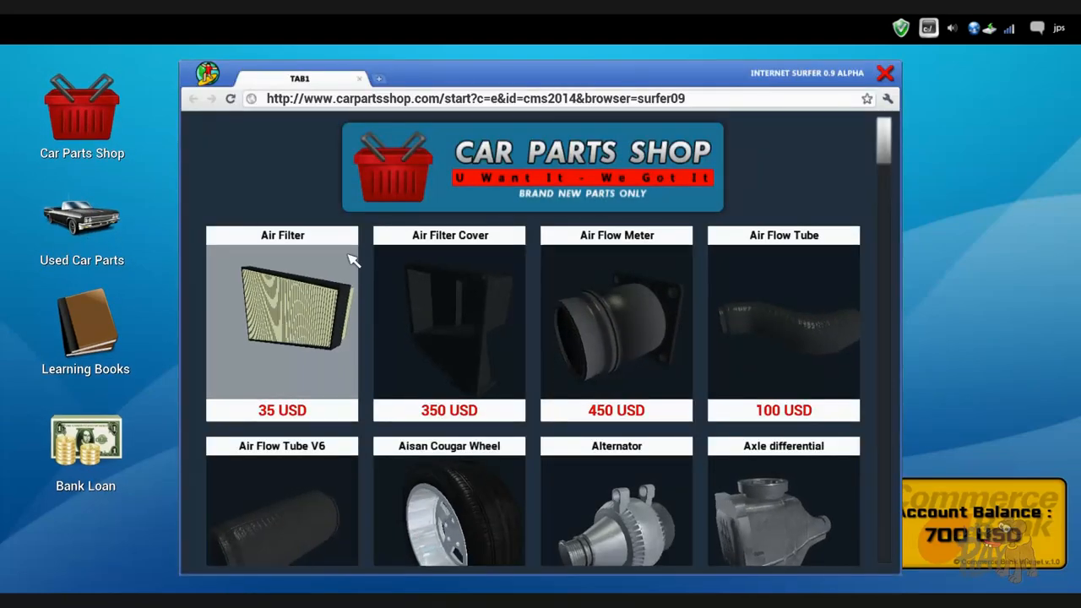
Step: Buy two brake pads at 50 USD each from the shop list
{"action": "scroll", "scroll_direction": "down", "scroll_amount": 3}
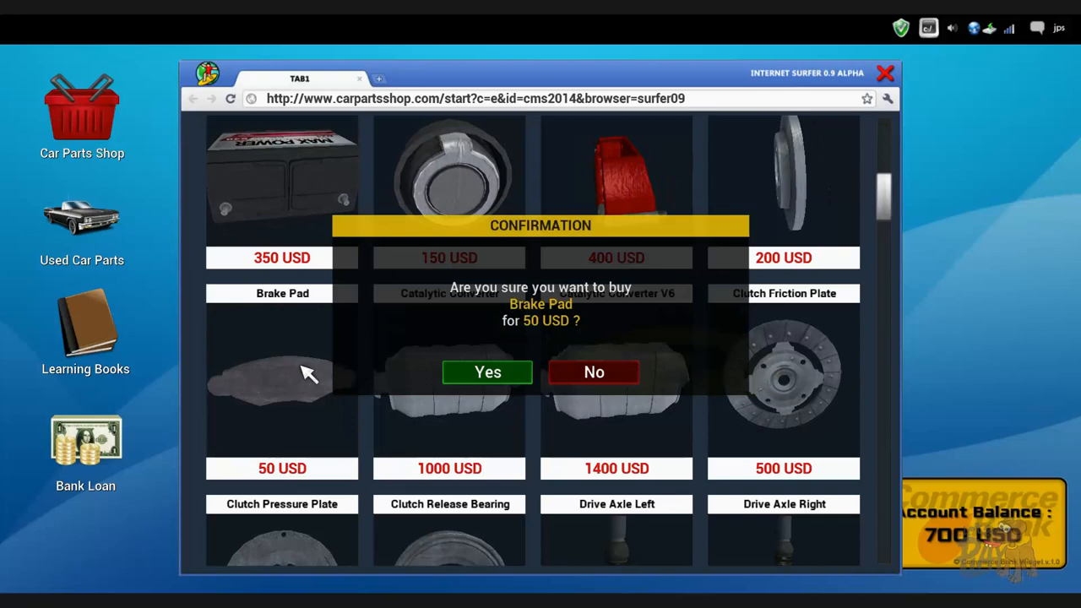
{"action": "left_click", "coordinate": [486, 372]}
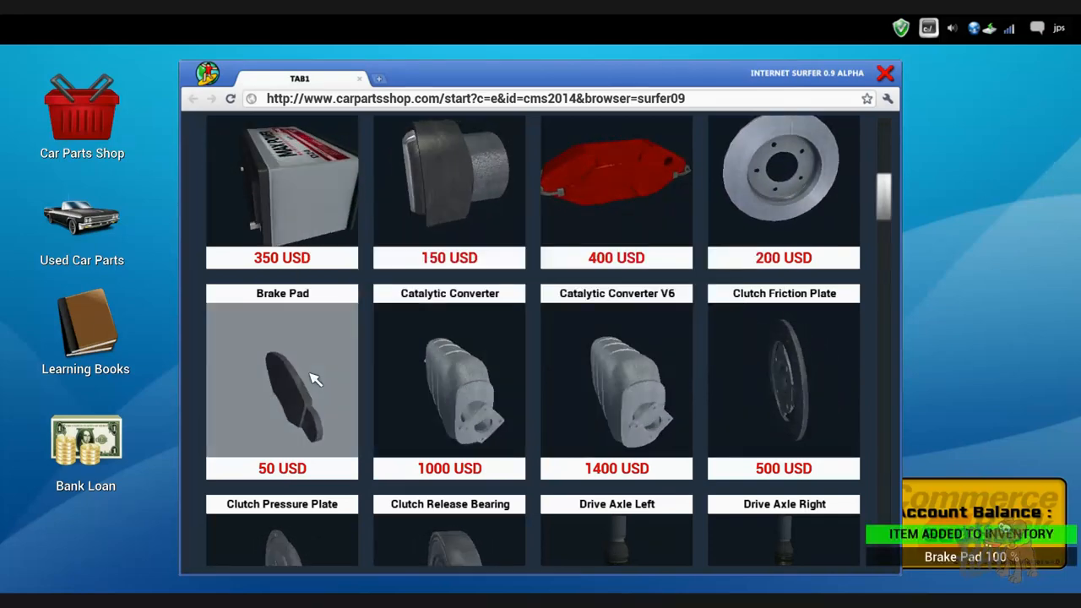
{"action": "left_click", "coordinate": [282, 380]}
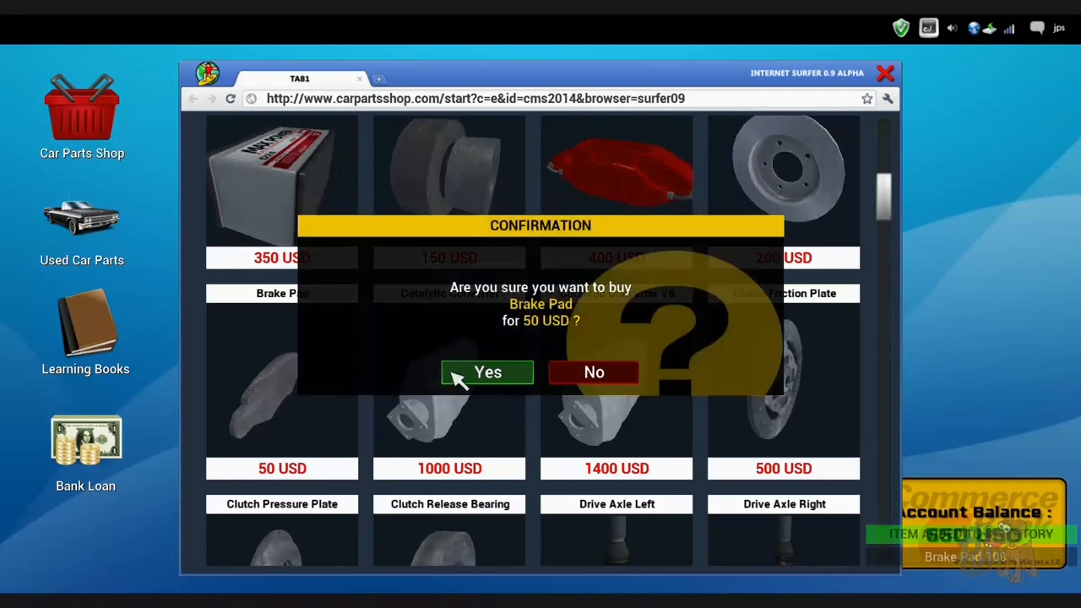
{"action": "left_click", "coordinate": [487, 371]}
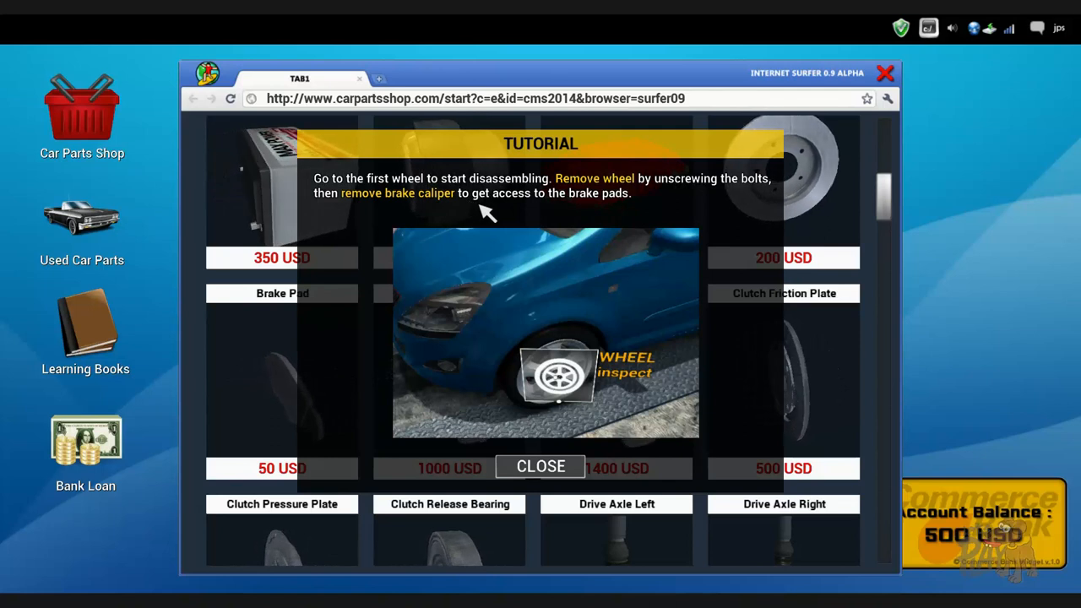
Step: Dismiss the wheel-removal tutorial before approaching the car
{"action": "left_click", "coordinate": [540, 466]}
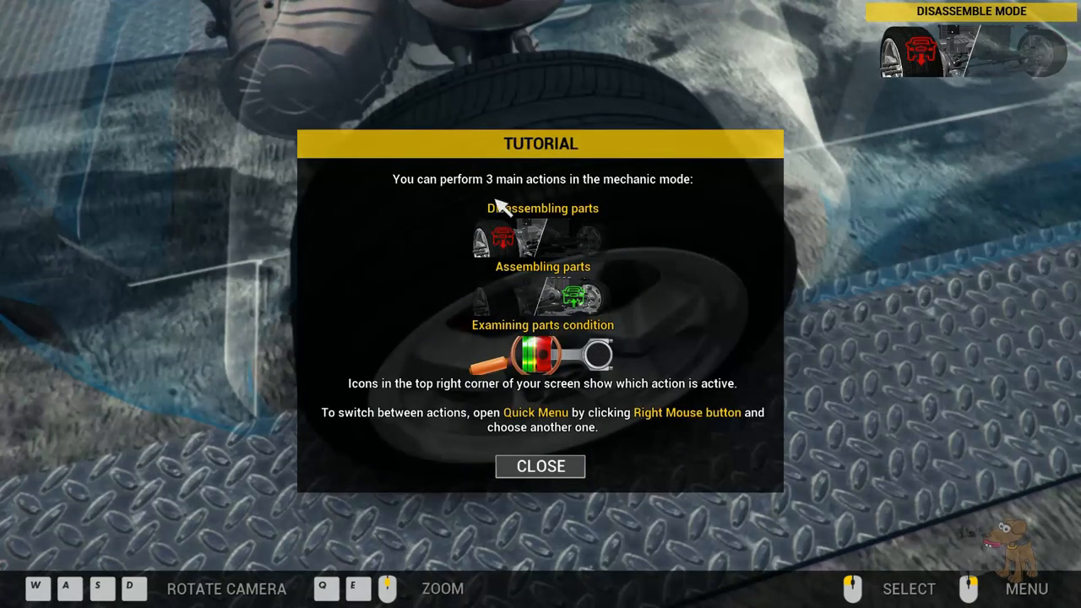
{"action": "mouse_move", "coordinate": [503, 234]}
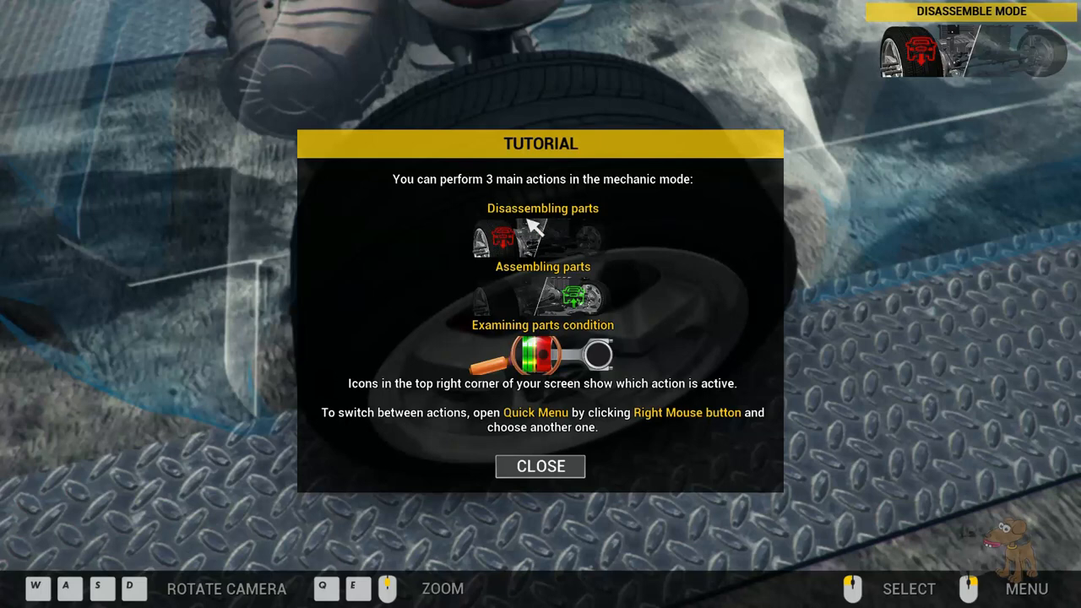
{"action": "mouse_move", "coordinate": [498, 341]}
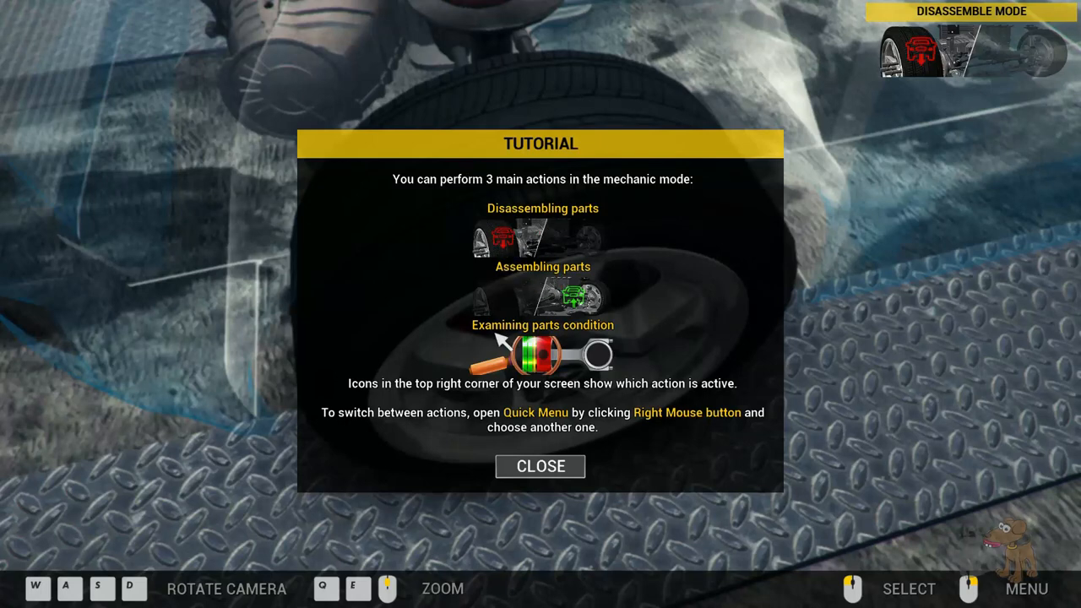
{"action": "mouse_move", "coordinate": [469, 402]}
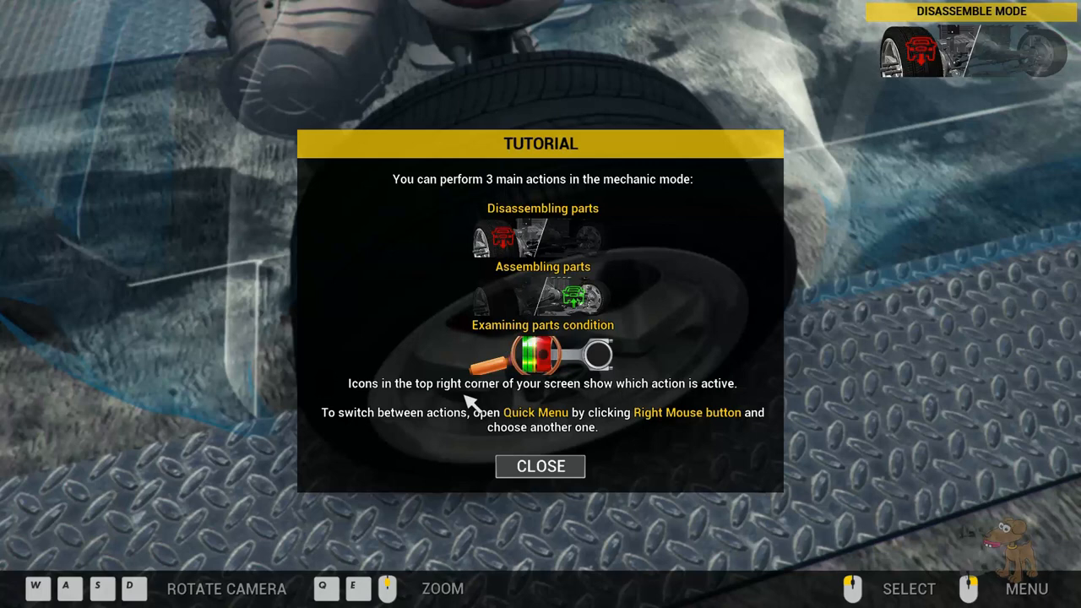
{"action": "mouse_move", "coordinate": [527, 319]}
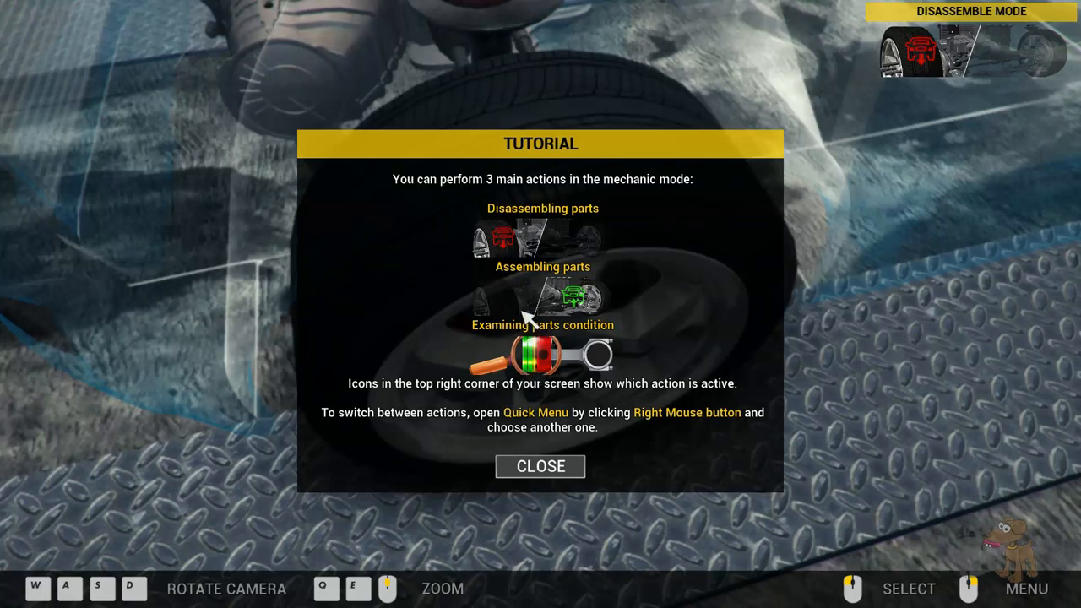
{"action": "mouse_move", "coordinate": [486, 459]}
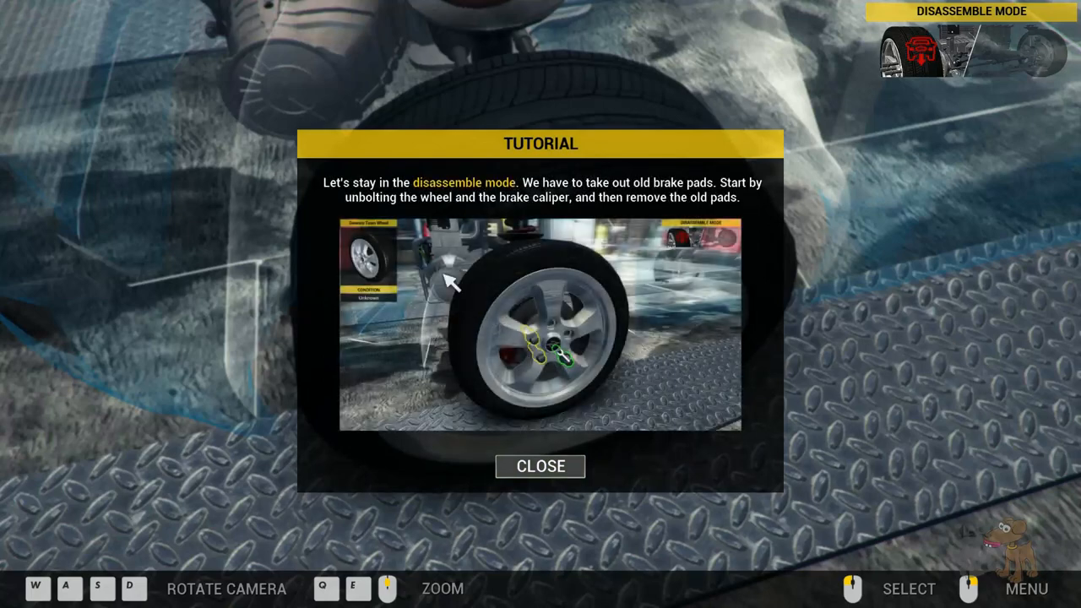
{"action": "mouse_move", "coordinate": [578, 199]}
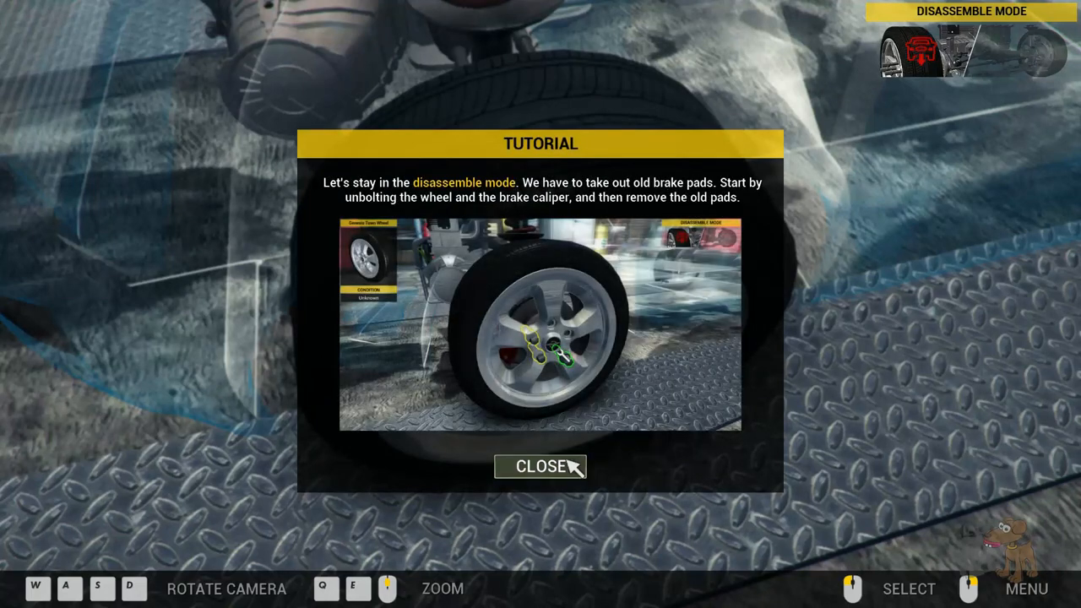
Step: Remove the brake caliper from the front wheel and return to disassemble mode
{"action": "left_click", "coordinate": [540, 466]}
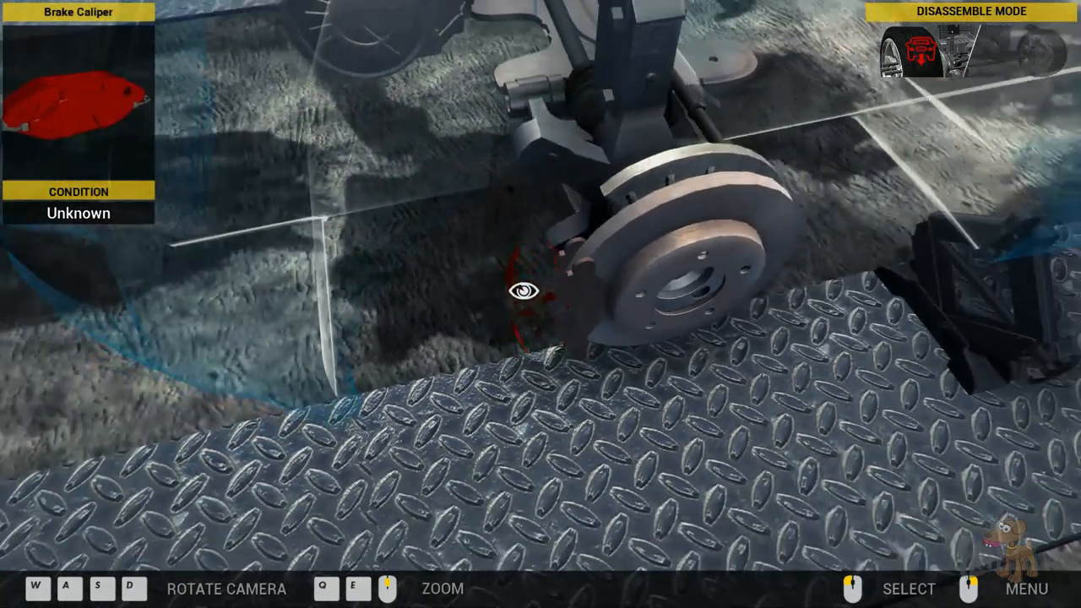
{"action": "left_click", "coordinate": [520, 290]}
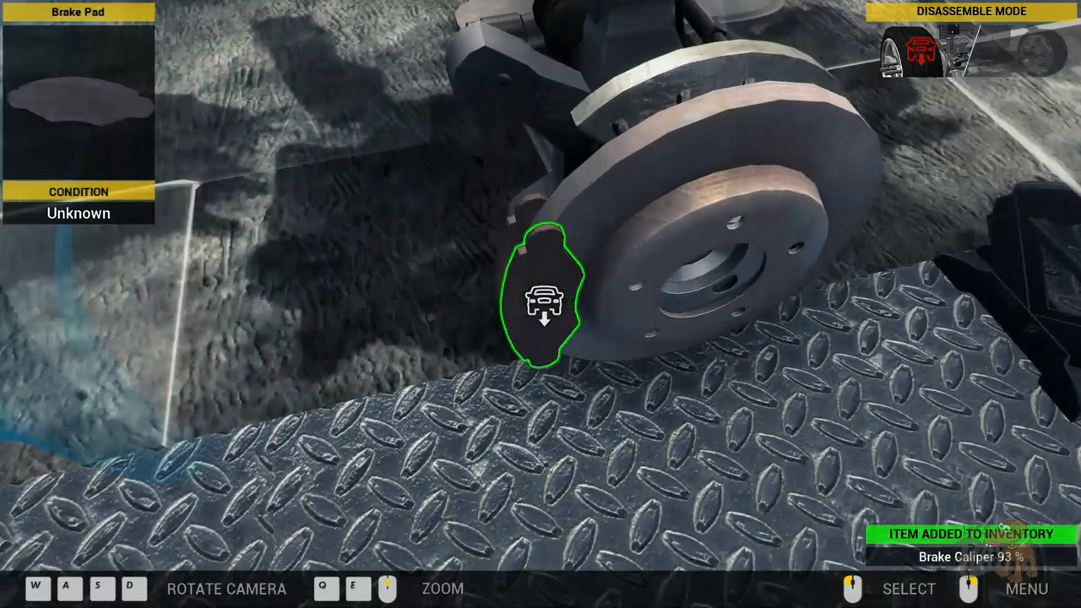
{"action": "left_click", "coordinate": [1027, 587]}
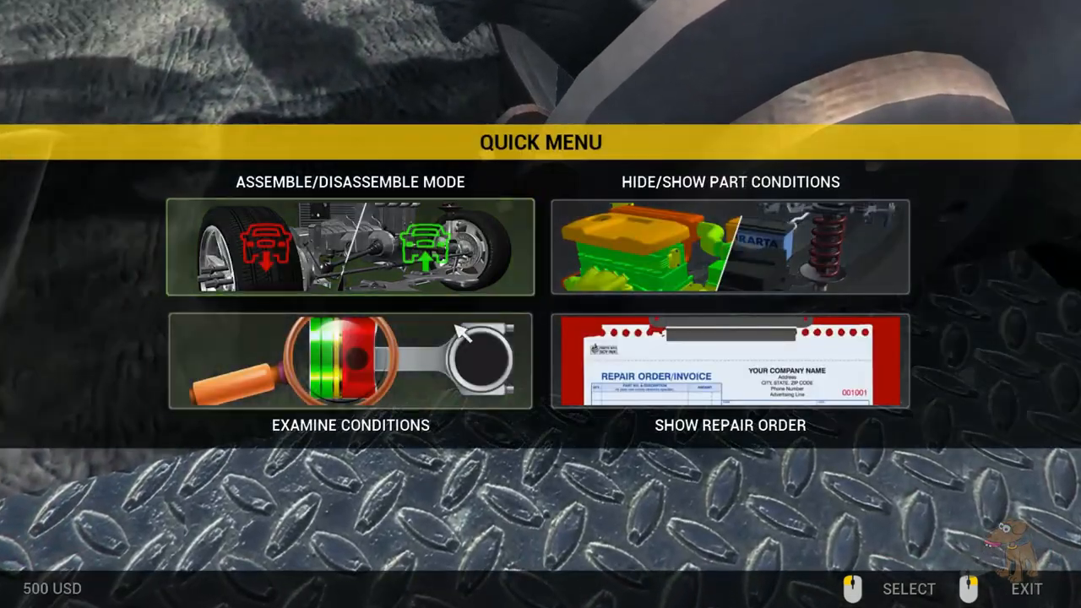
{"action": "left_click", "coordinate": [348, 361]}
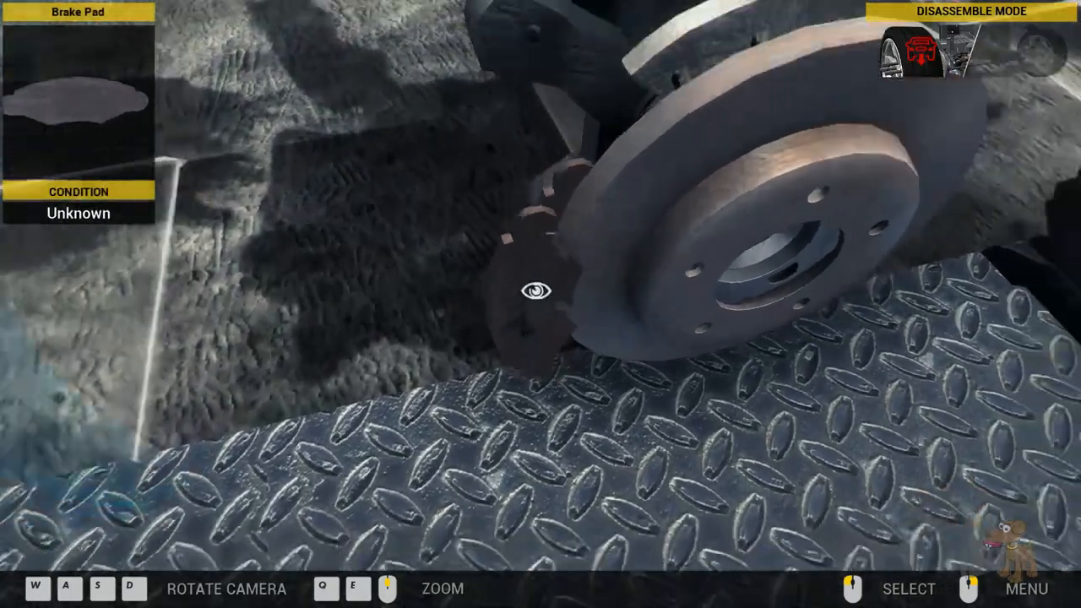
Step: Remove the worn 10% brake pad and switch to assemble mode
{"action": "left_click", "coordinate": [531, 294]}
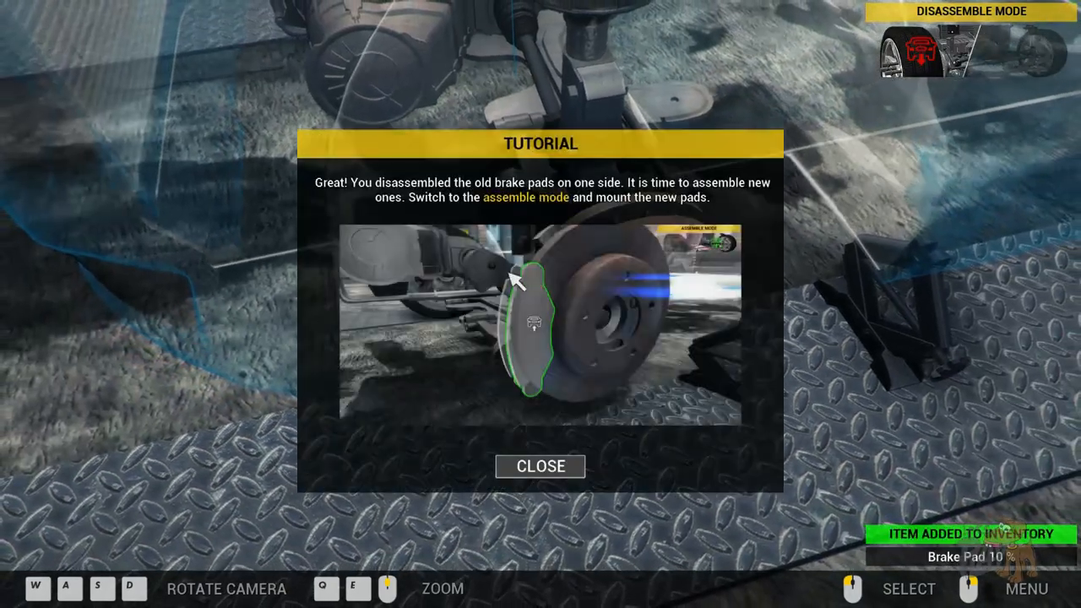
{"action": "left_click", "coordinate": [540, 466]}
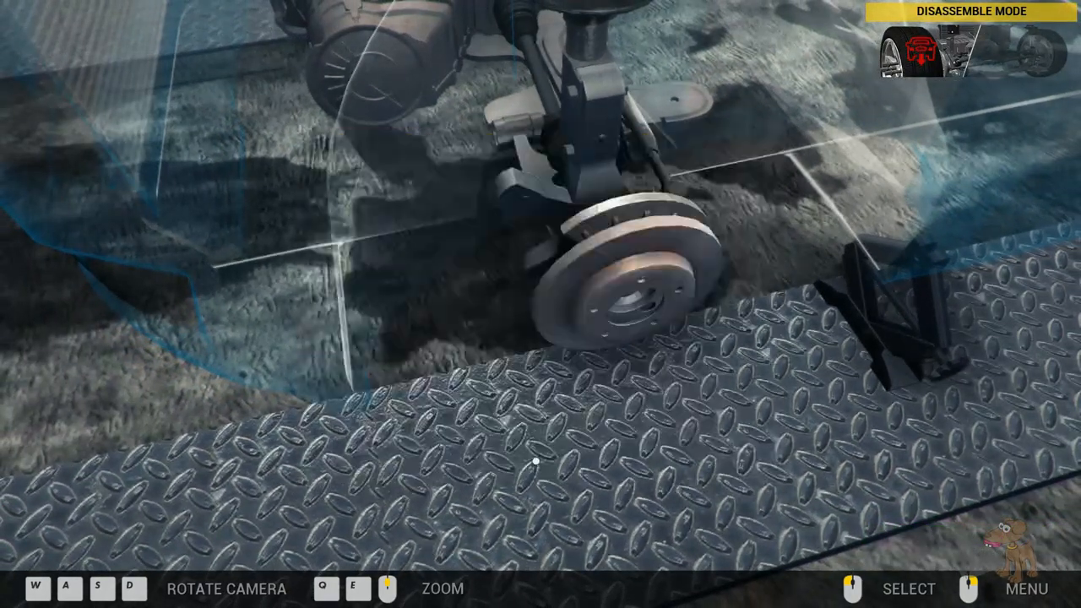
{"action": "left_click", "coordinate": [1027, 588]}
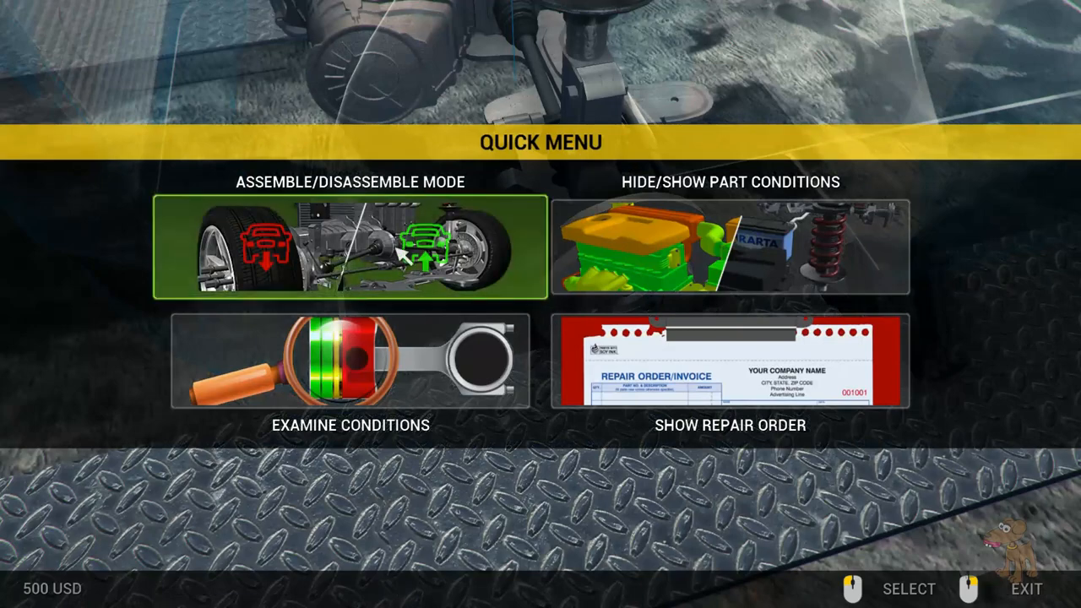
{"action": "left_click", "coordinate": [351, 245]}
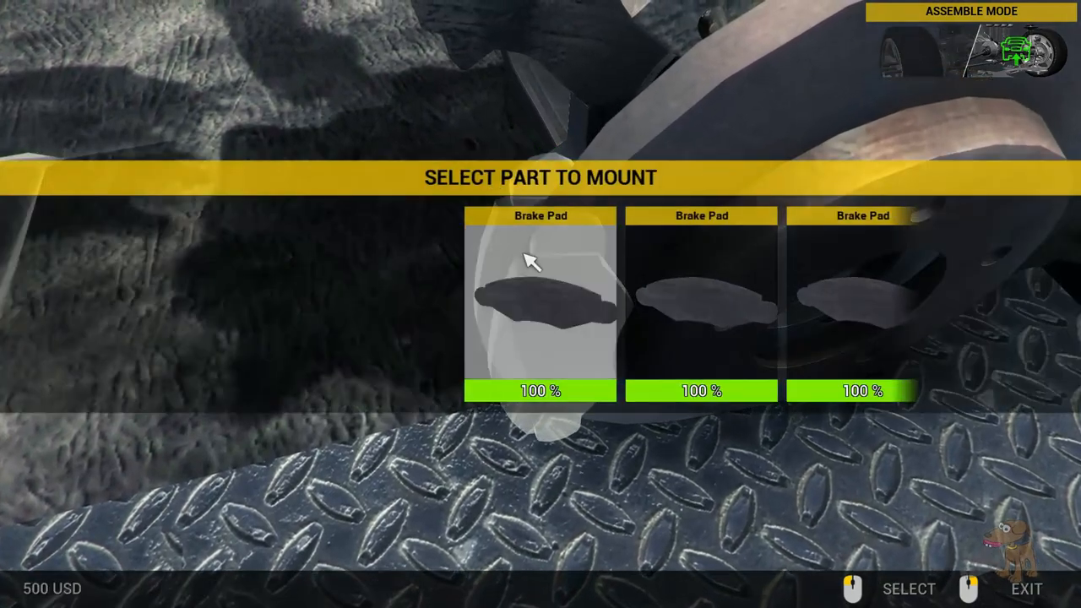
Step: Mount a new 100% brake pad on the wheel and dismiss the brake-disc tutorial
{"action": "left_click", "coordinate": [541, 304]}
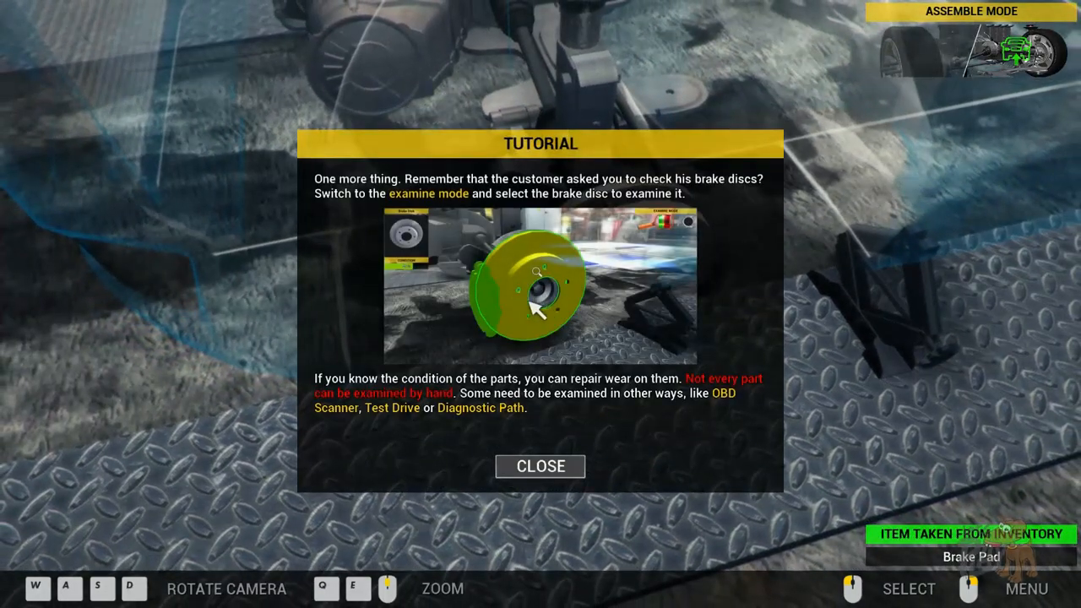
{"action": "mouse_move", "coordinate": [599, 186]}
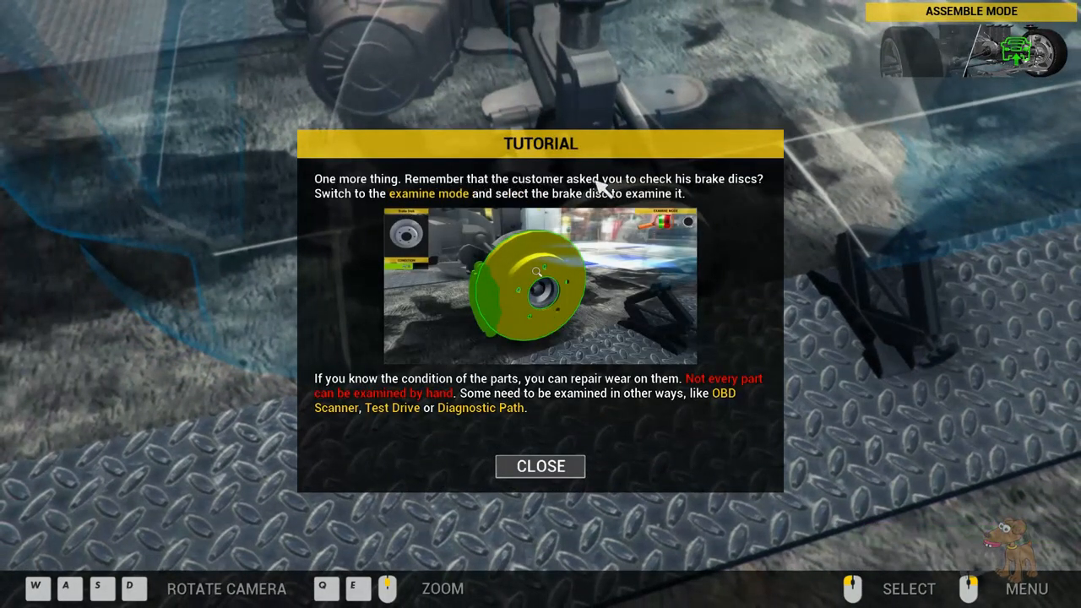
{"action": "left_click", "coordinate": [540, 466]}
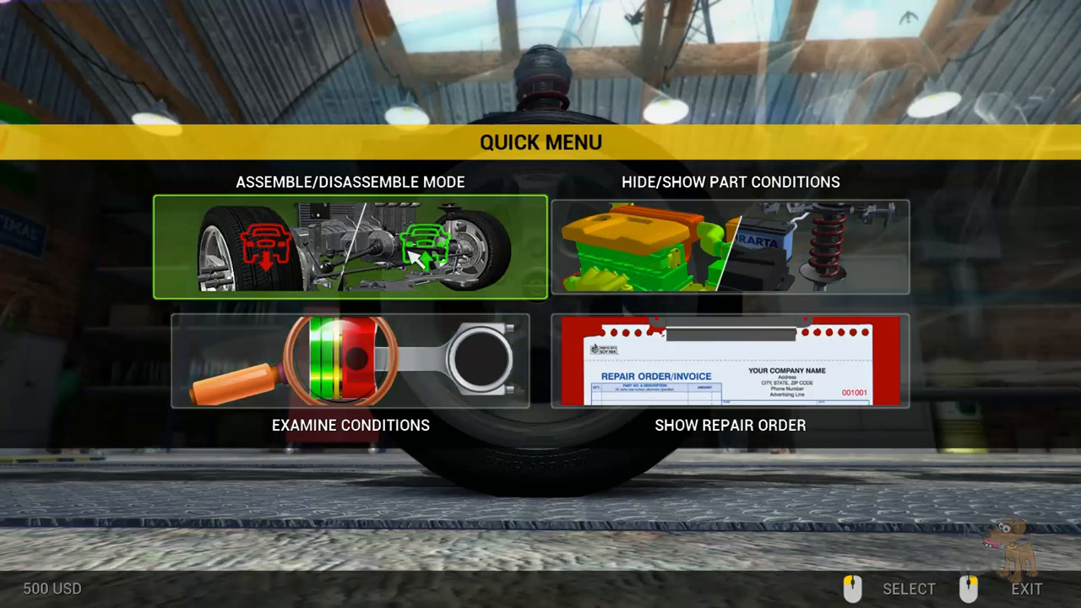
Step: Switch to disassemble mode via the quick menu to work on the other front wheel
{"action": "left_click", "coordinate": [346, 244]}
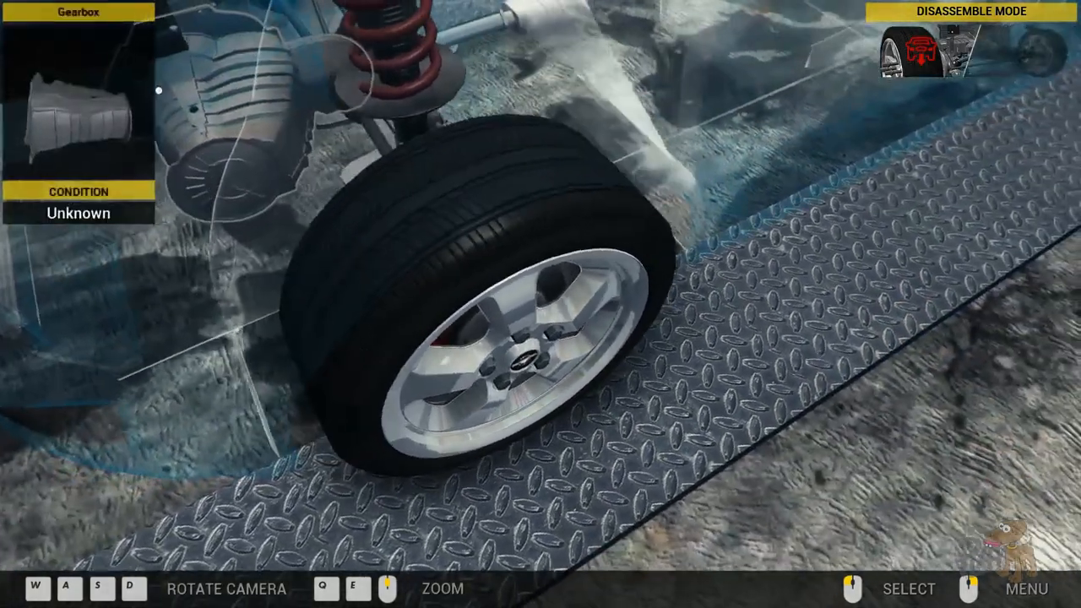
{"action": "left_click", "coordinate": [1011, 588]}
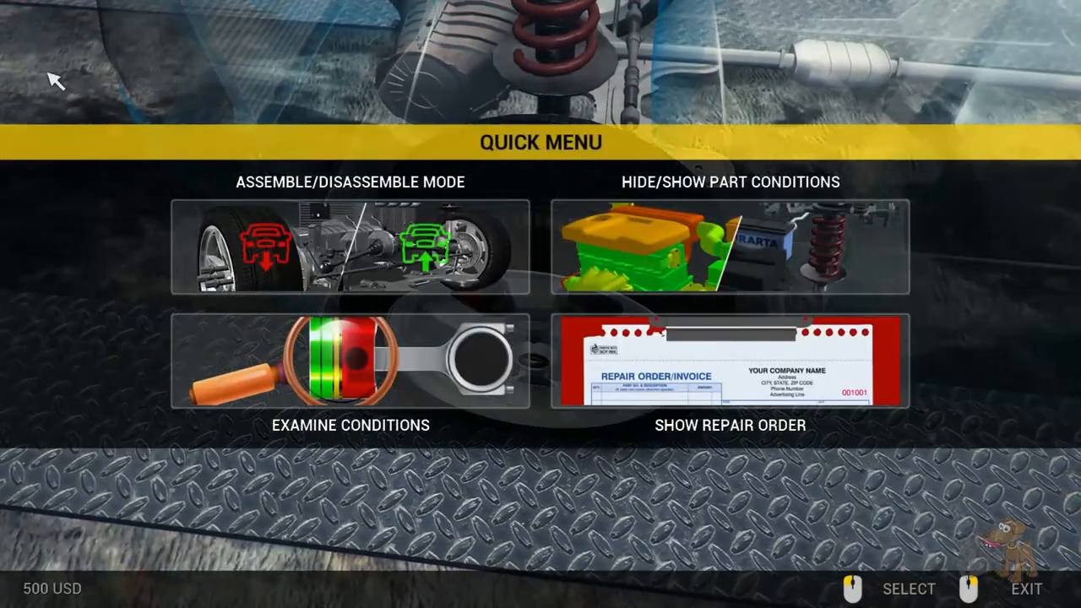
{"action": "left_click", "coordinate": [349, 245]}
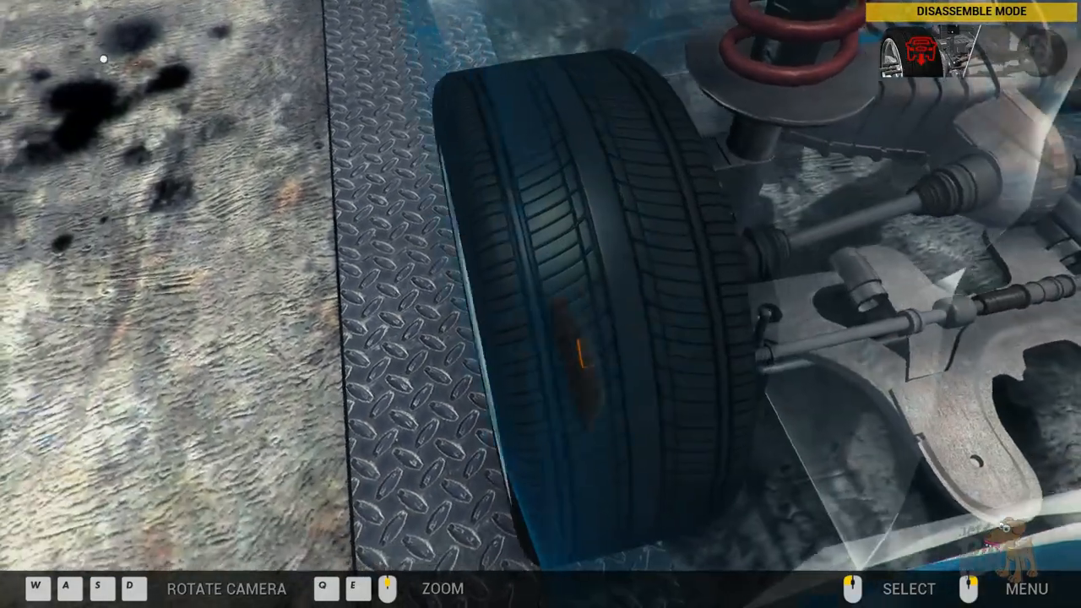
{"action": "left_click", "coordinate": [1027, 587]}
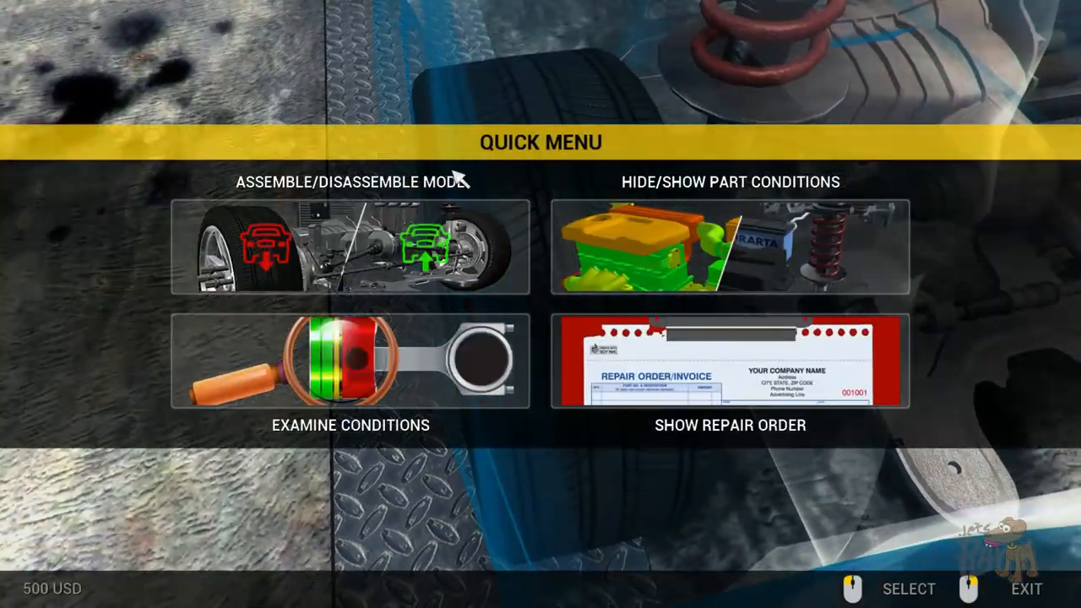
{"action": "left_click", "coordinate": [347, 245]}
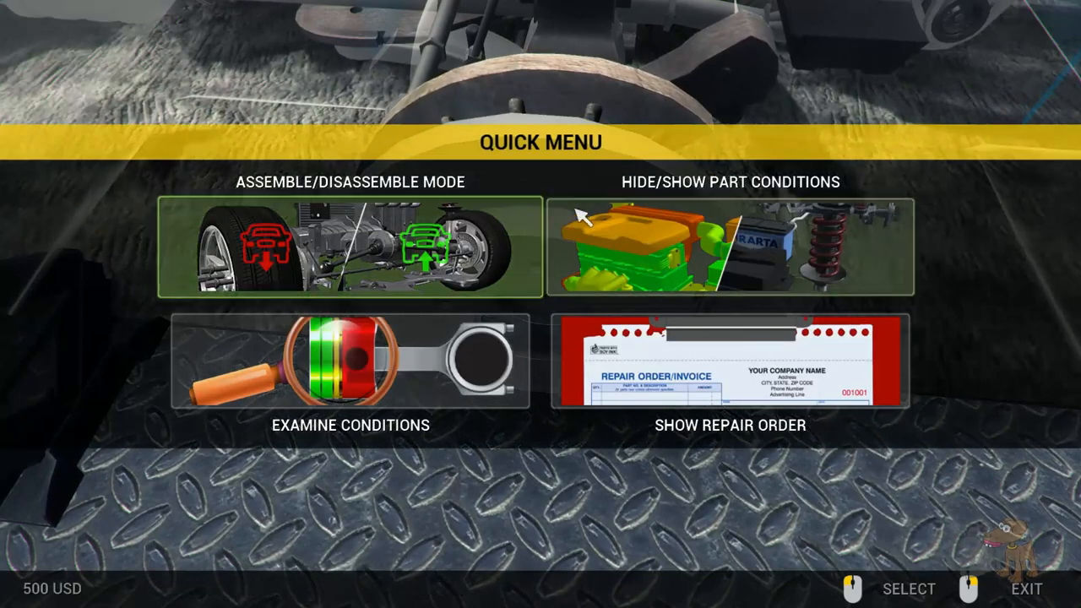
Step: Examine the other brake disc's condition and remove its worn 11% pad
{"action": "left_click", "coordinate": [346, 363]}
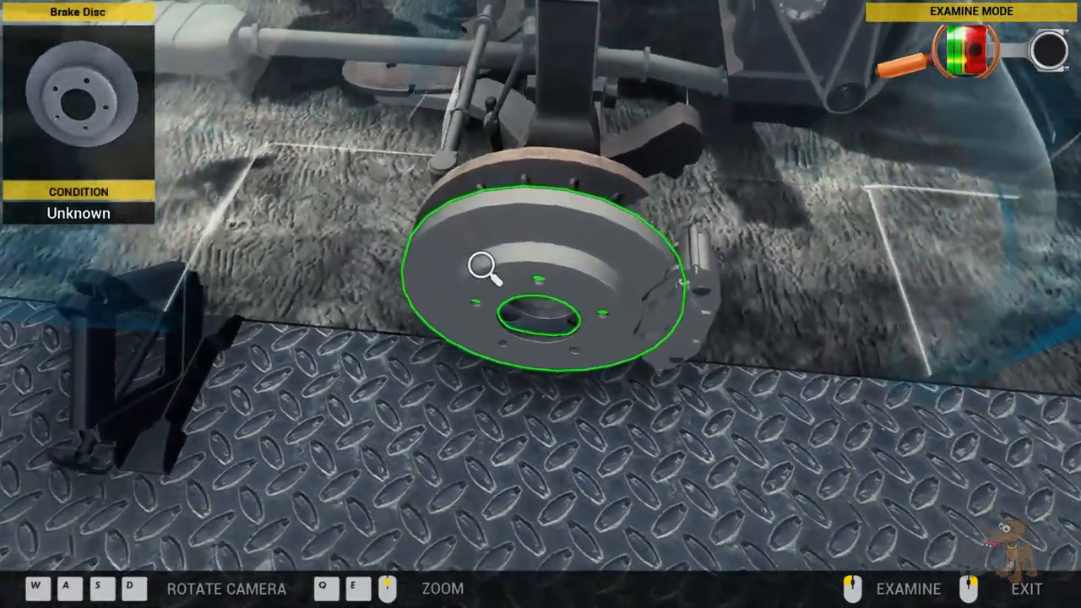
{"action": "left_click", "coordinate": [493, 277]}
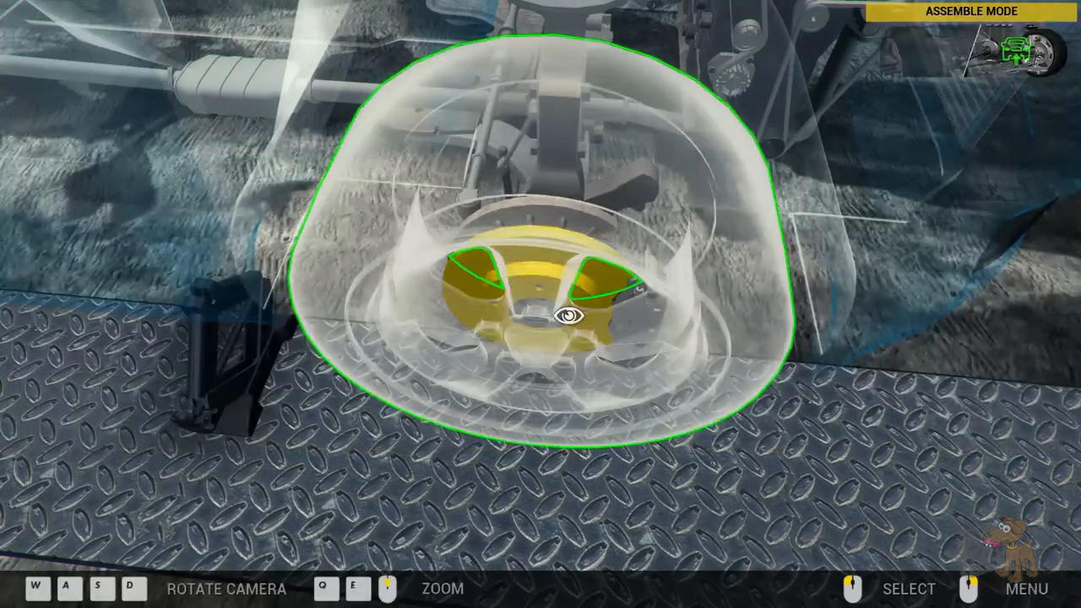
{"action": "left_click", "coordinate": [1016, 588]}
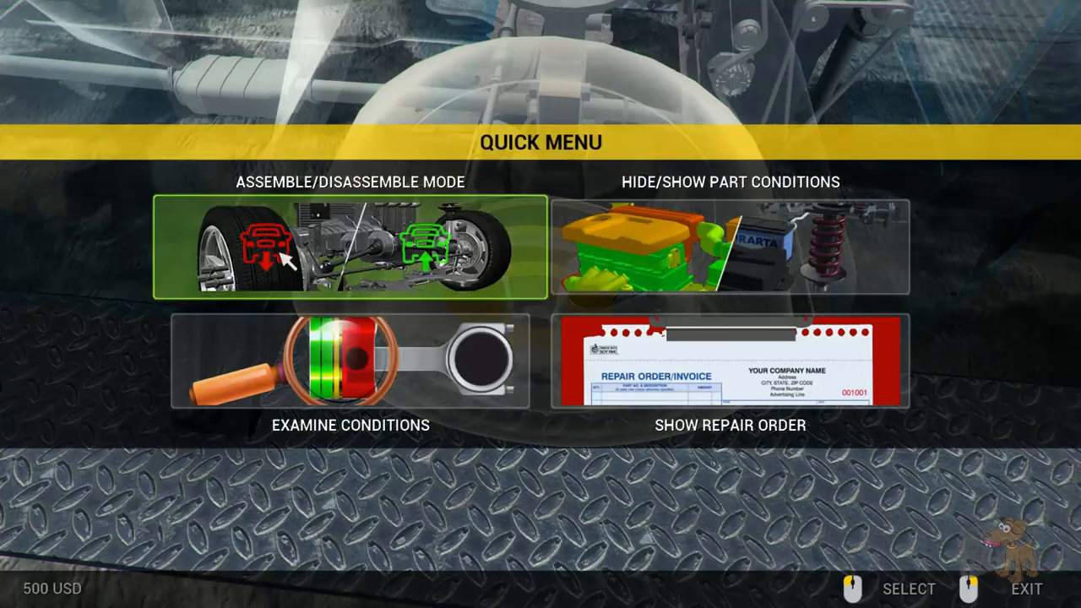
{"action": "left_click", "coordinate": [348, 246]}
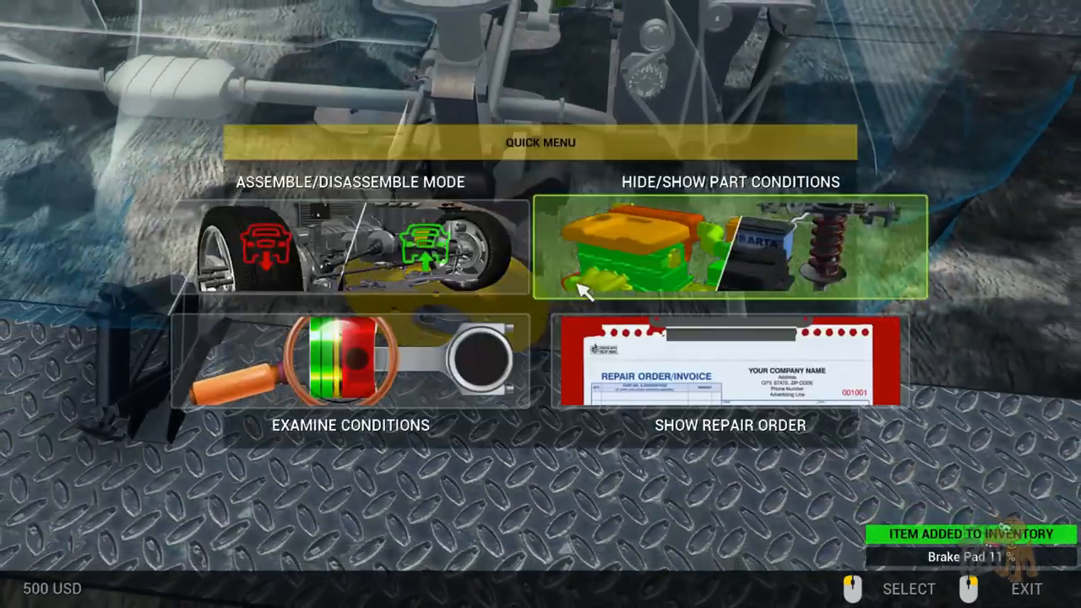
Step: Mount a new 100% brake pad in the empty slot, finishing the repair
{"action": "left_click", "coordinate": [348, 247]}
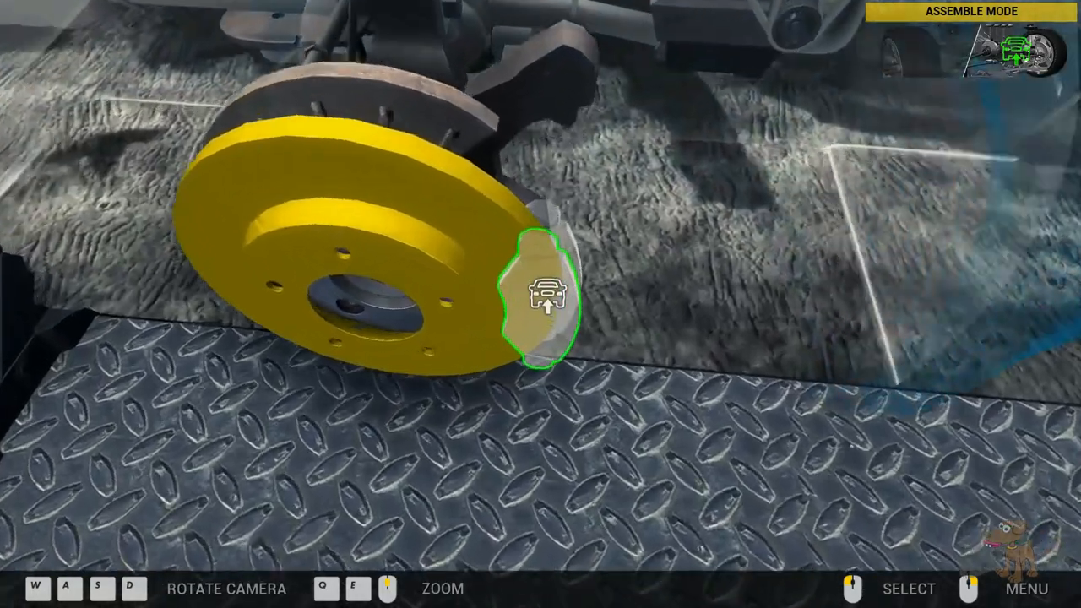
{"action": "left_click", "coordinate": [544, 304]}
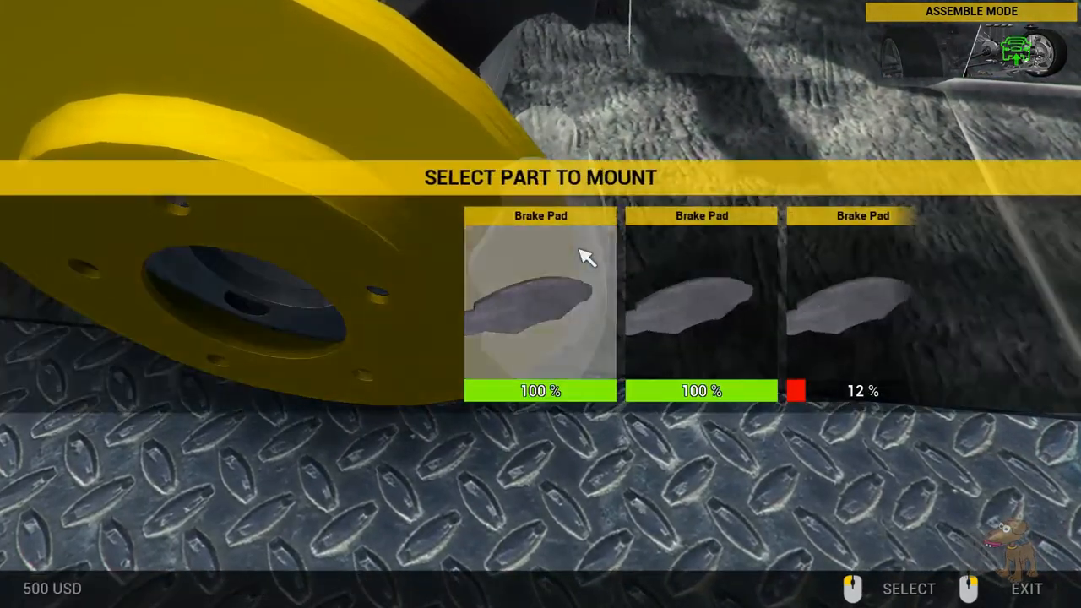
{"action": "left_click", "coordinate": [540, 304]}
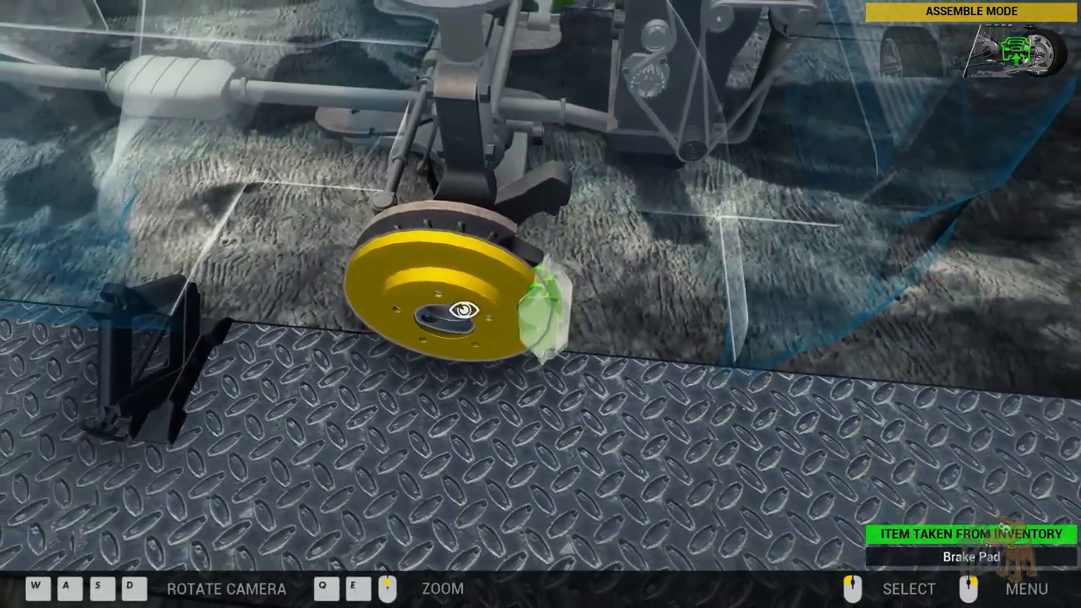
{"action": "left_click", "coordinate": [1027, 588]}
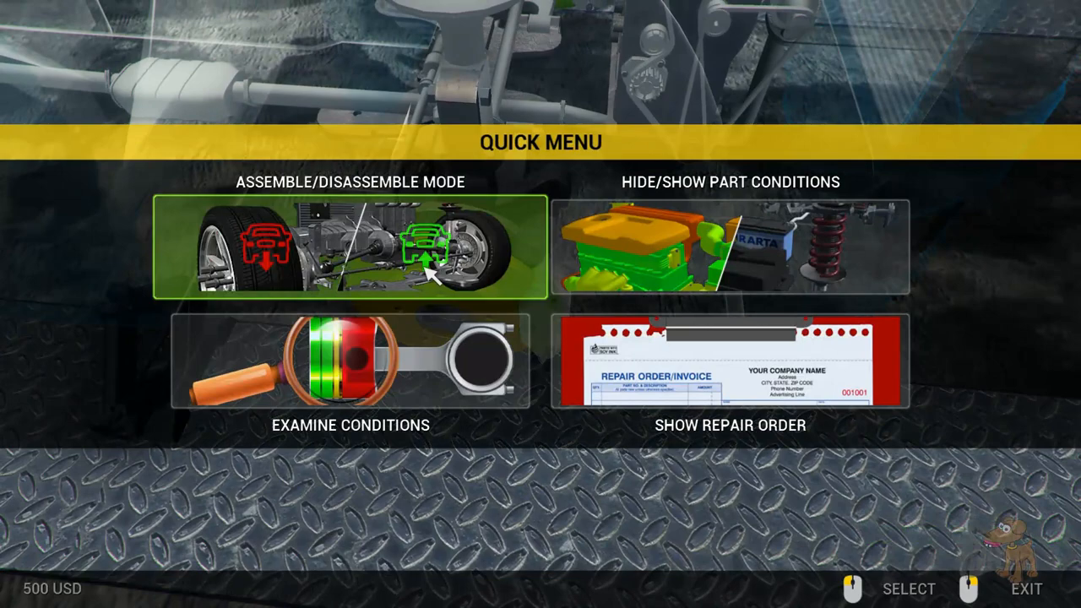
{"action": "left_click", "coordinate": [349, 244]}
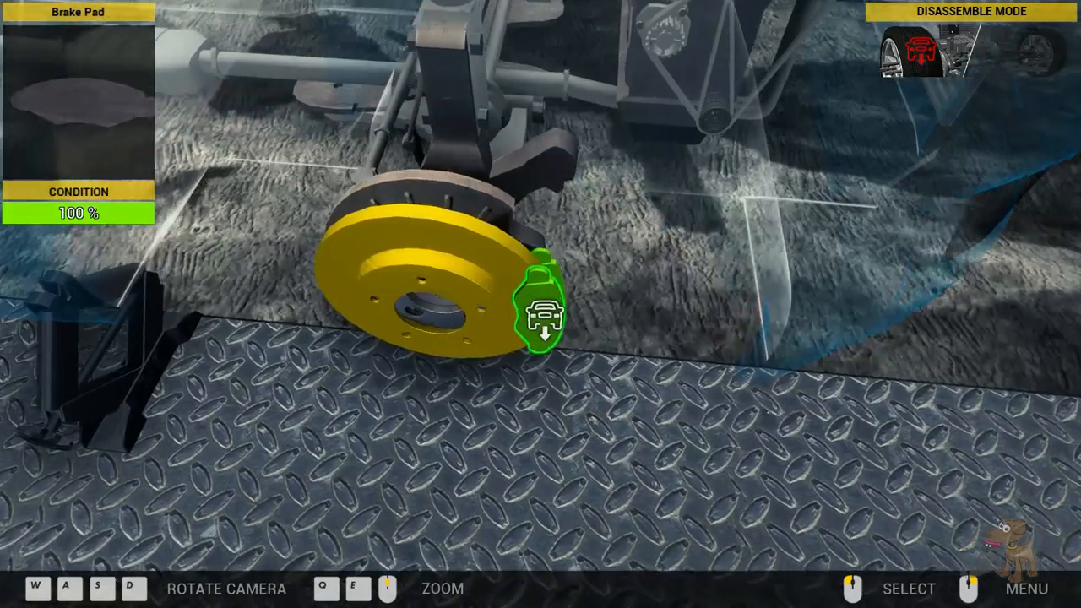
{"action": "left_click", "coordinate": [1027, 587]}
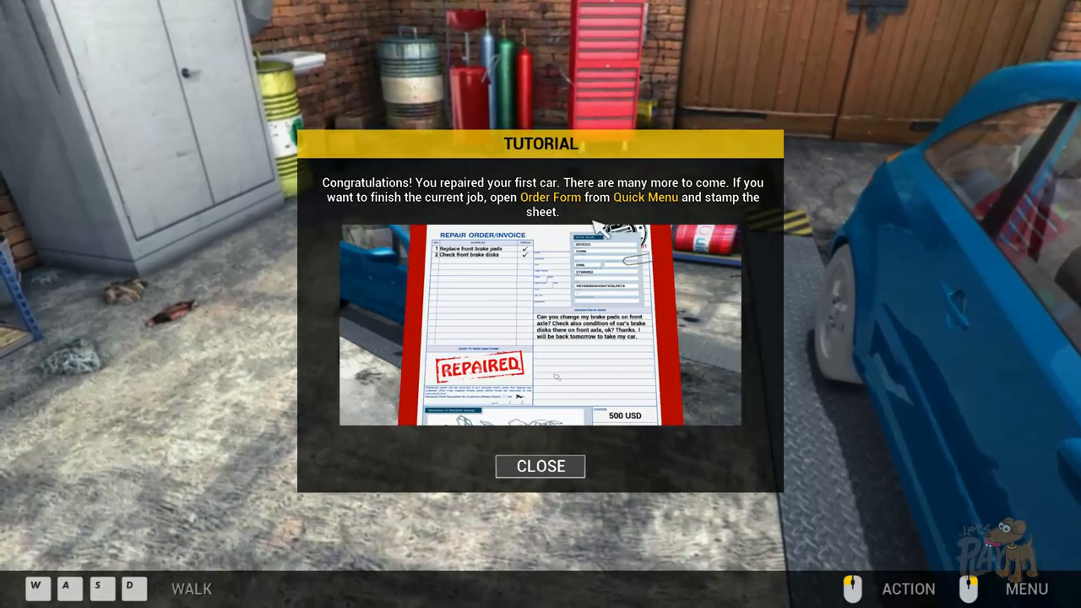
Step: Dismiss the congratulations tutorial and accept moving on to the second repair order
{"action": "left_click", "coordinate": [540, 466]}
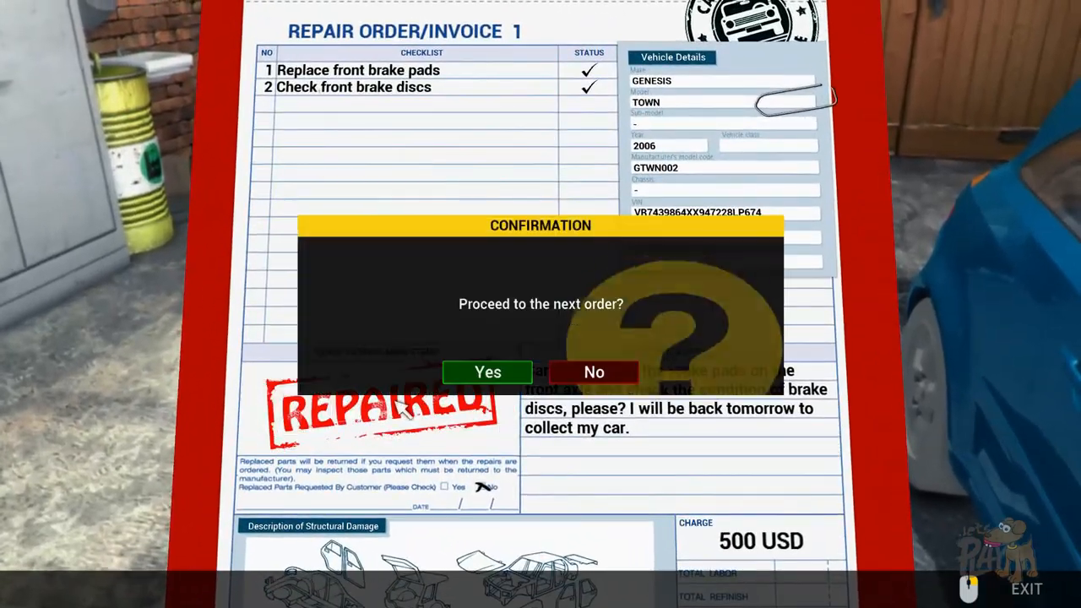
{"action": "left_click", "coordinate": [487, 372]}
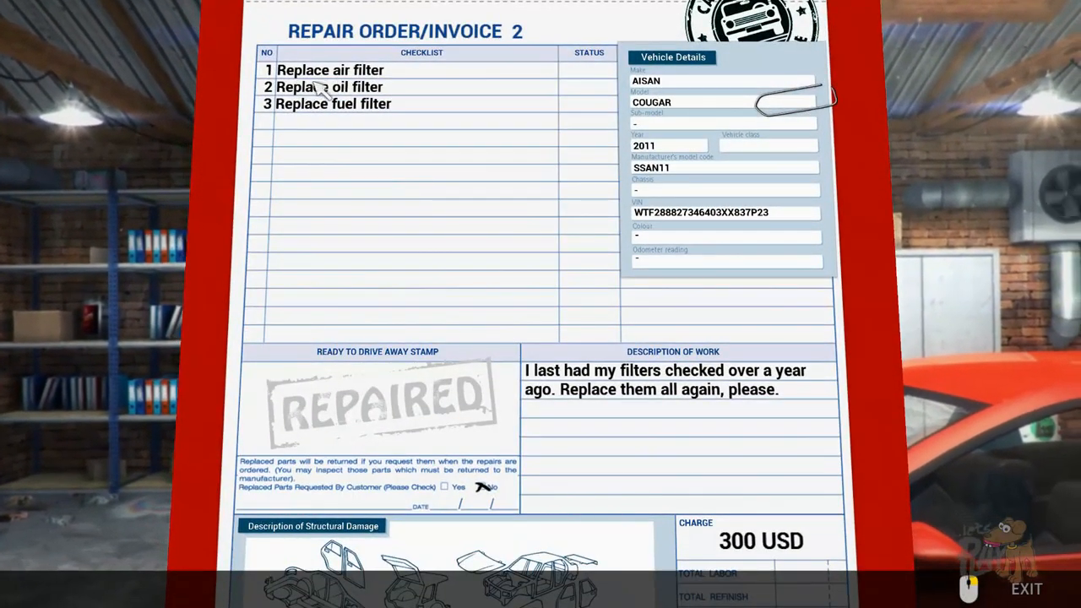
{"action": "mouse_move", "coordinate": [362, 221]}
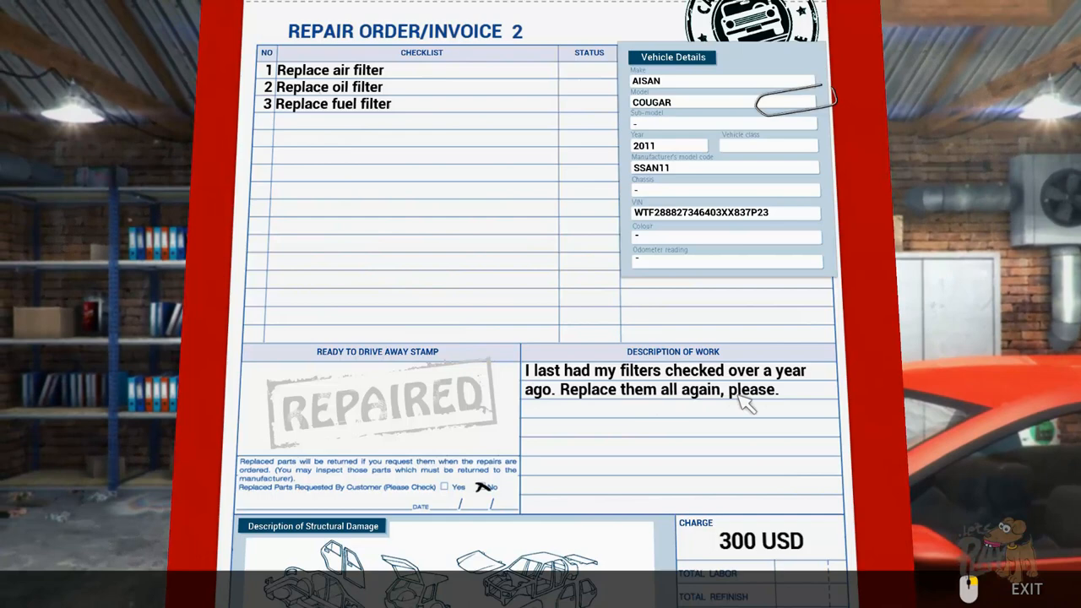
{"action": "mouse_move", "coordinate": [684, 245]}
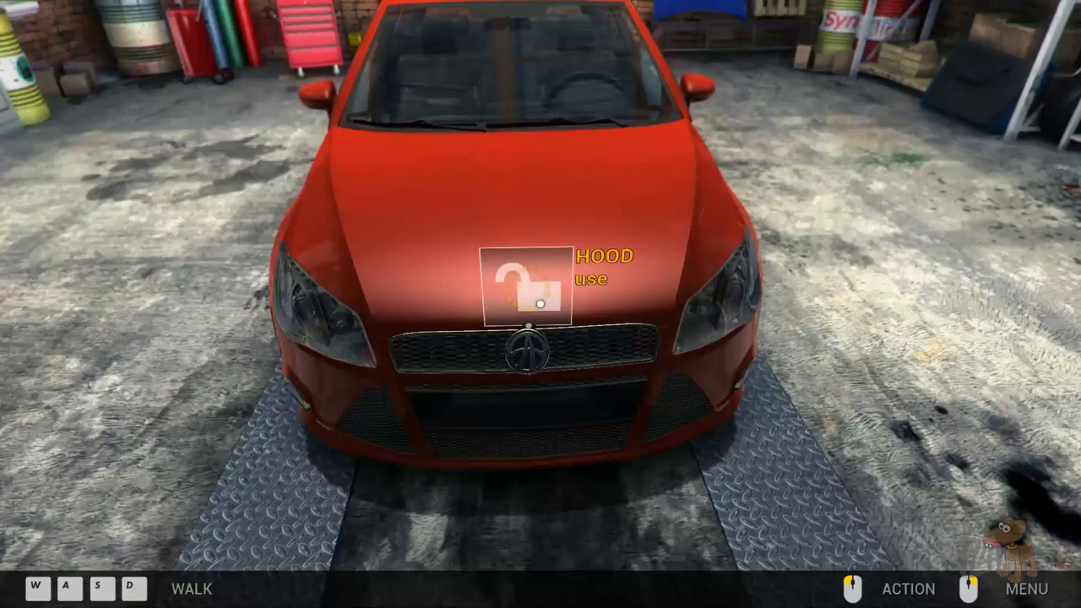
Step: Lift the red car's hood, inspect the engine bay and enter Disassemble Mode
{"action": "left_click", "coordinate": [527, 284]}
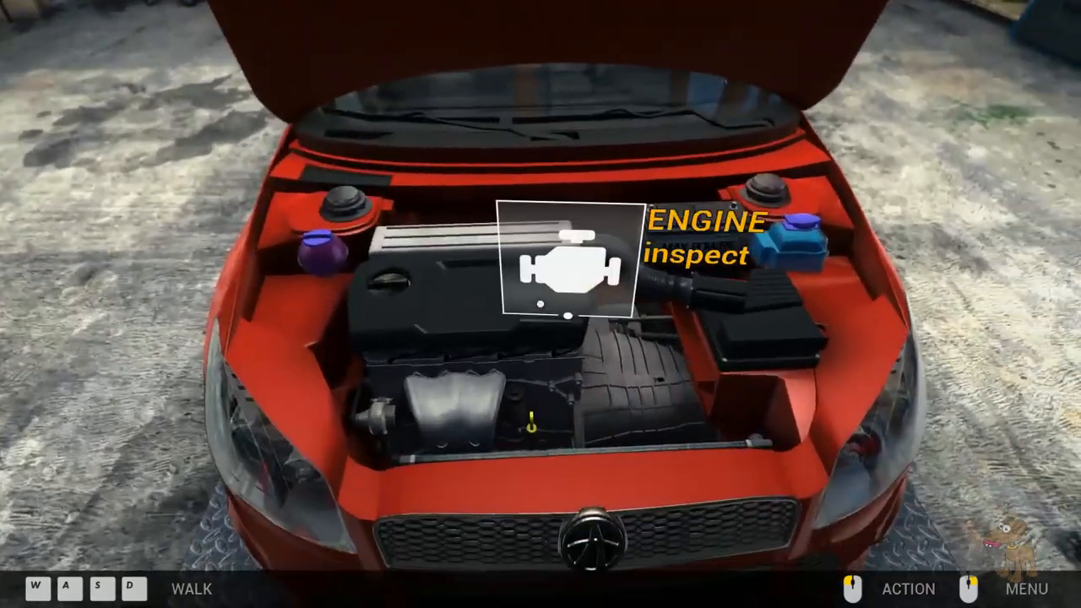
{"action": "left_click", "coordinate": [567, 270]}
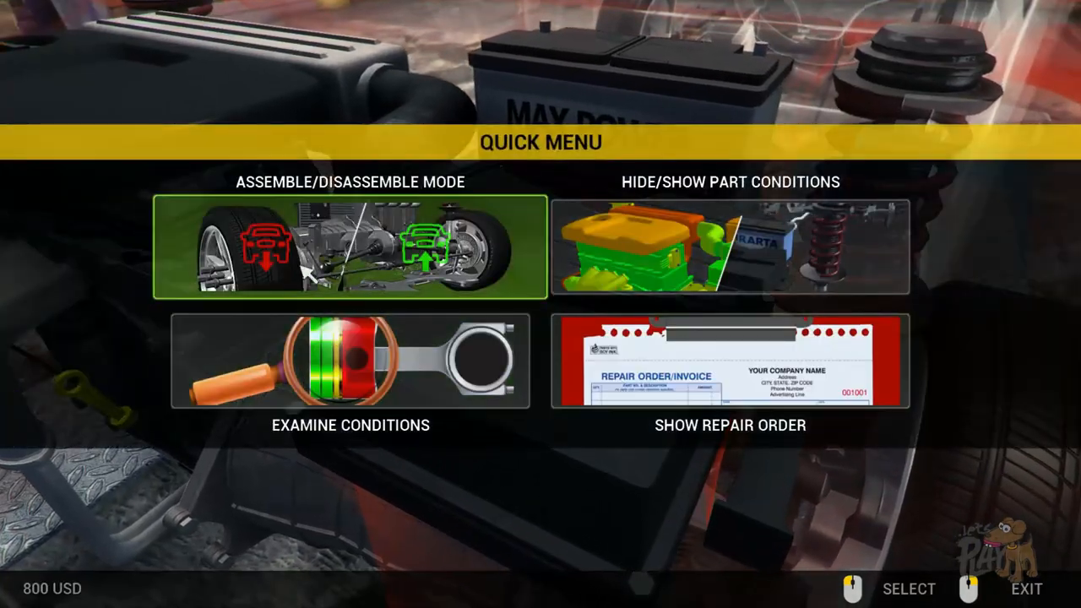
{"action": "left_click", "coordinate": [349, 247]}
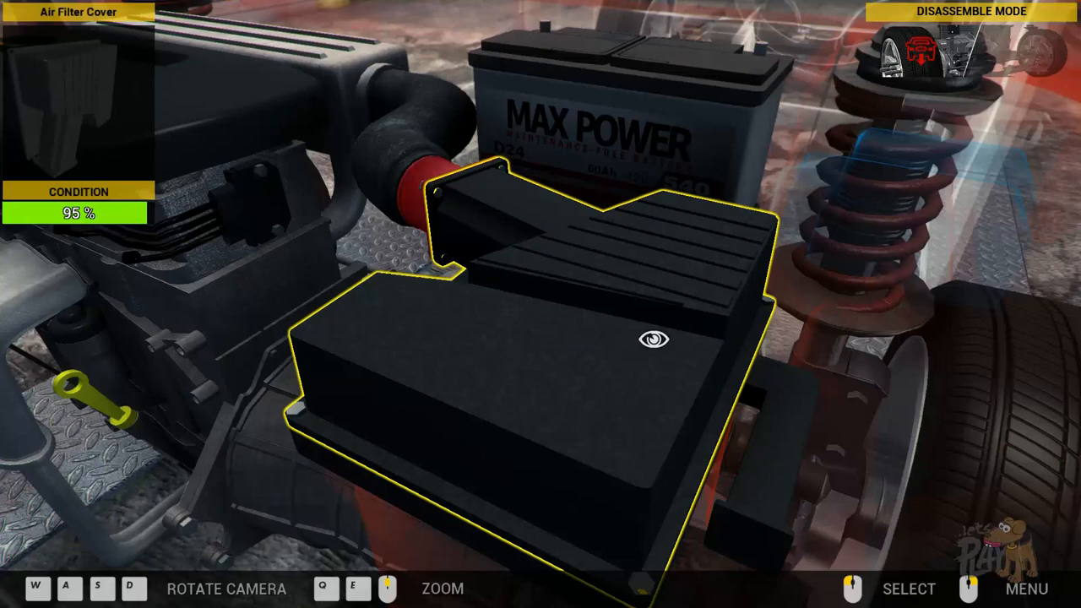
{"action": "left_click", "coordinate": [1027, 588]}
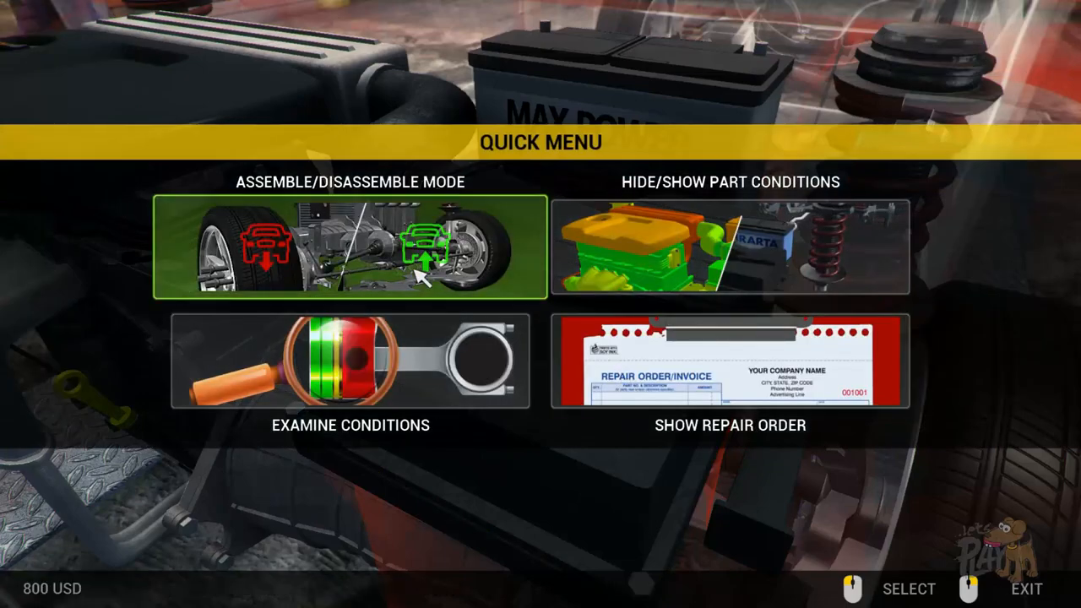
{"action": "left_click", "coordinate": [349, 247]}
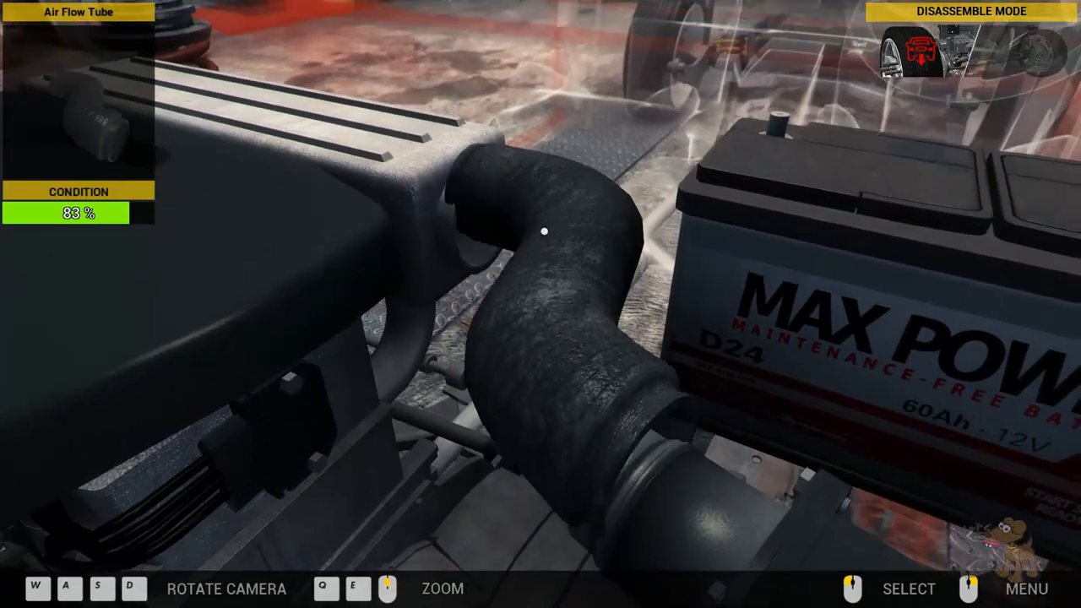
Step: Remove the air flow tube, air flow meter and air filter cover with their bolts
{"action": "left_click", "coordinate": [544, 231]}
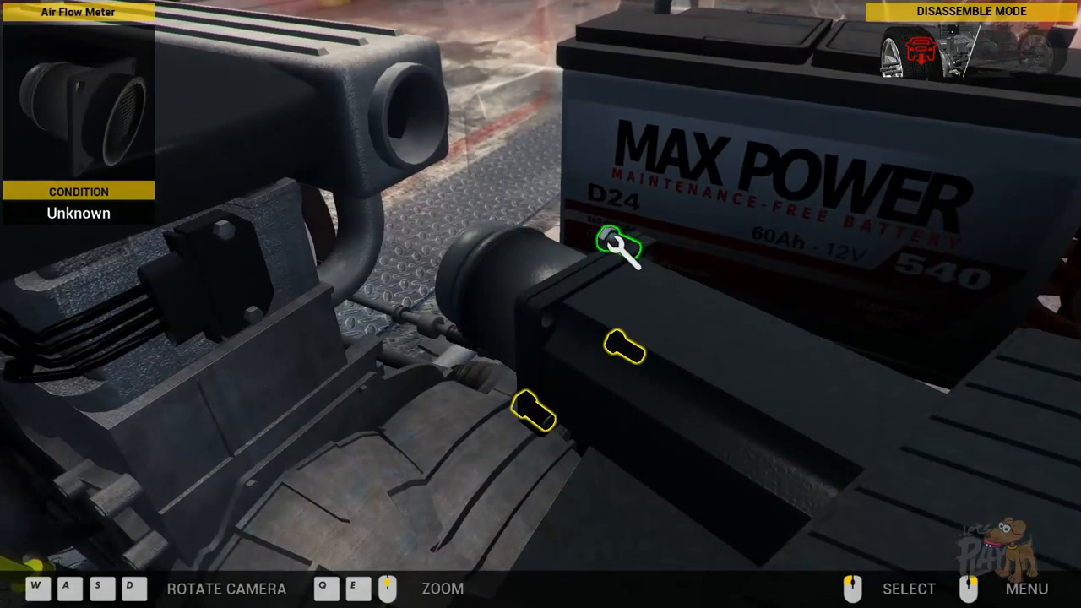
{"action": "left_click", "coordinate": [616, 244]}
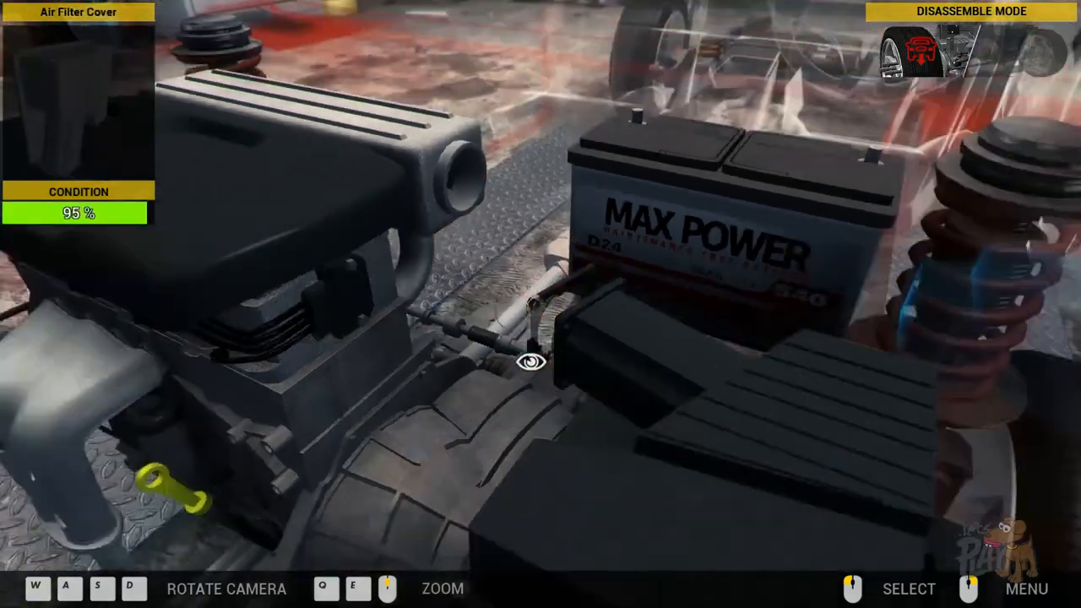
{"action": "left_click", "coordinate": [532, 362]}
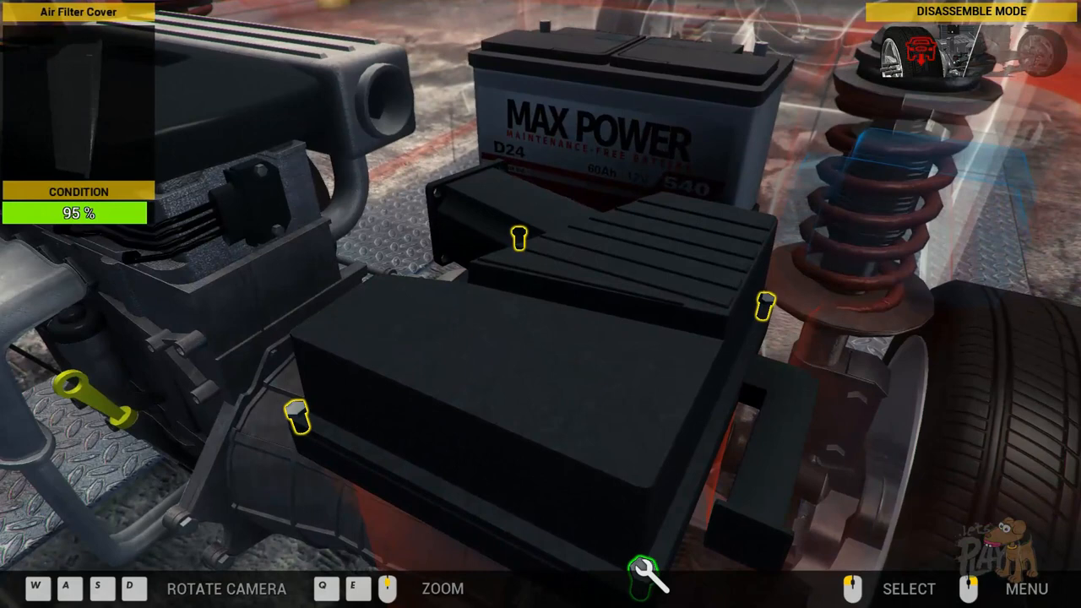
{"action": "left_click", "coordinate": [297, 418]}
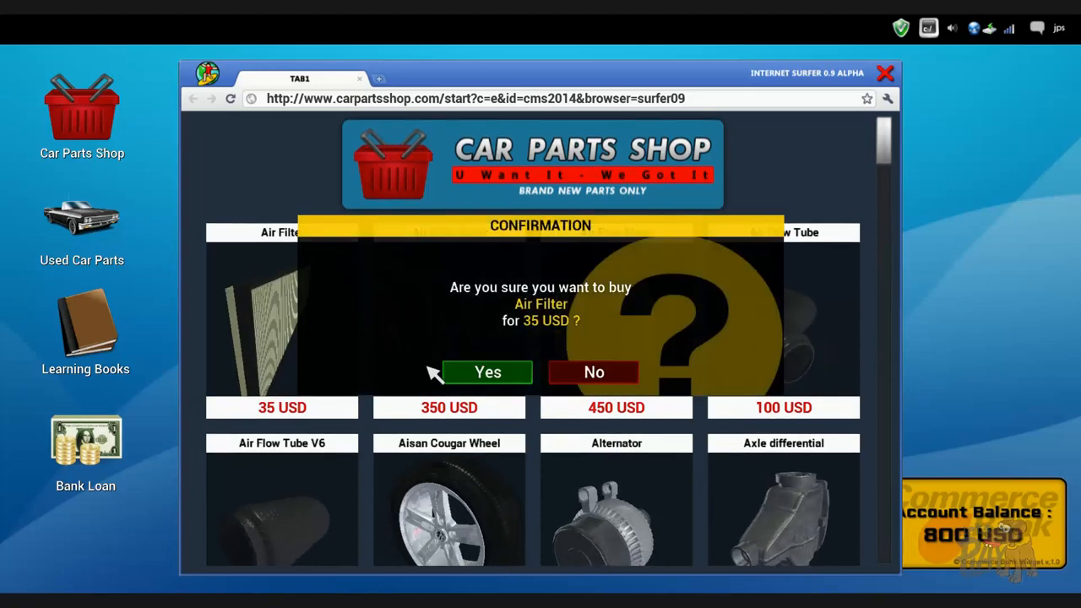
Step: Buy the 35 USD air filter and the 50 USD oil filter in the Car Parts Shop
{"action": "left_click", "coordinate": [487, 371]}
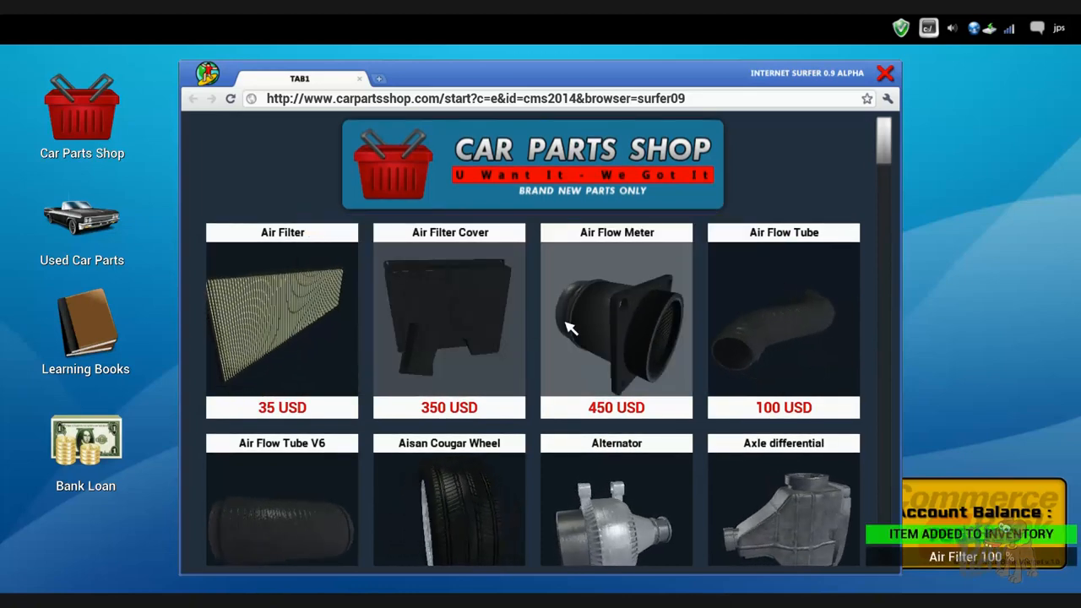
{"action": "scroll", "scroll_direction": "down", "scroll_amount": 3}
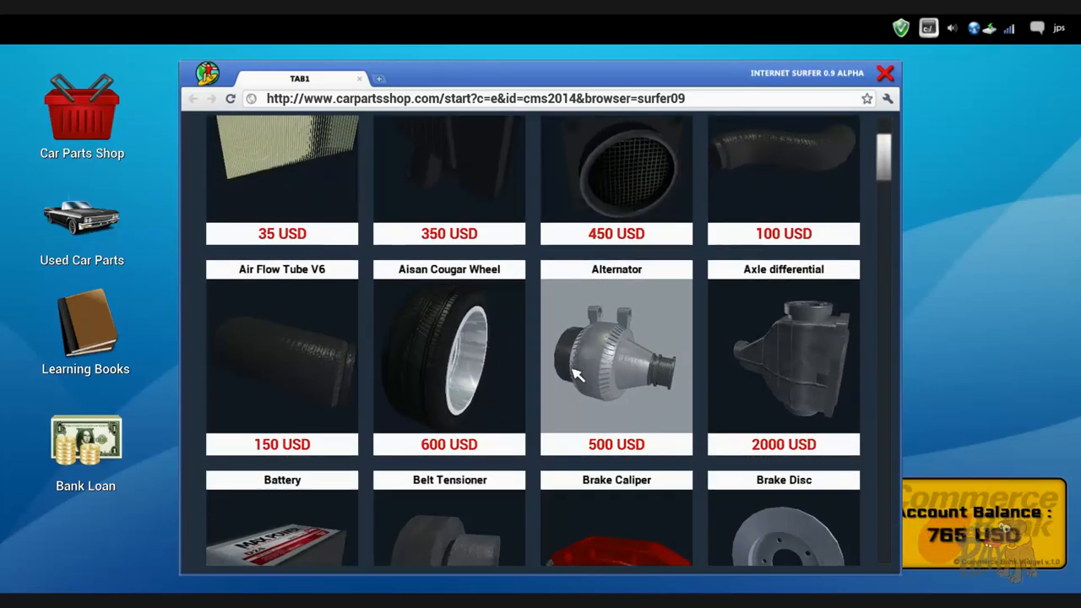
{"action": "scroll", "scroll_direction": "down", "scroll_amount": 3}
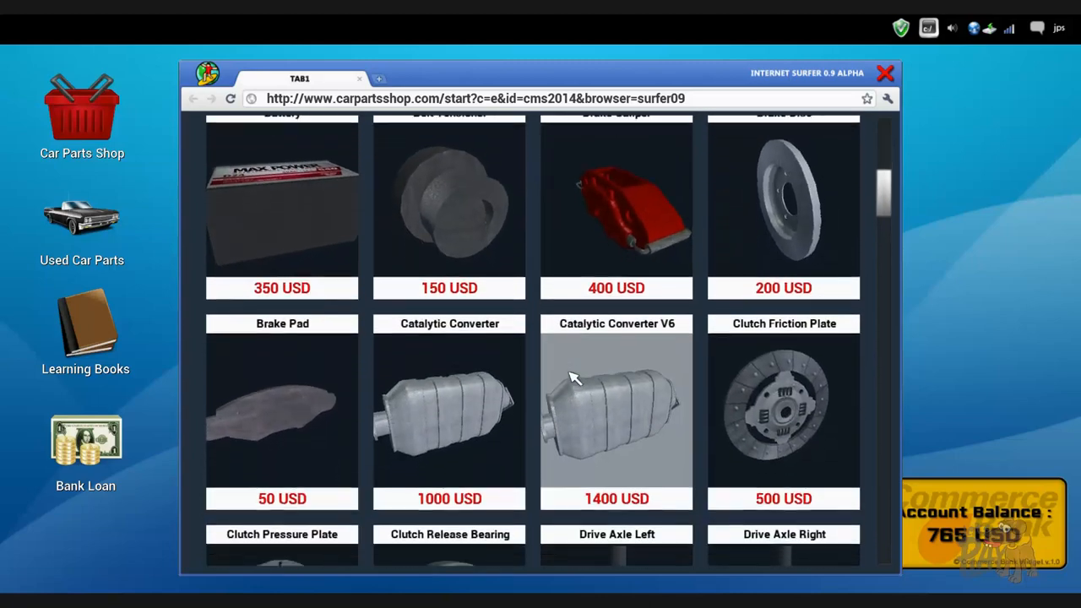
{"action": "scroll", "scroll_direction": "down", "scroll_amount": 3}
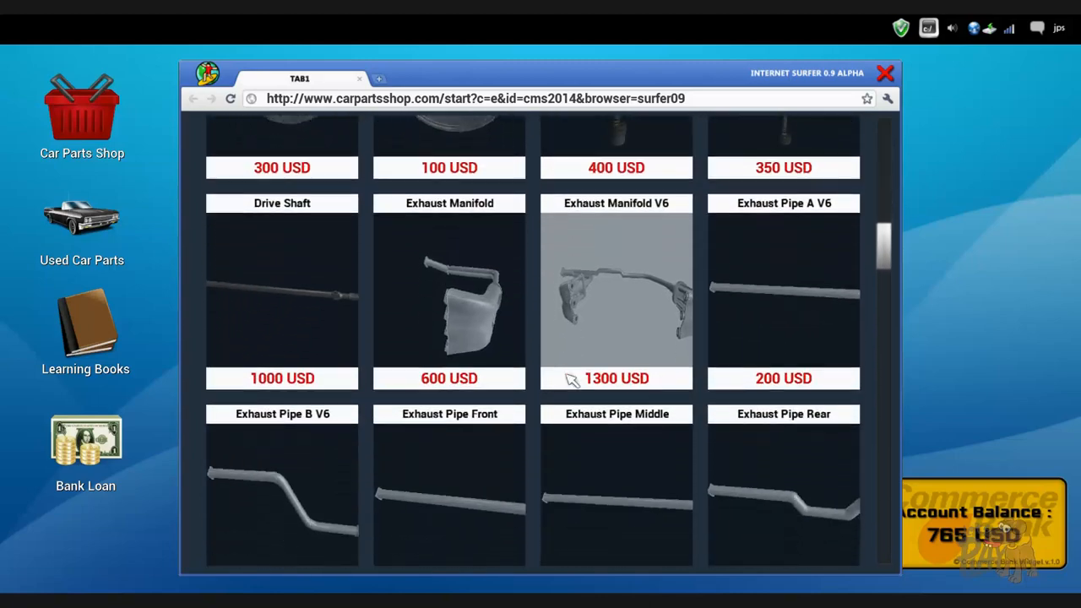
{"action": "scroll", "scroll_direction": "down", "scroll_amount": 3}
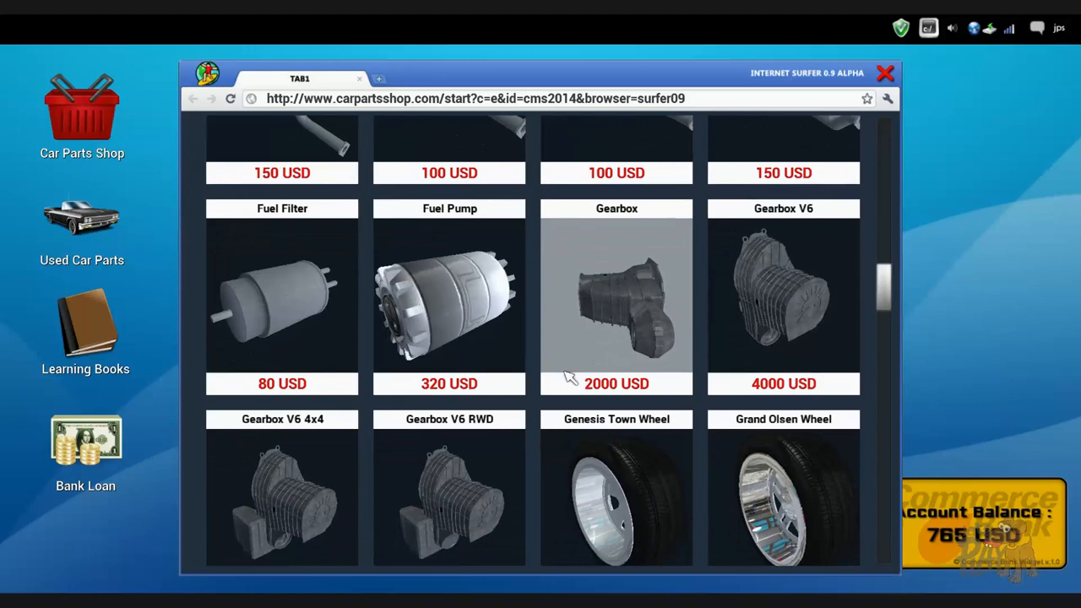
{"action": "scroll", "scroll_direction": "down", "scroll_amount": 3}
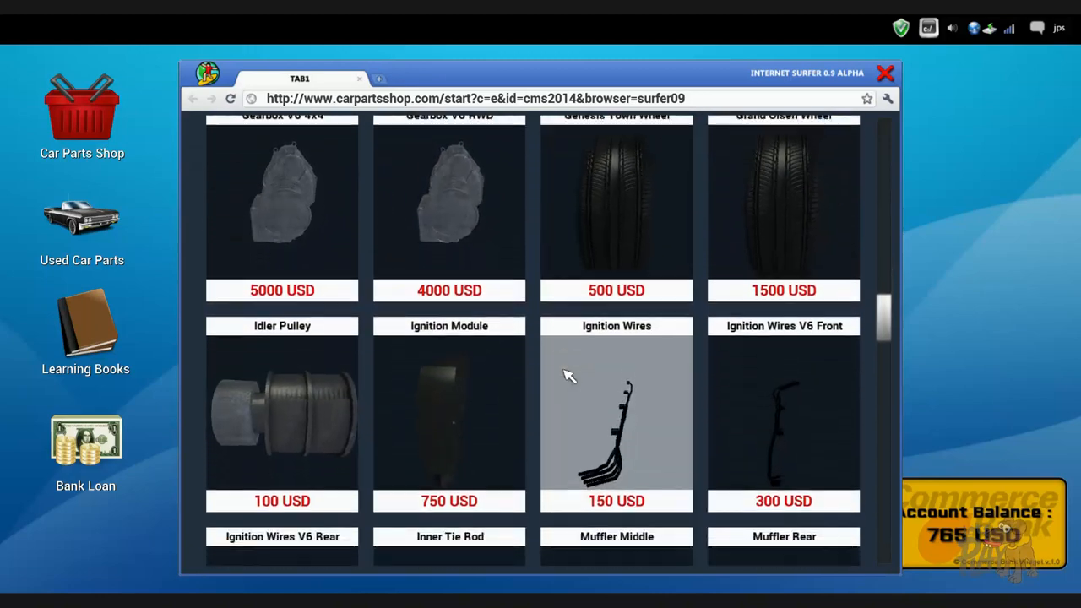
{"action": "scroll", "scroll_direction": "down", "scroll_amount": 3}
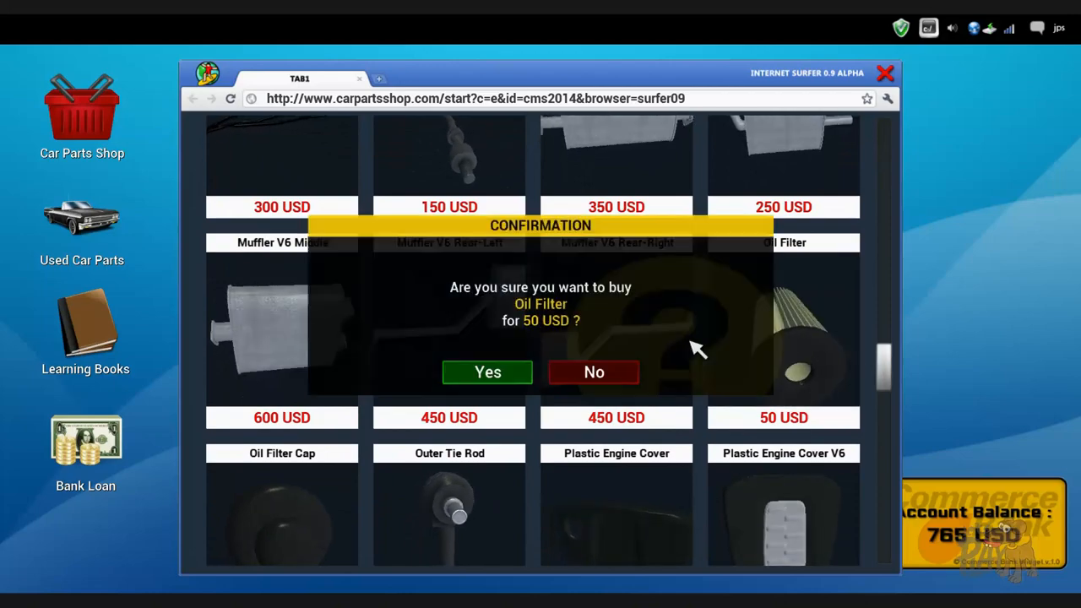
{"action": "left_click", "coordinate": [487, 372]}
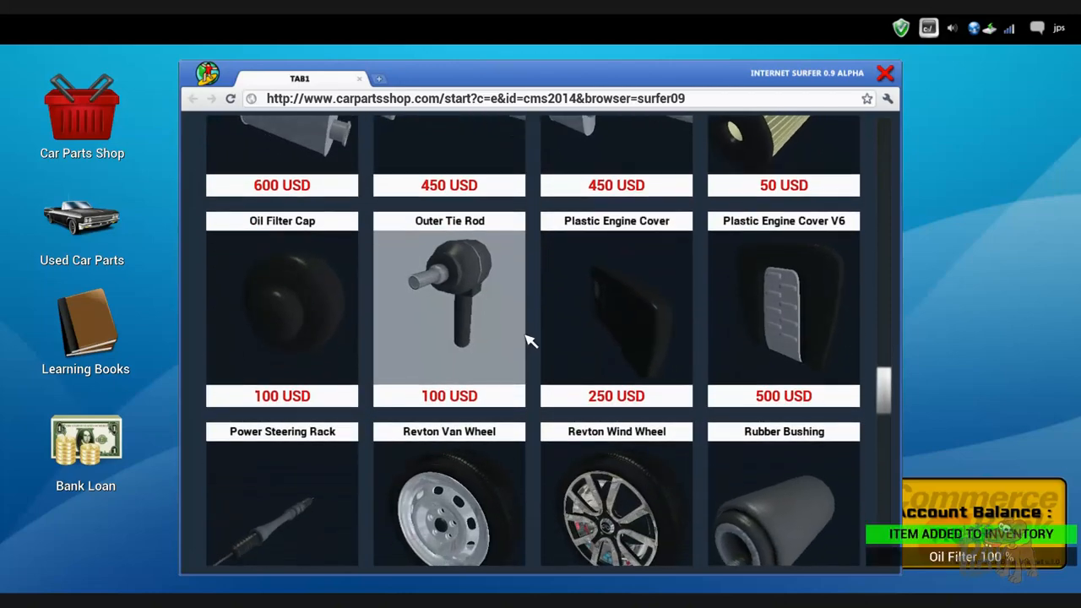
Step: Buy the 80 USD fuel filter, leaving 635 USD, and leave the parts shop
{"action": "scroll", "scroll_direction": "down", "scroll_amount": 3}
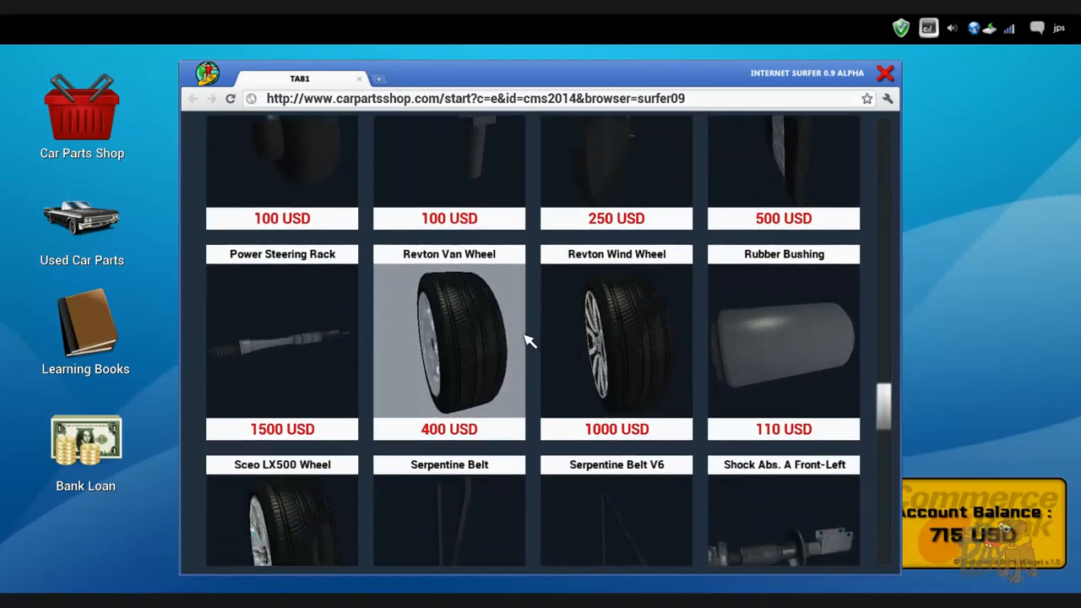
{"action": "scroll", "scroll_direction": "down", "scroll_amount": 3}
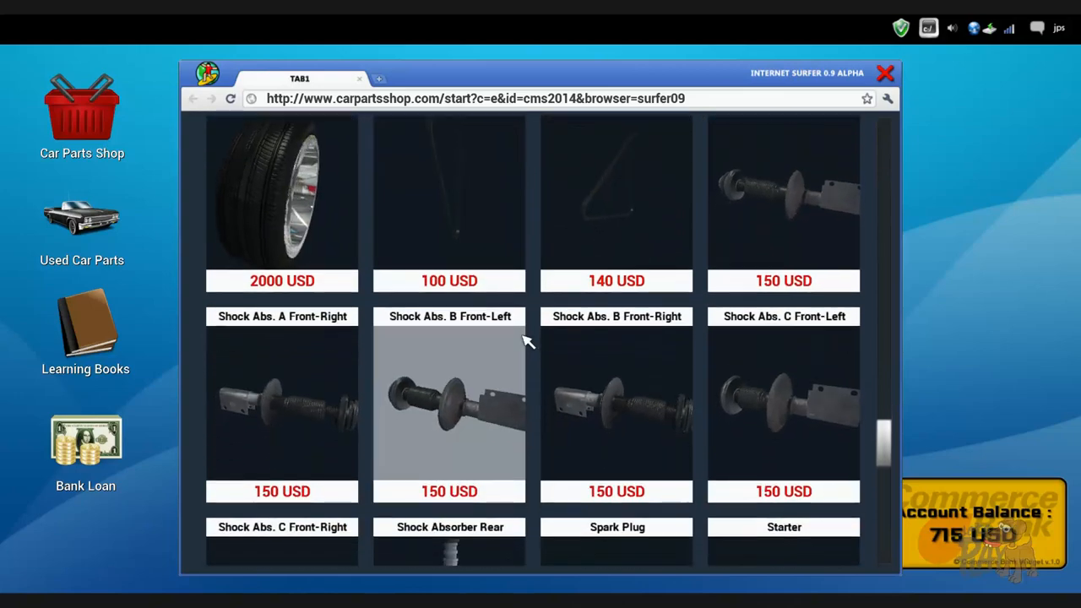
{"action": "scroll", "scroll_direction": "down", "scroll_amount": 3}
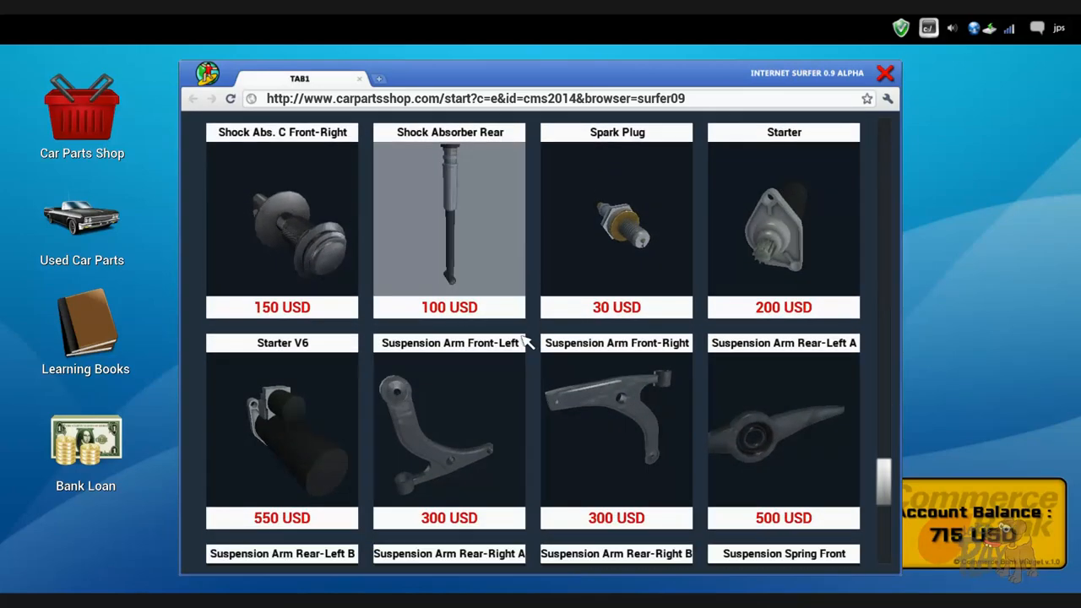
{"action": "scroll", "scroll_direction": "down", "scroll_amount": 3}
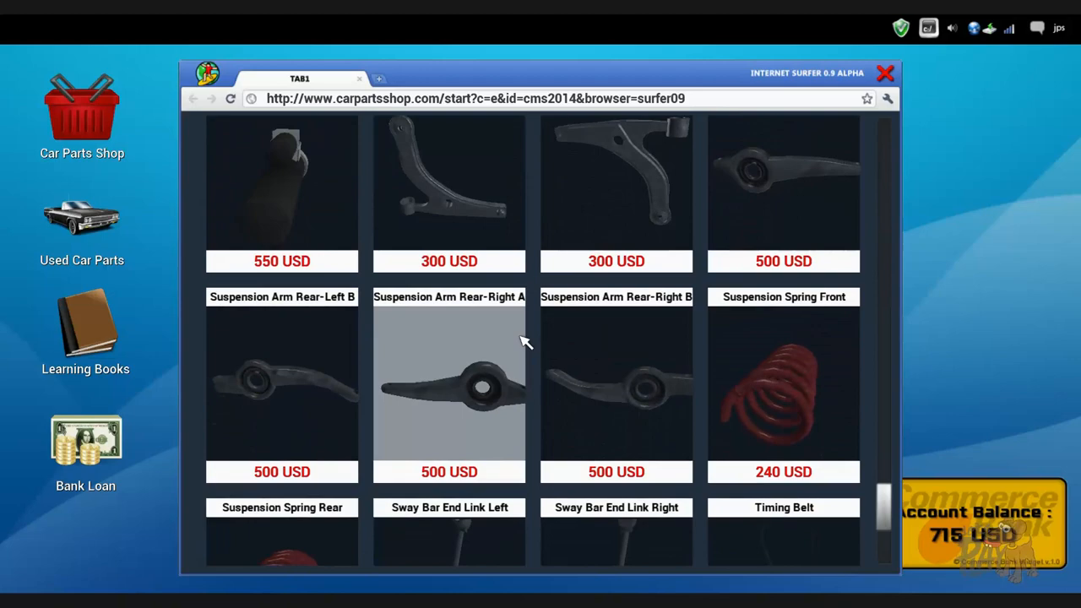
{"action": "scroll", "scroll_direction": "down", "scroll_amount": 3}
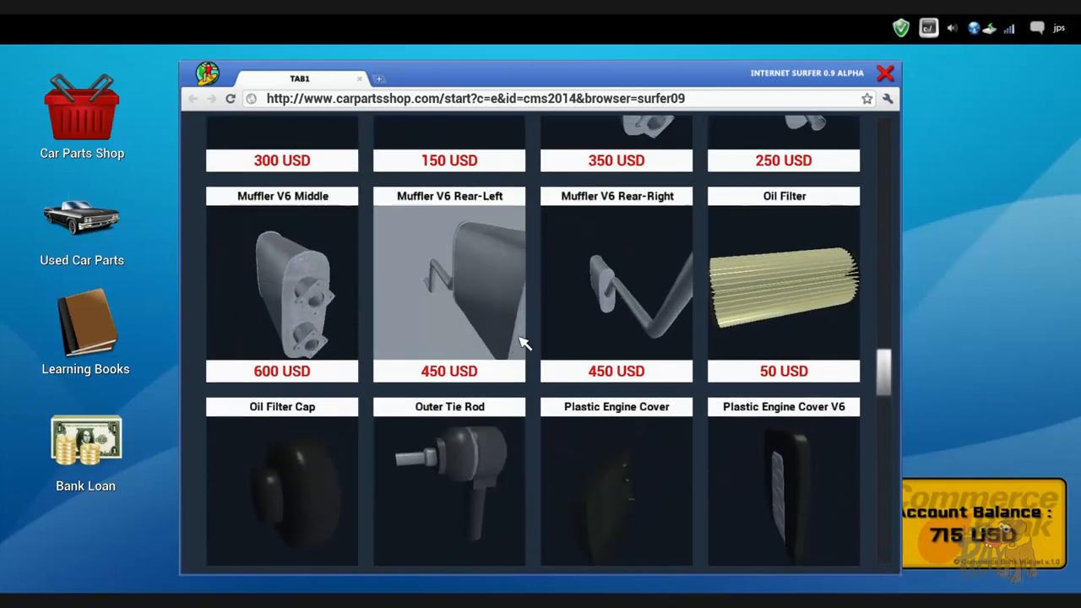
{"action": "scroll", "scroll_direction": "down", "scroll_amount": 3}
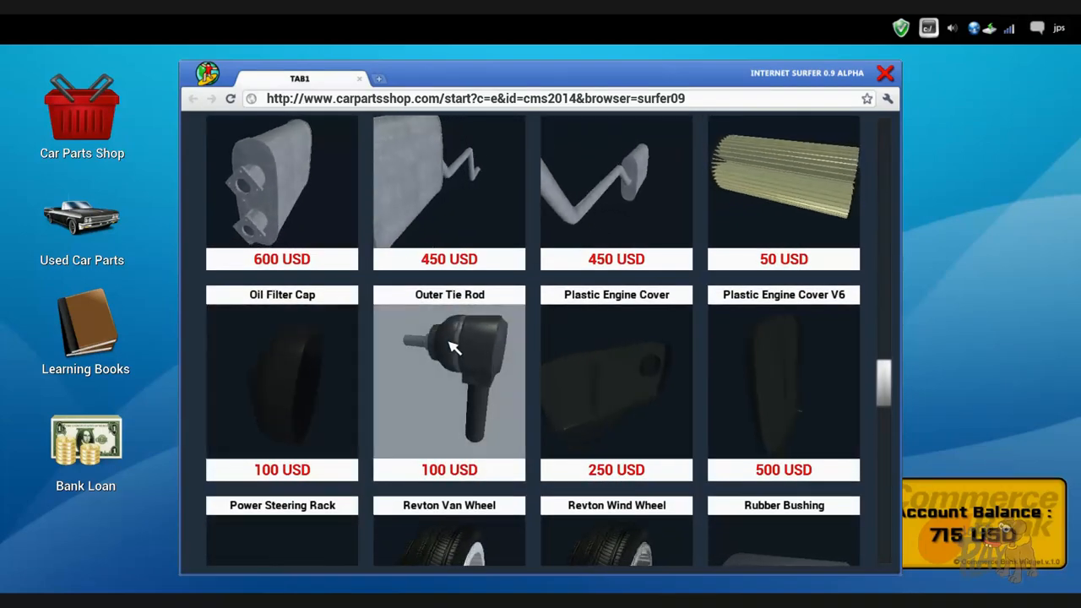
{"action": "scroll", "scroll_direction": "down", "scroll_amount": 3}
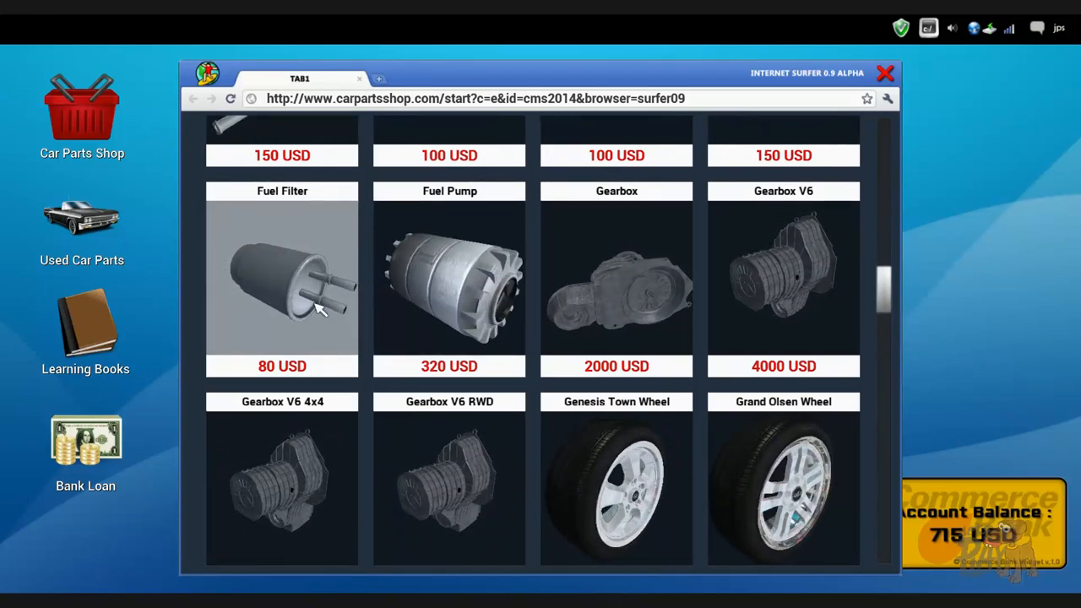
{"action": "left_click", "coordinate": [281, 278]}
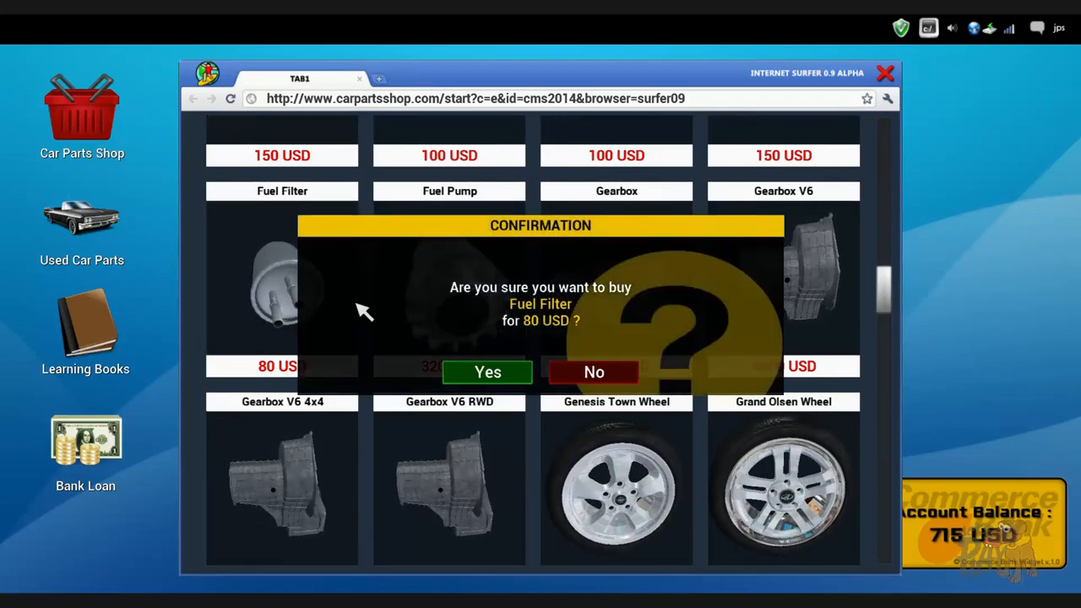
{"action": "left_click", "coordinate": [487, 372]}
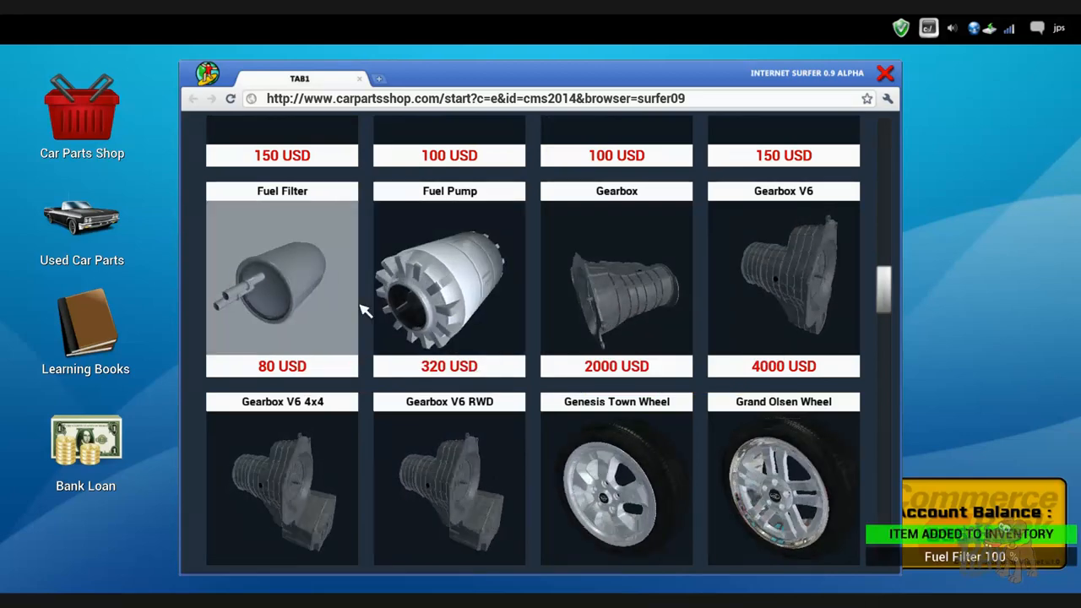
{"action": "left_click", "coordinate": [885, 74]}
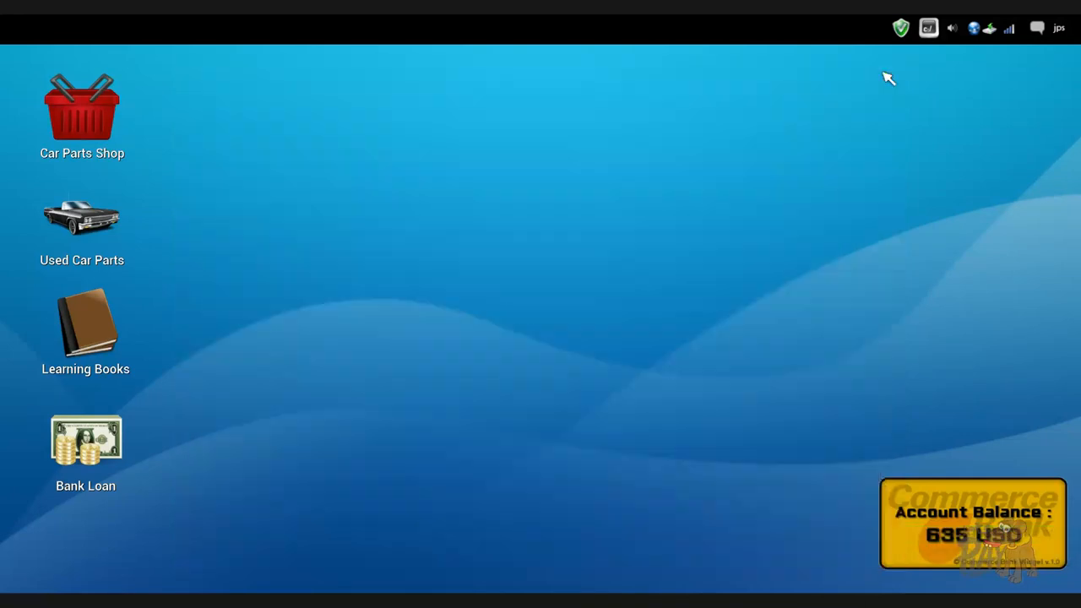
{"action": "mouse_move", "coordinate": [520, 308]}
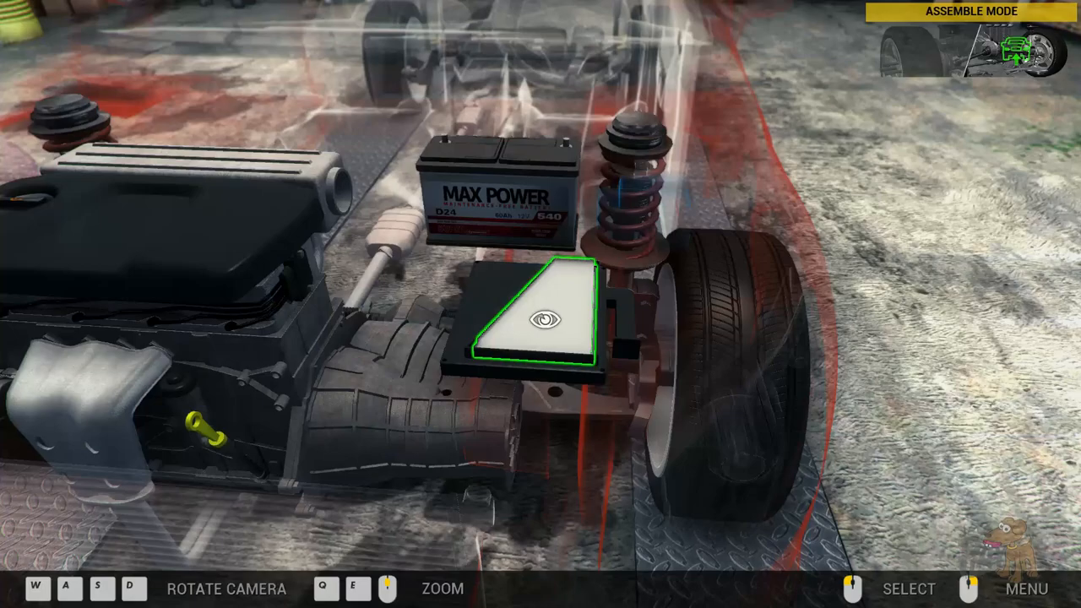
Step: Mount the new 100% air filter in the housing and refit the air flow meter
{"action": "left_click", "coordinate": [537, 324]}
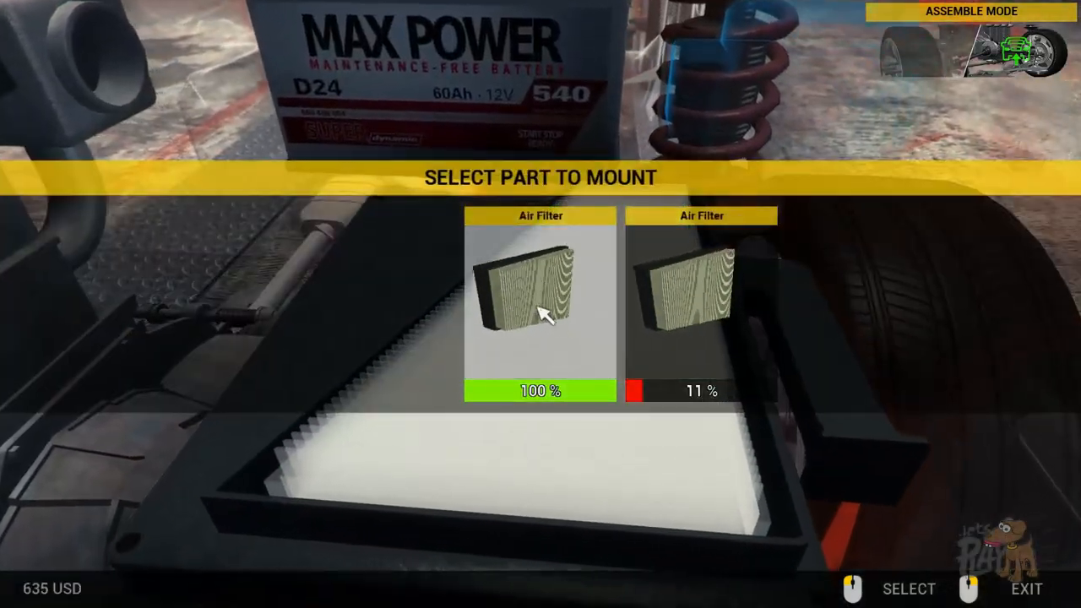
{"action": "left_click", "coordinate": [539, 307]}
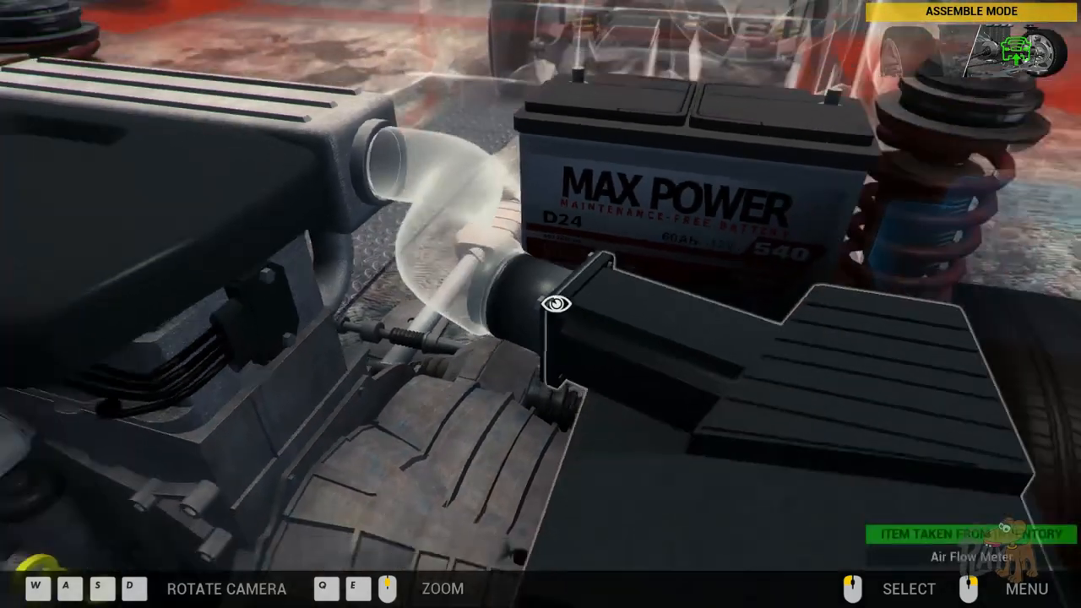
{"action": "left_click", "coordinate": [556, 304]}
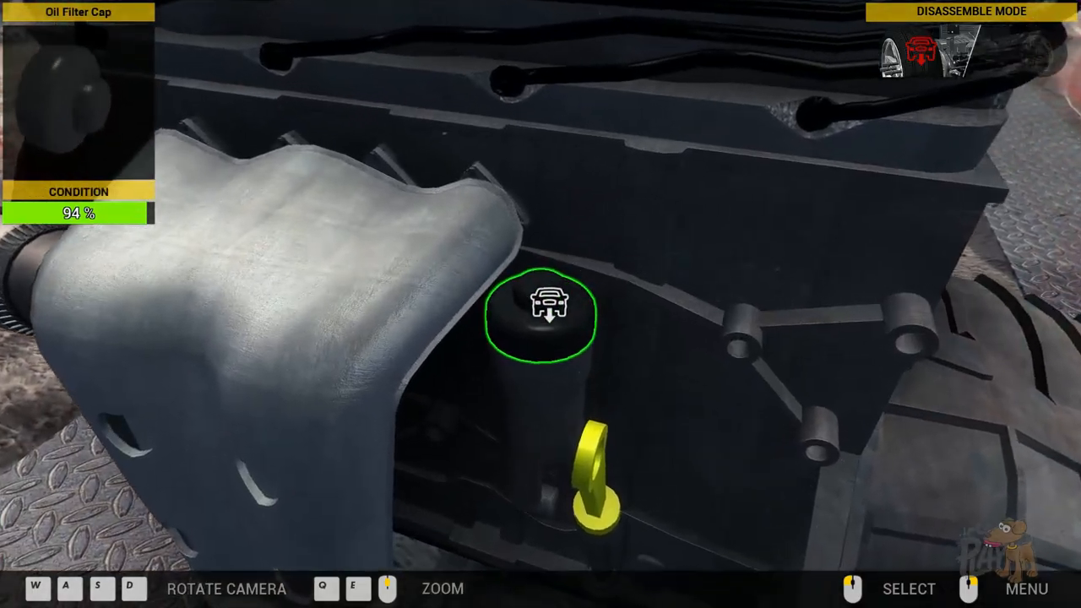
Step: Remove the oil filter cap and install the new 100% oil filter in Assemble Mode
{"action": "left_click", "coordinate": [544, 318]}
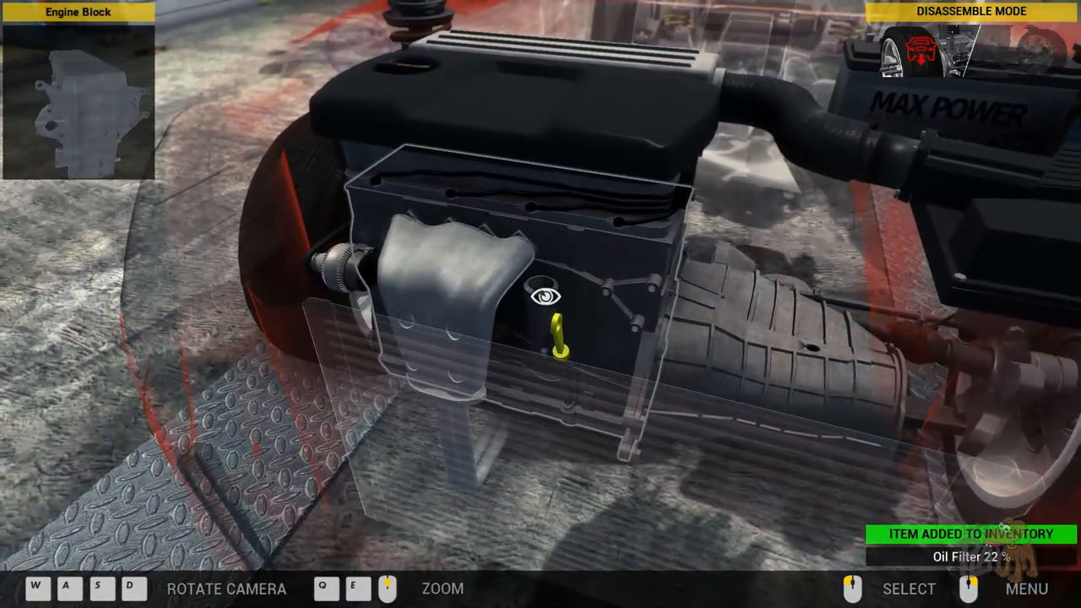
{"action": "left_click", "coordinate": [1027, 587]}
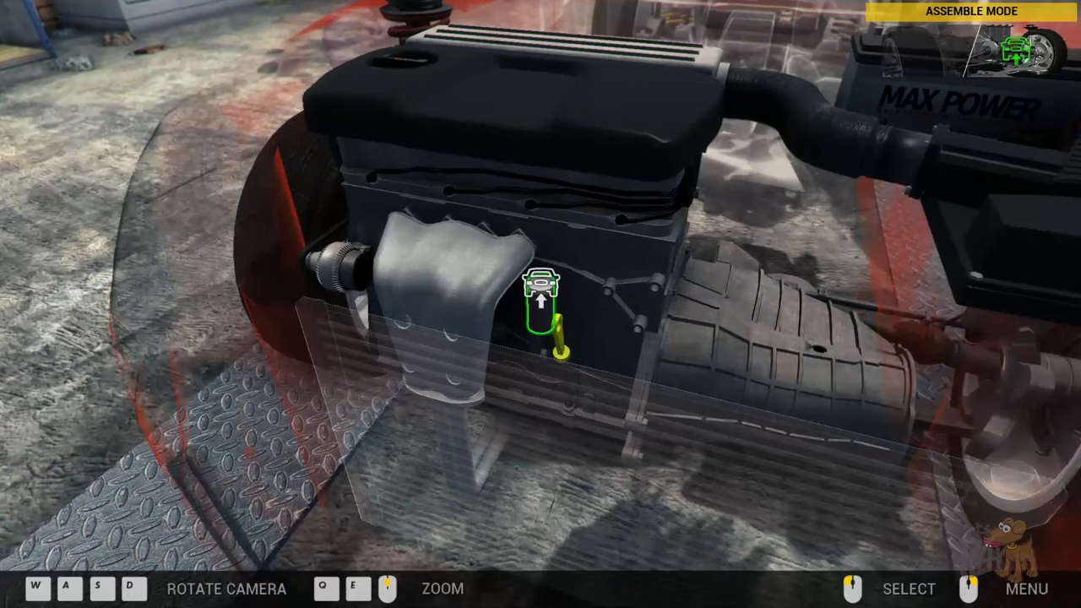
{"action": "left_click", "coordinate": [540, 304]}
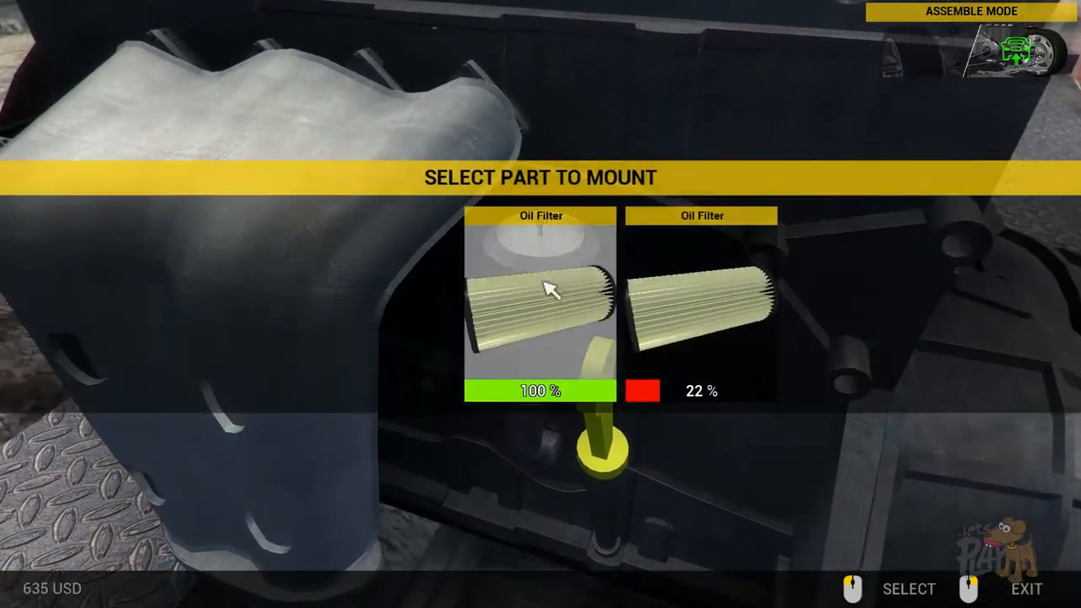
{"action": "left_click", "coordinate": [540, 304]}
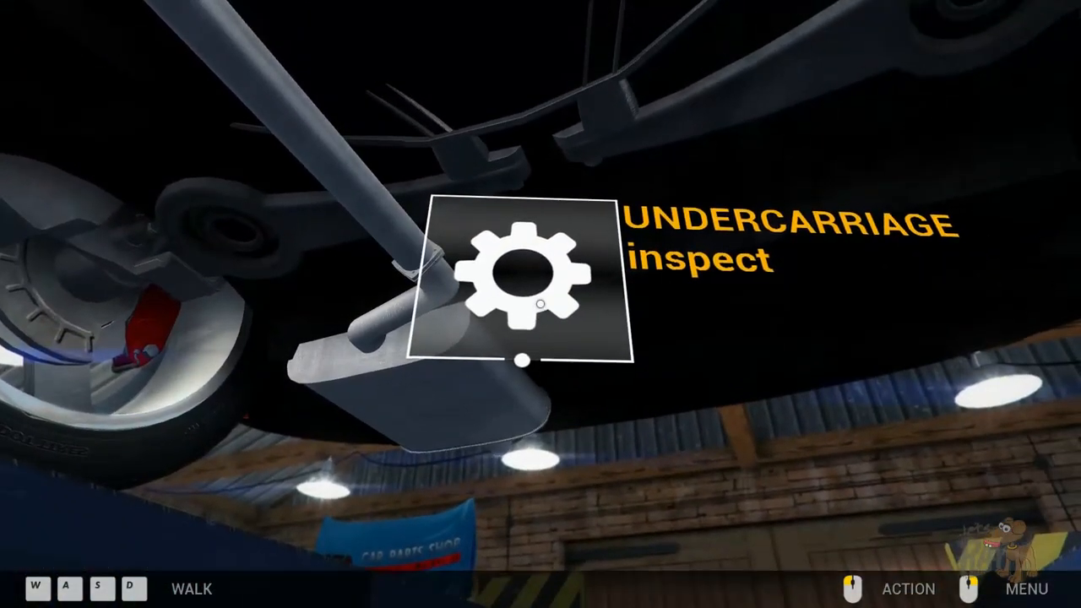
Step: Remove the worn fuel filter from the undercarriage, then lower the car on the lifter
{"action": "left_click", "coordinate": [524, 287]}
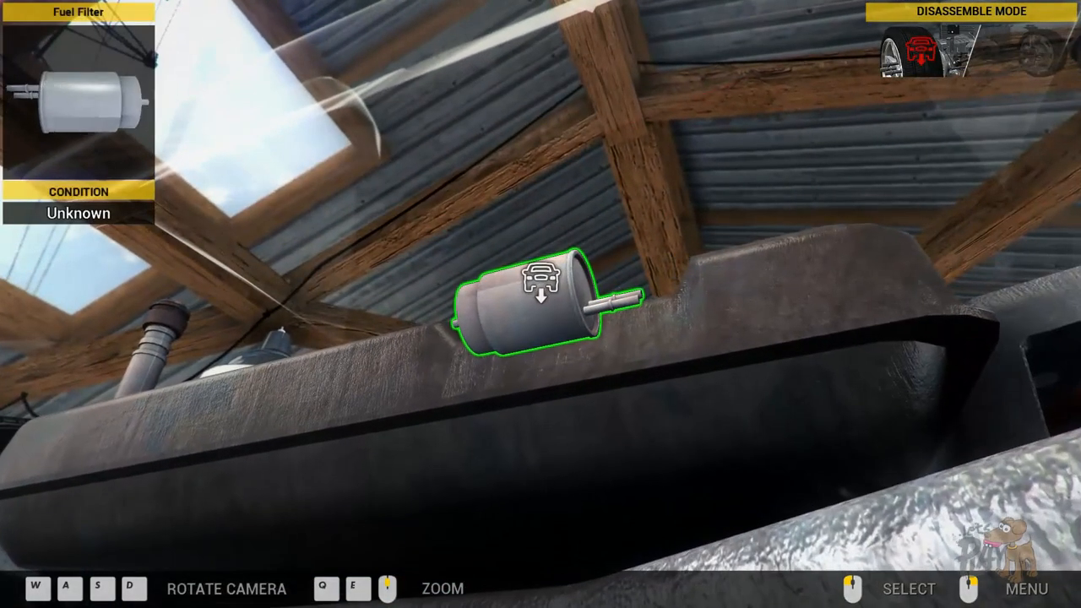
{"action": "left_click", "coordinate": [543, 284]}
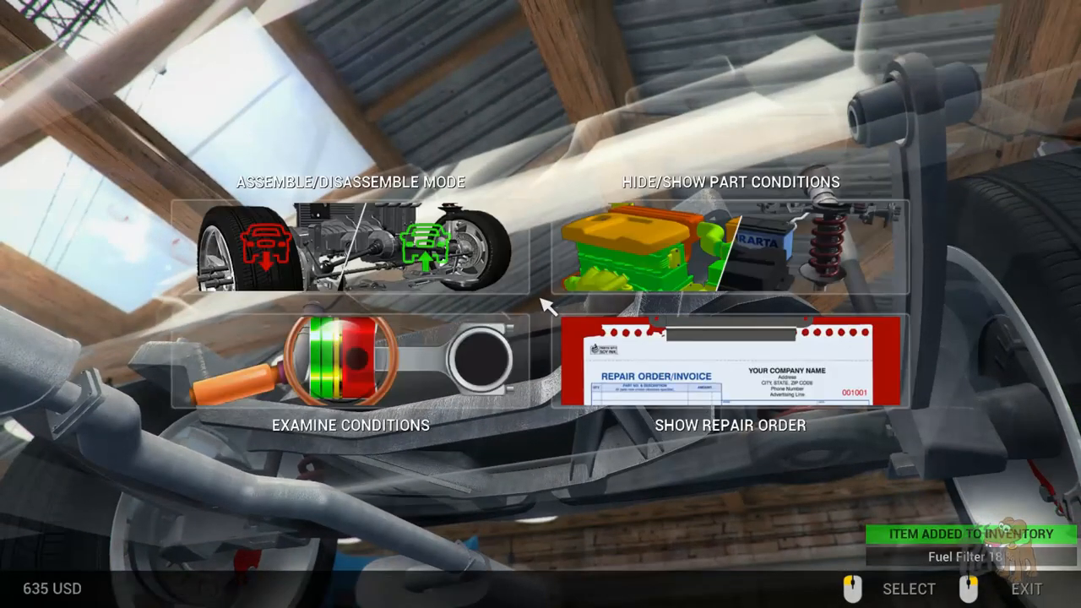
{"action": "left_click", "coordinate": [348, 245]}
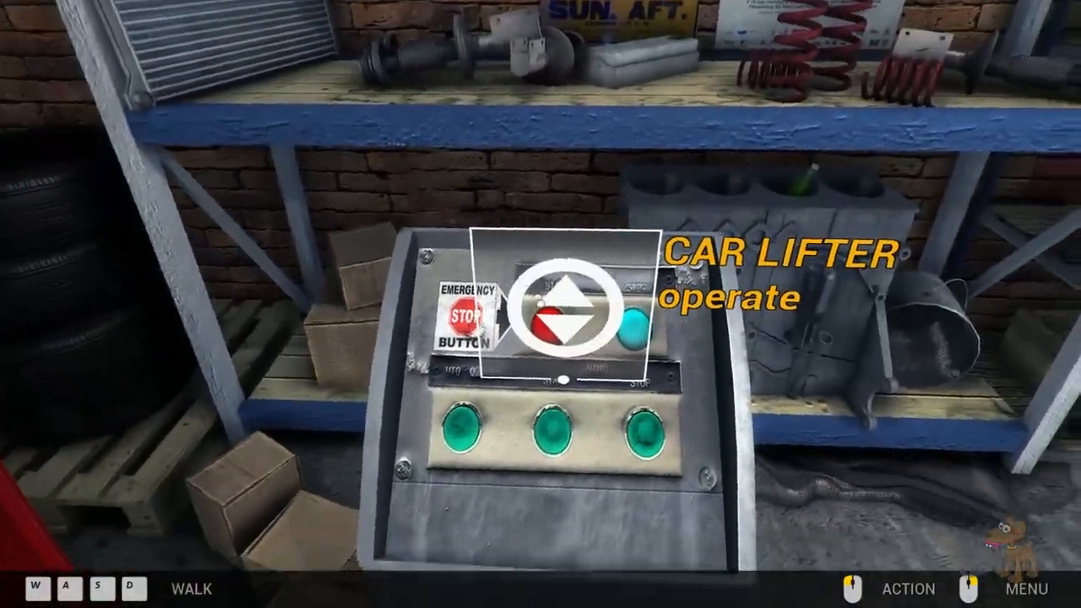
{"action": "left_click", "coordinate": [561, 312]}
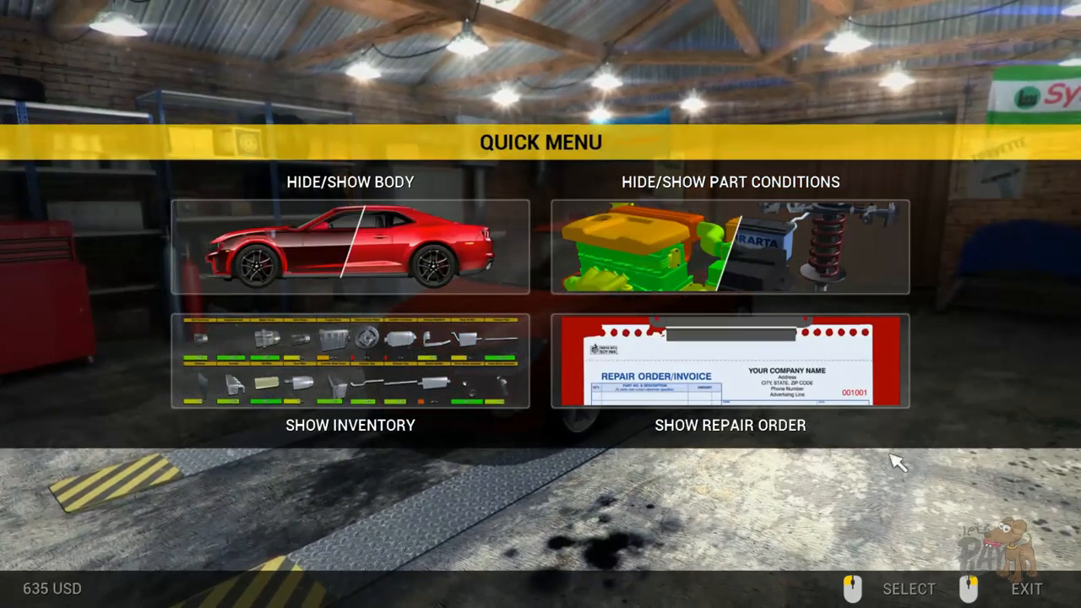
Step: Stamp repair order 2 as repaired and accept proceeding to the next order
{"action": "left_click", "coordinate": [730, 374]}
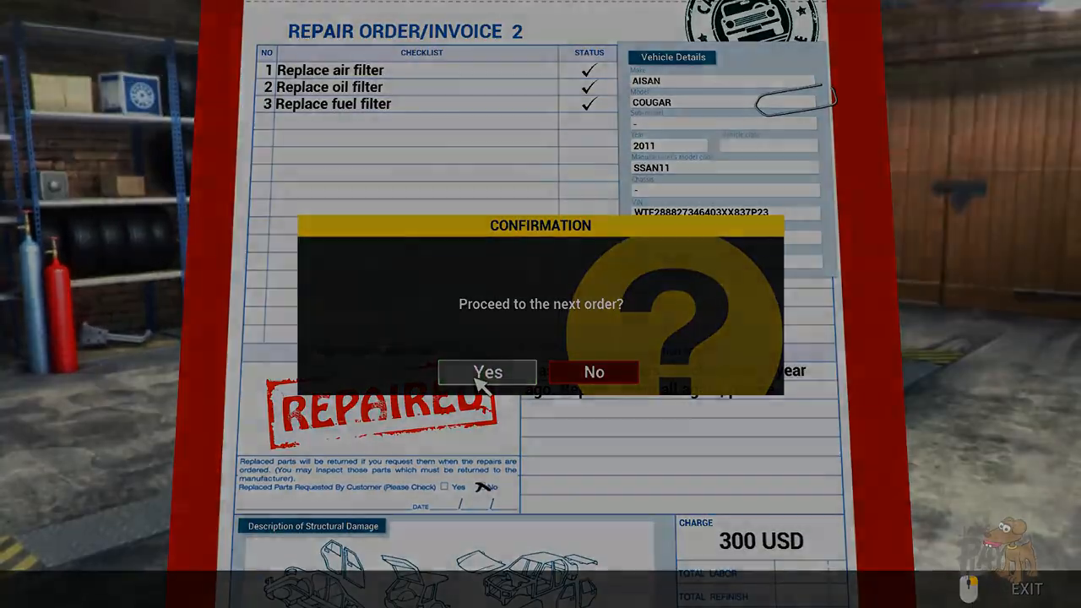
{"action": "left_click", "coordinate": [488, 372]}
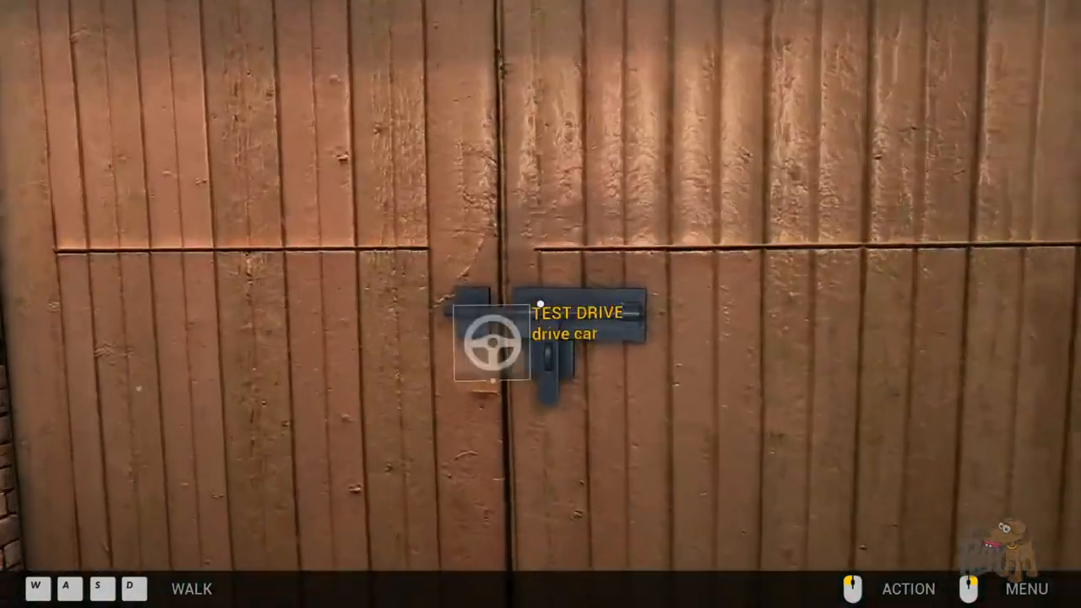
Step: Drive to the test track and accelerate through the acceleration and slalom checks
{"action": "left_click", "coordinate": [483, 346]}
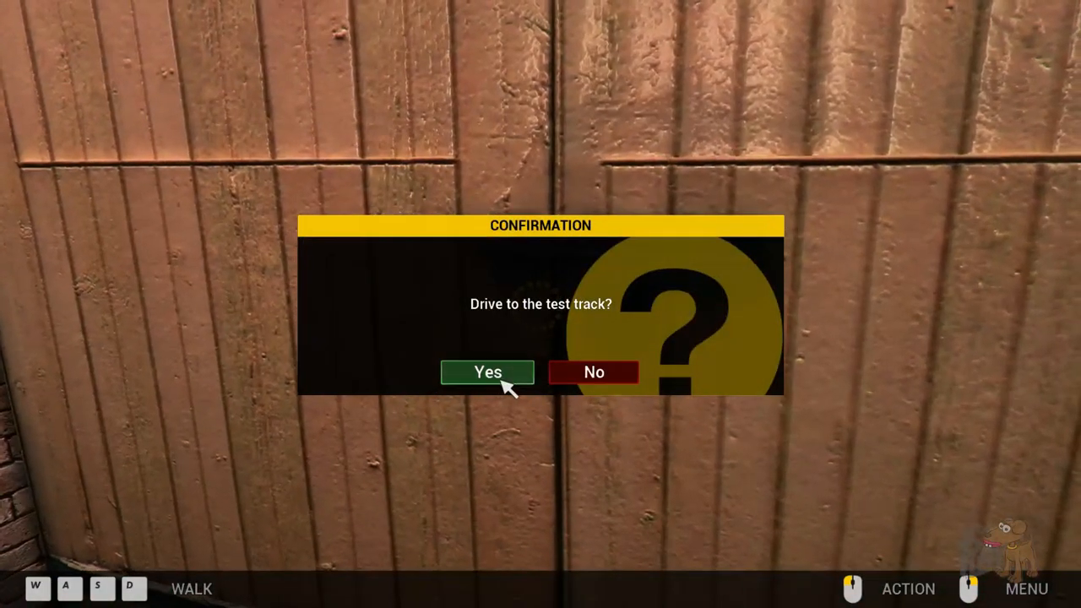
{"action": "left_click", "coordinate": [486, 372]}
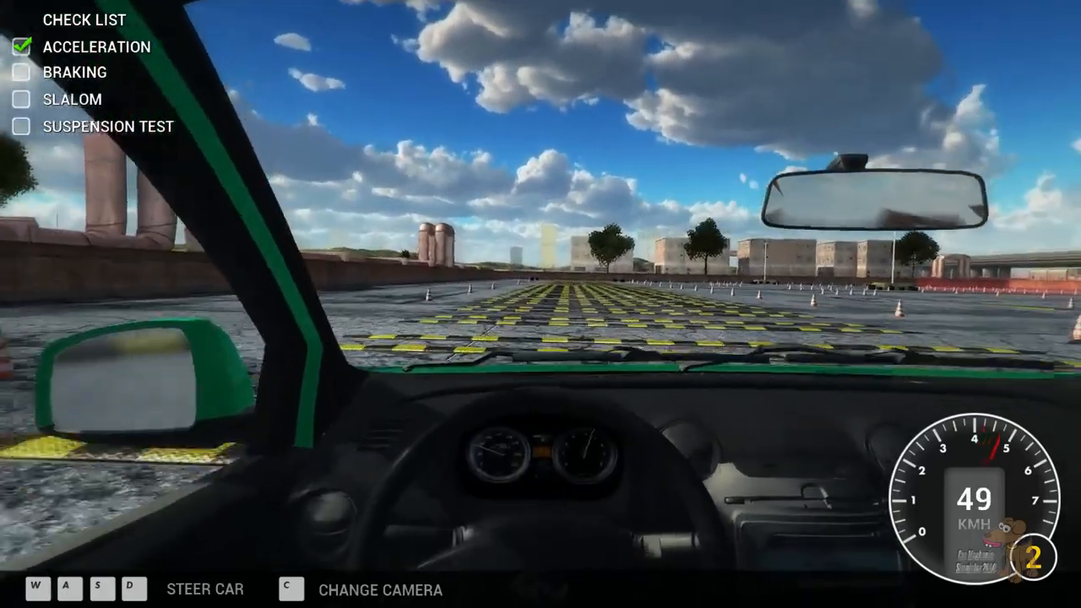
{"action": "key", "text": "w"}
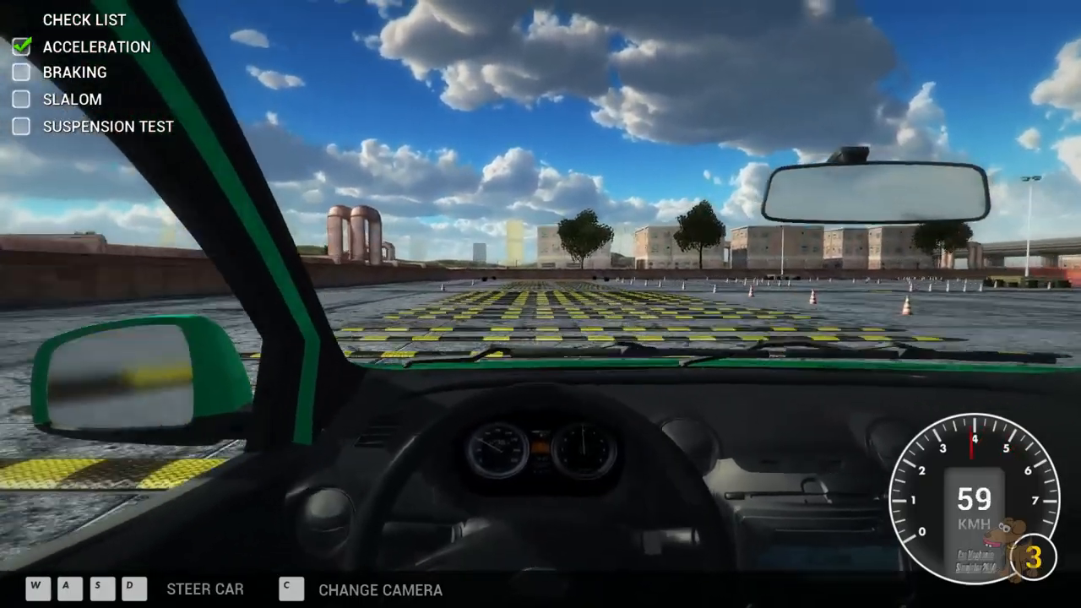
{"action": "key", "text": "w"}
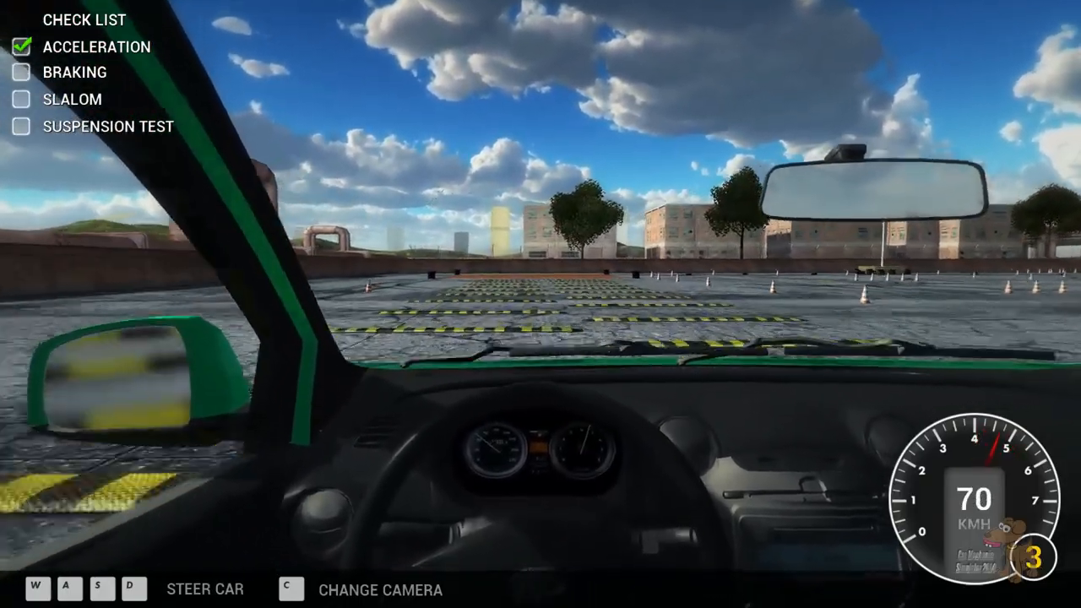
{"action": "key", "text": "w"}
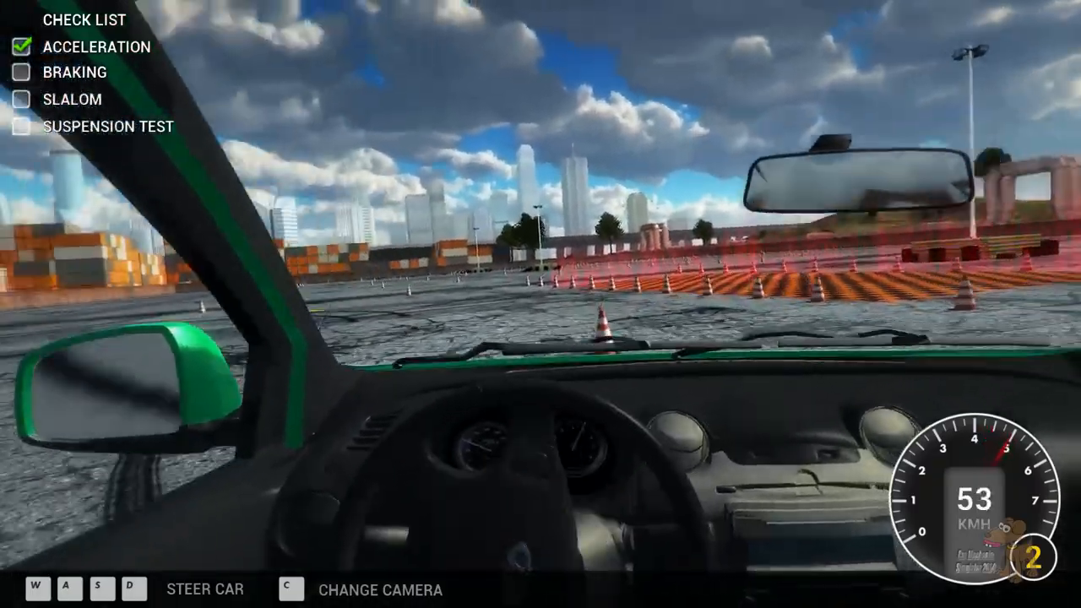
{"action": "key", "text": "w"}
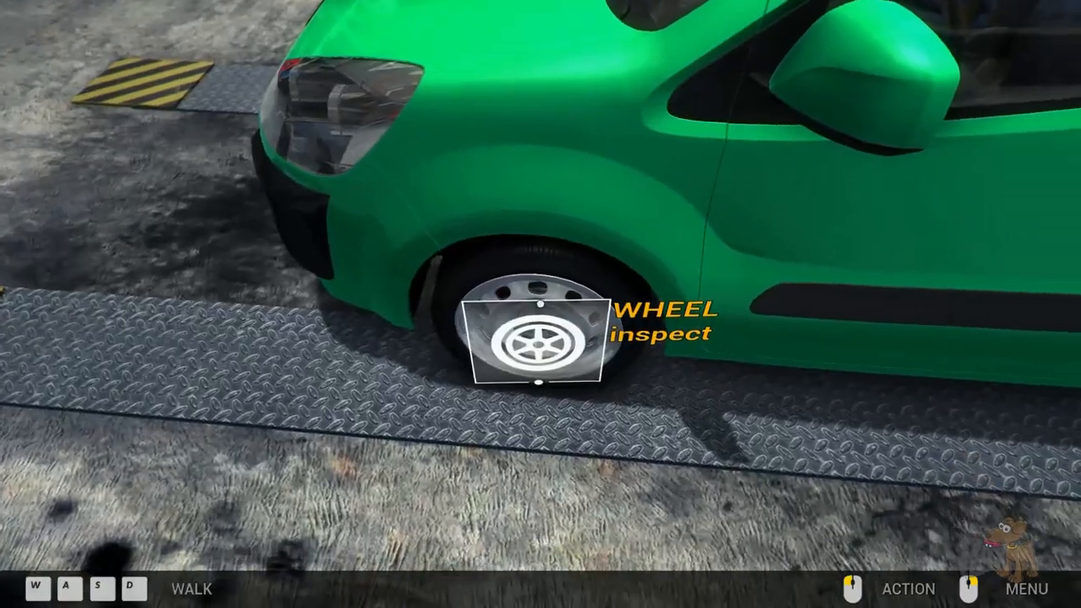
Step: Inspect the green car's front wheel, revealing the outer tie rod at 11% condition
{"action": "left_click", "coordinate": [537, 341]}
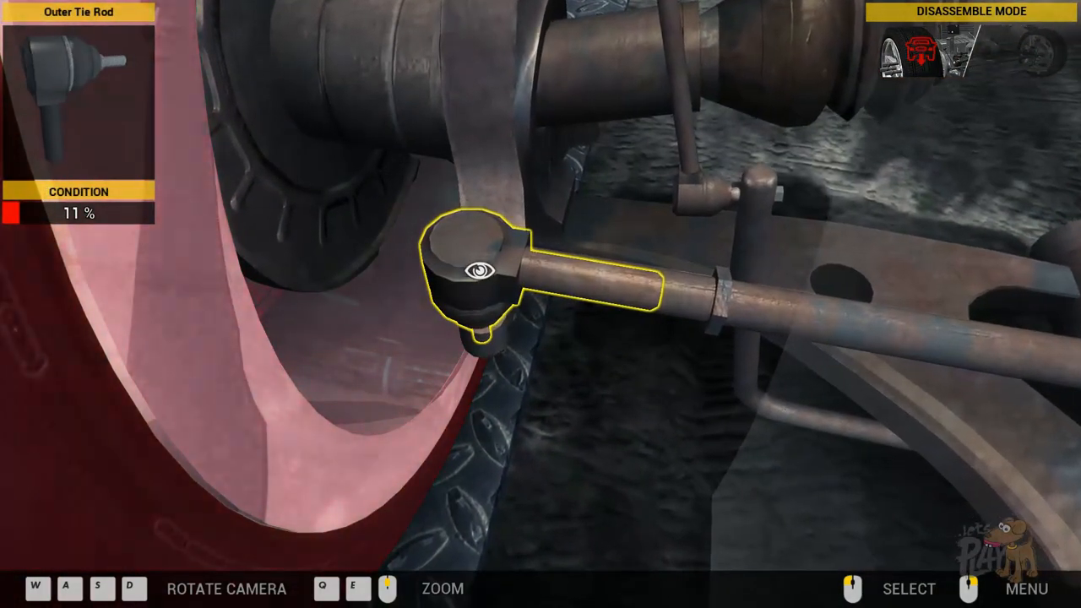
Step: Switch to Examine Conditions and check the worn part beside the wheel hub
{"action": "left_click", "coordinate": [1027, 587]}
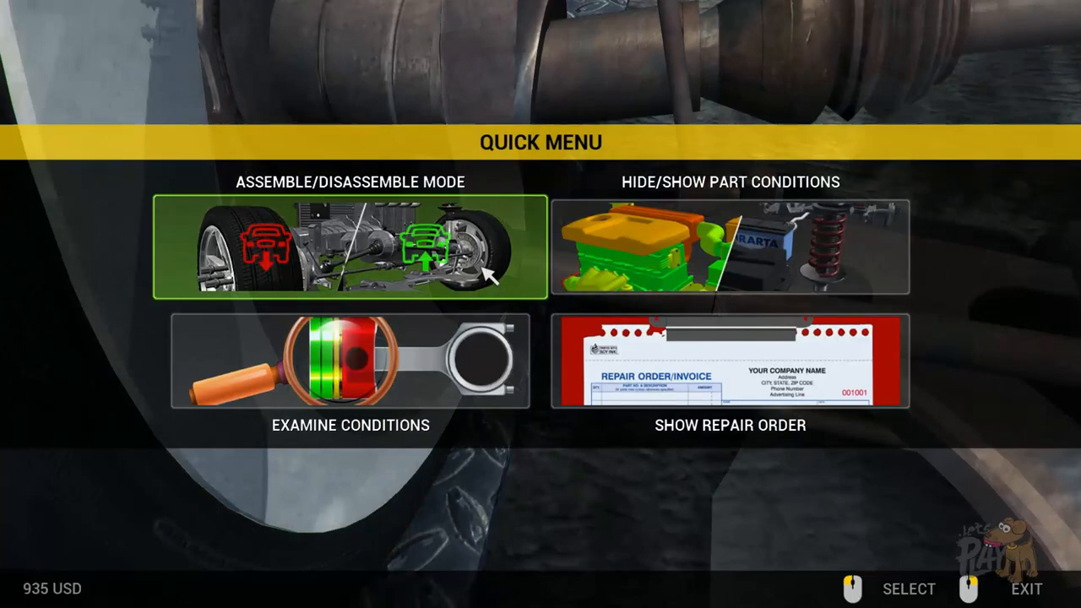
{"action": "left_click", "coordinate": [350, 361]}
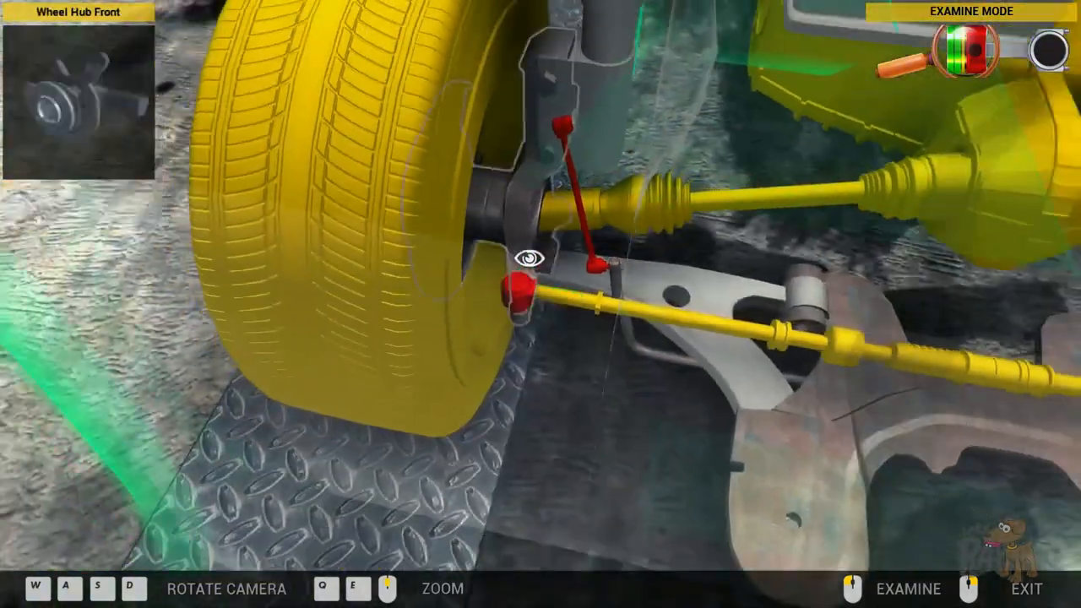
{"action": "left_click", "coordinate": [524, 256]}
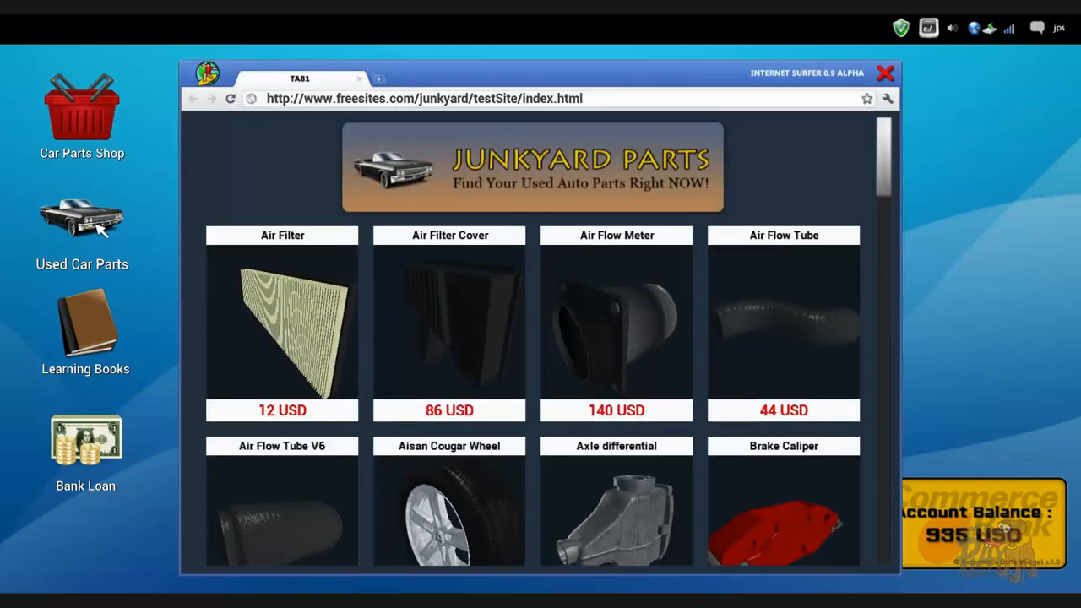
Step: Scroll the Junkyard Parts listings down to the last items: timing belts, wheels and water pump
{"action": "scroll", "scroll_direction": "down", "scroll_amount": 3}
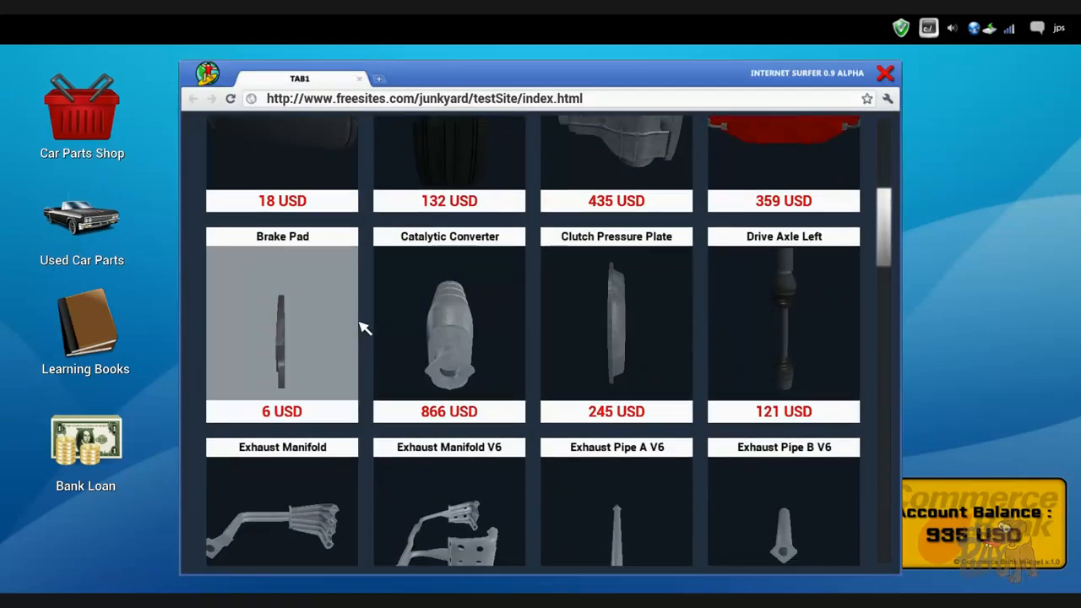
{"action": "scroll", "scroll_direction": "down", "scroll_amount": 3}
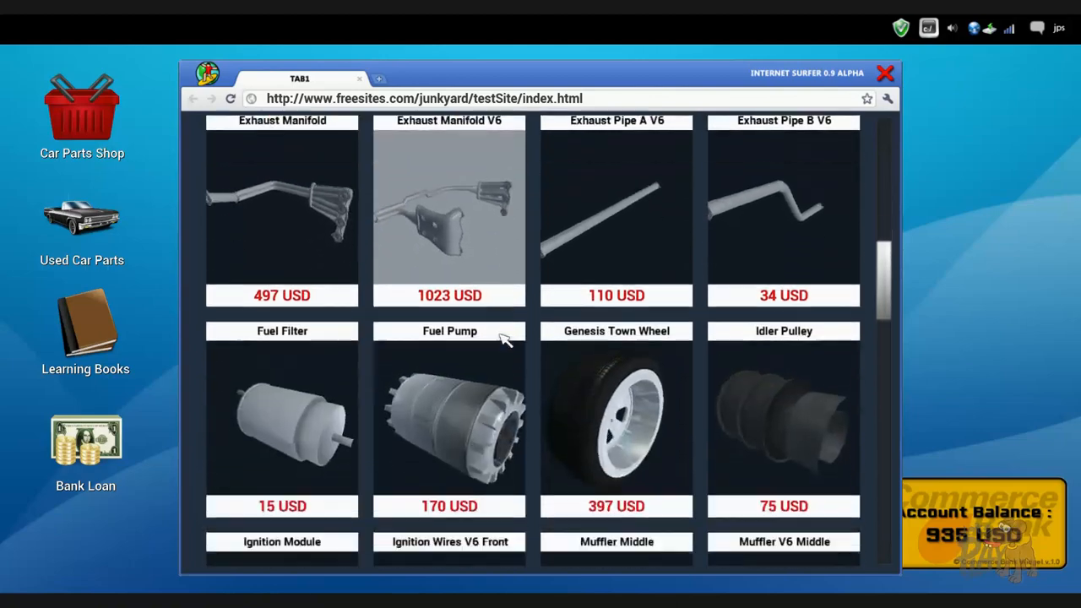
{"action": "scroll", "scroll_direction": "down", "scroll_amount": 3}
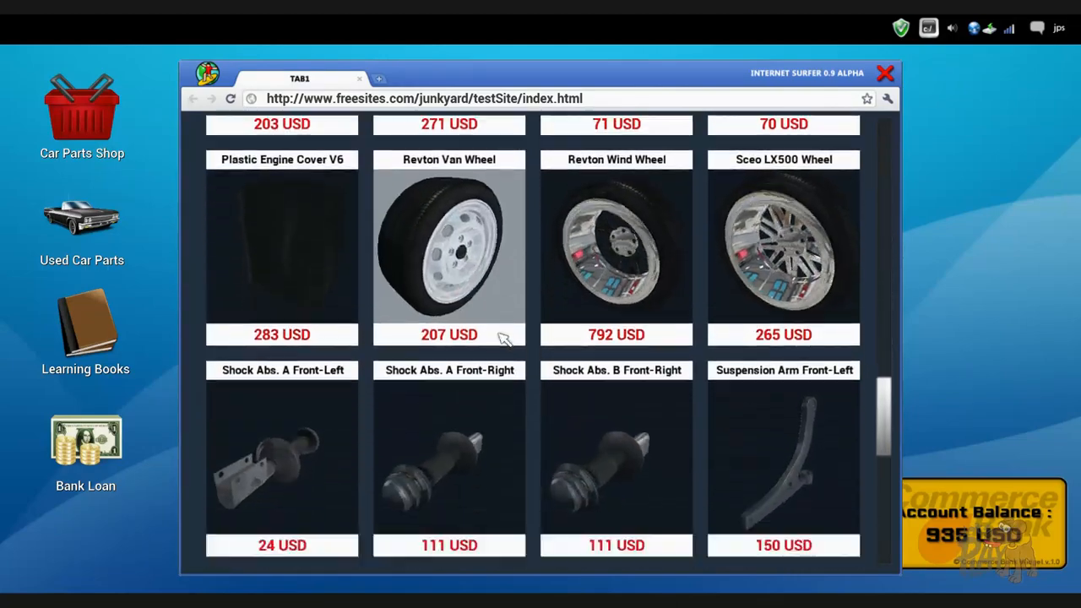
{"action": "scroll", "scroll_direction": "down", "scroll_amount": 3}
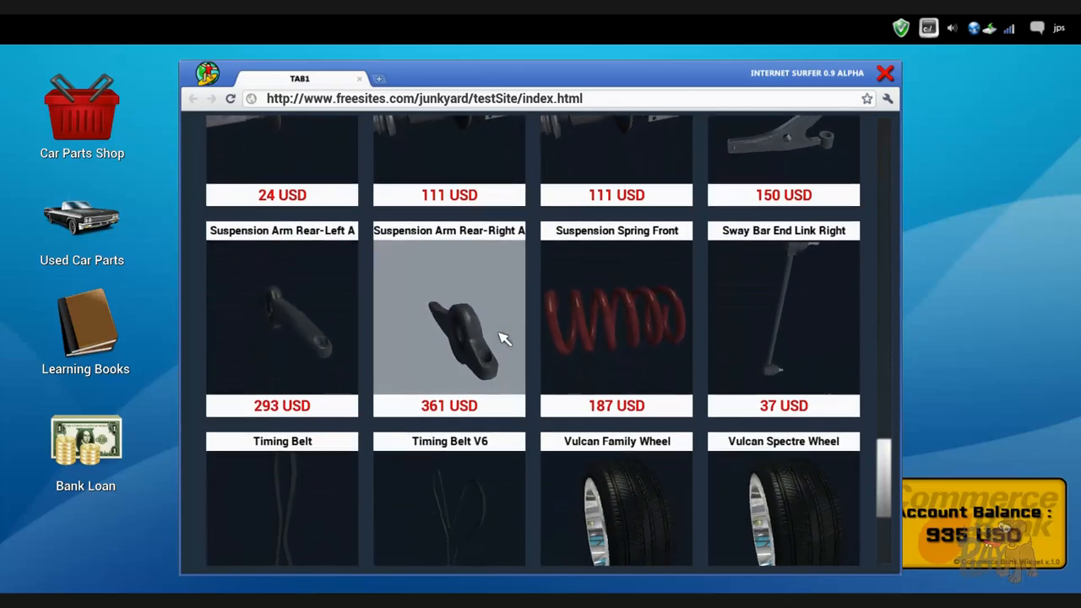
{"action": "scroll", "scroll_direction": "down", "scroll_amount": 3}
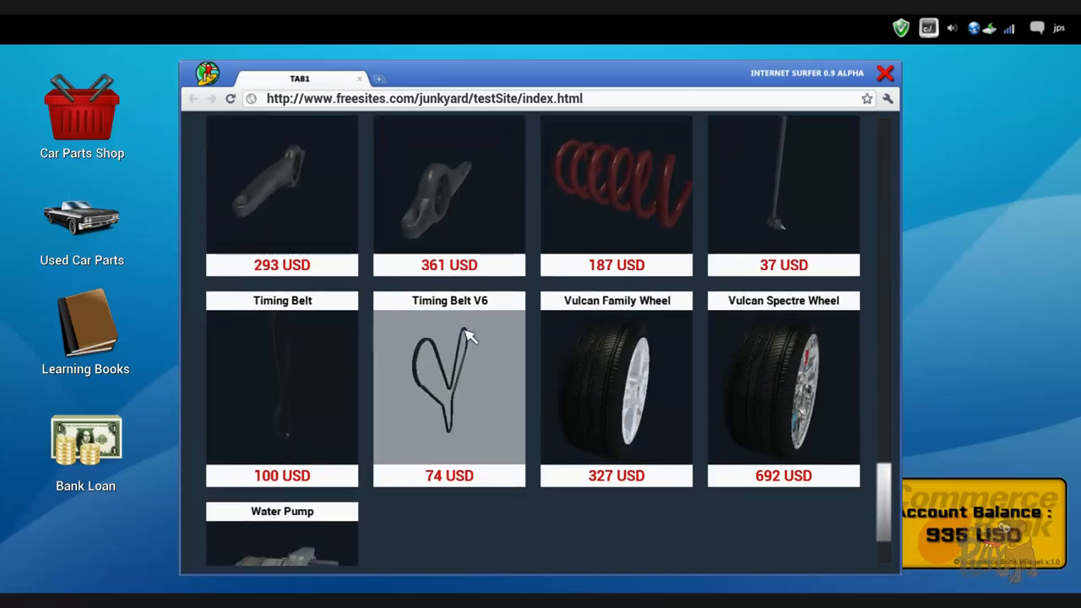
{"action": "scroll", "scroll_direction": "down", "scroll_amount": 3}
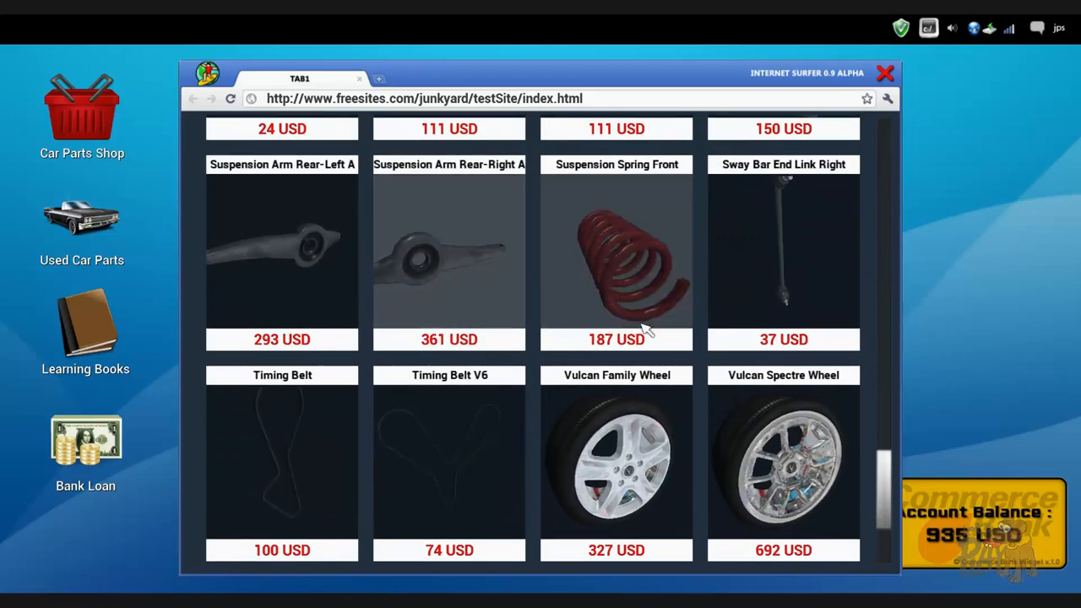
Step: Browse the Car Parts Shop site down to the suspension parts listings
{"action": "left_click", "coordinate": [81, 109]}
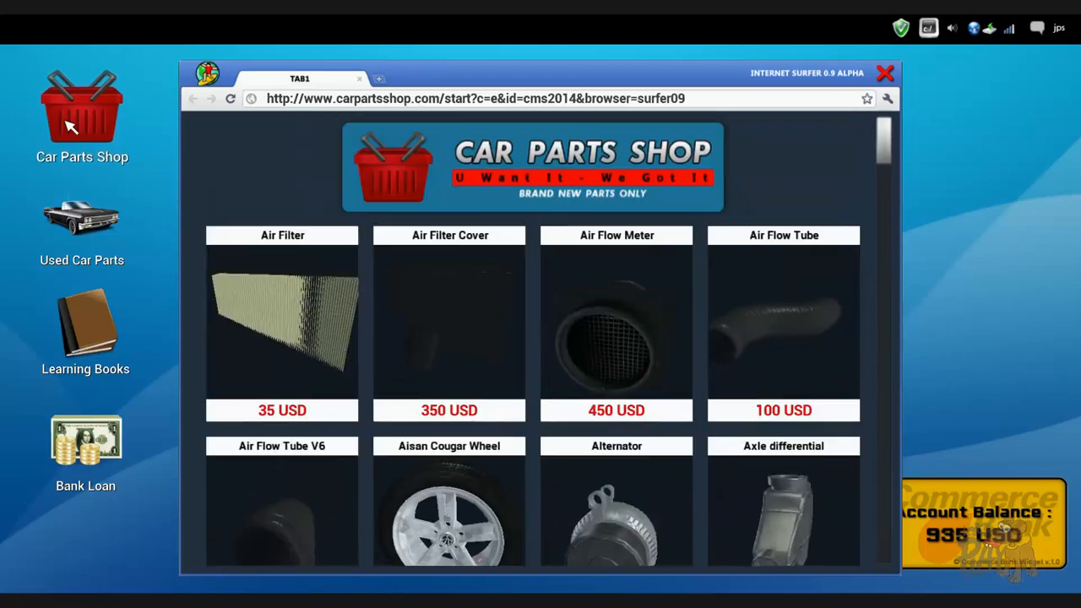
{"action": "scroll", "scroll_direction": "down", "scroll_amount": 3}
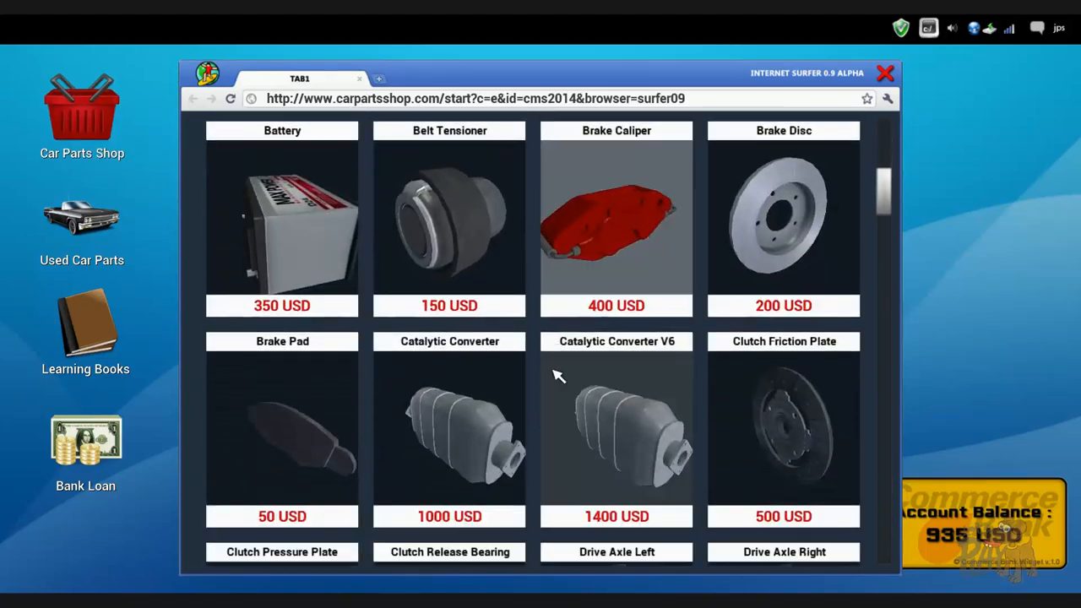
{"action": "scroll", "scroll_direction": "down", "scroll_amount": 3}
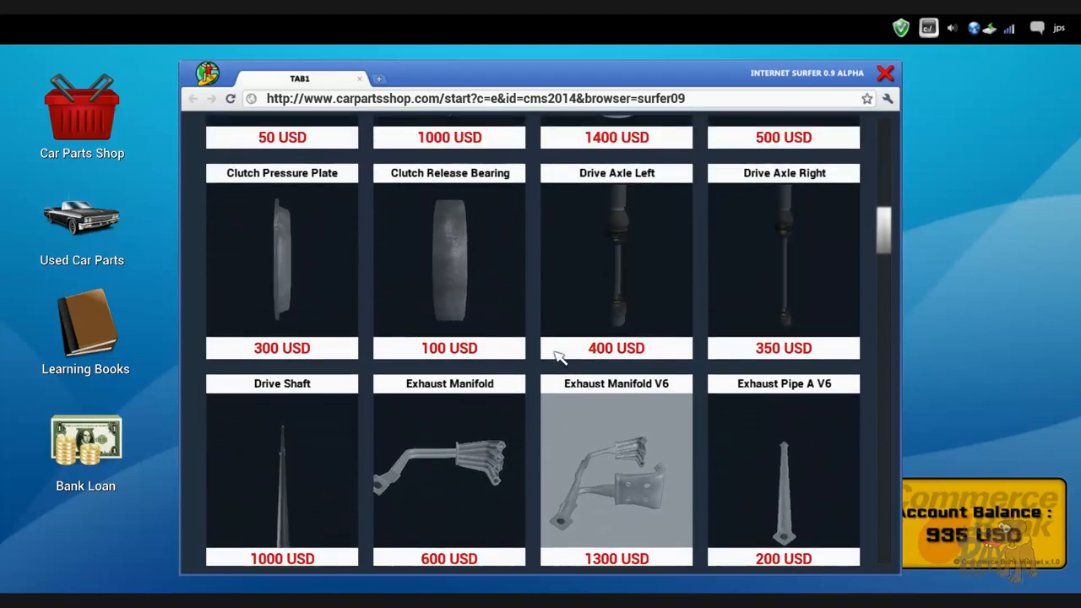
{"action": "scroll", "scroll_direction": "down", "scroll_amount": 3}
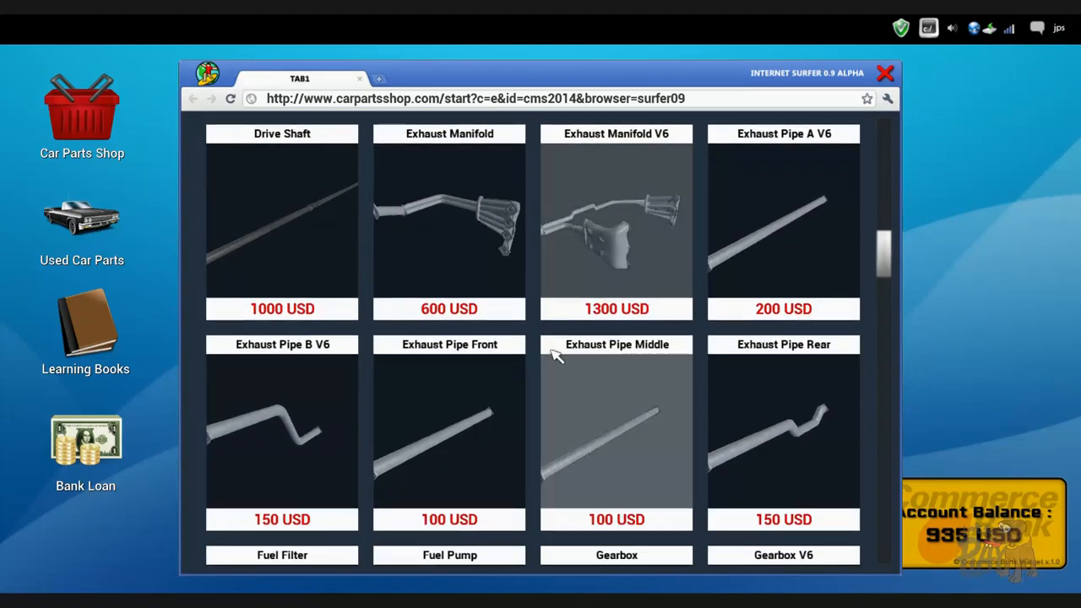
{"action": "scroll", "scroll_direction": "down", "scroll_amount": 3}
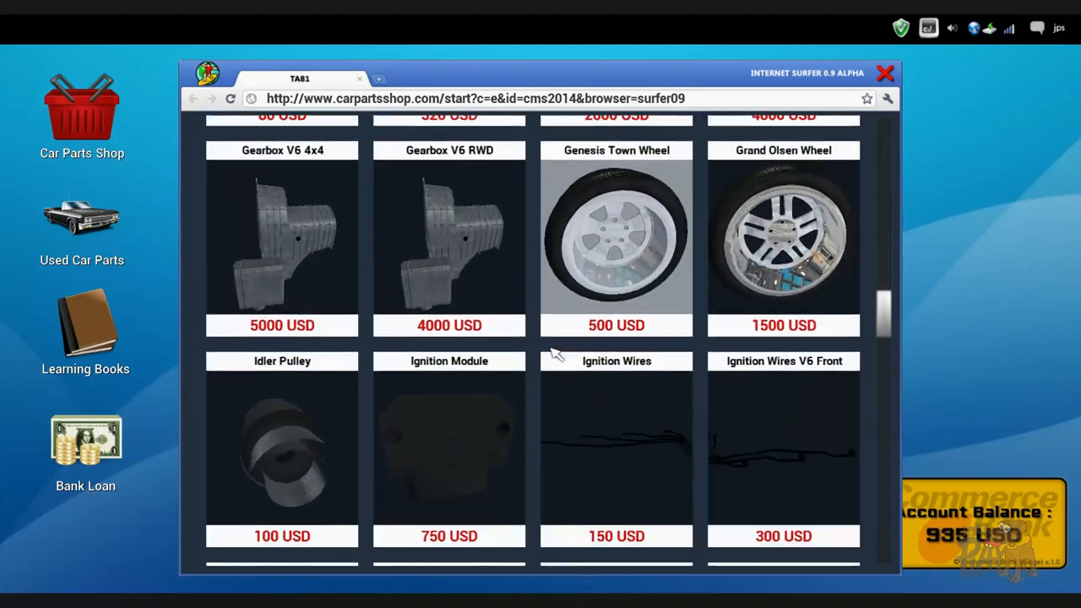
{"action": "scroll", "scroll_direction": "down", "scroll_amount": 3}
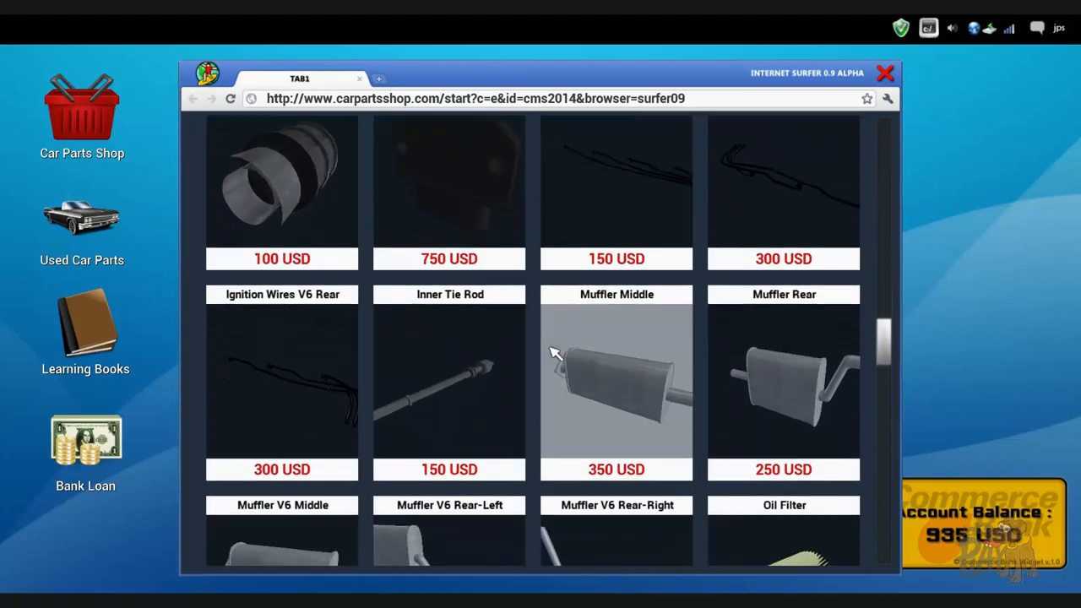
{"action": "scroll", "scroll_direction": "down", "scroll_amount": 3}
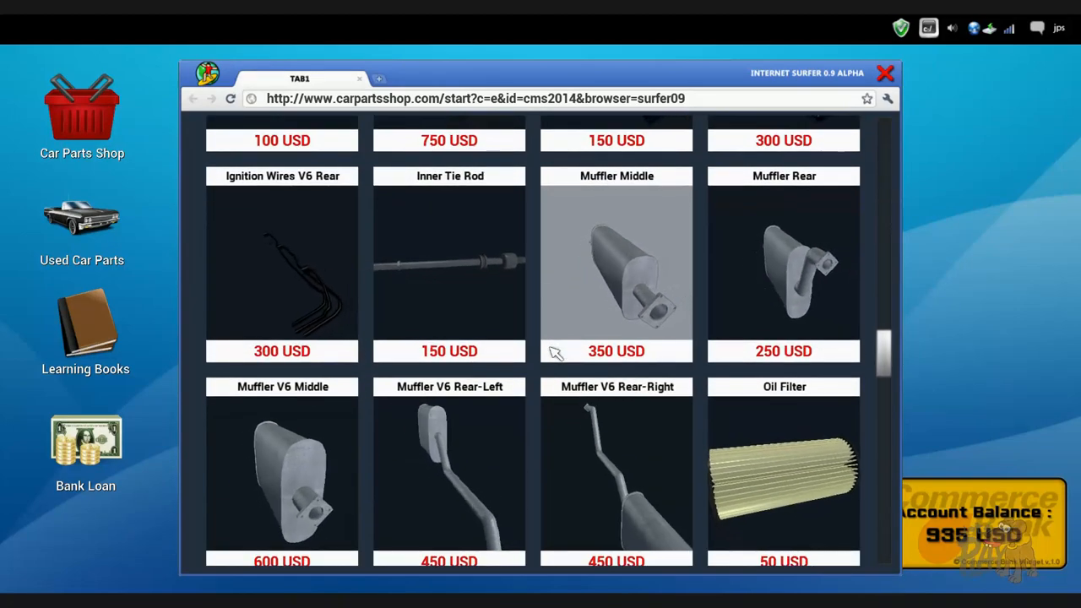
{"action": "scroll", "scroll_direction": "down", "scroll_amount": 3}
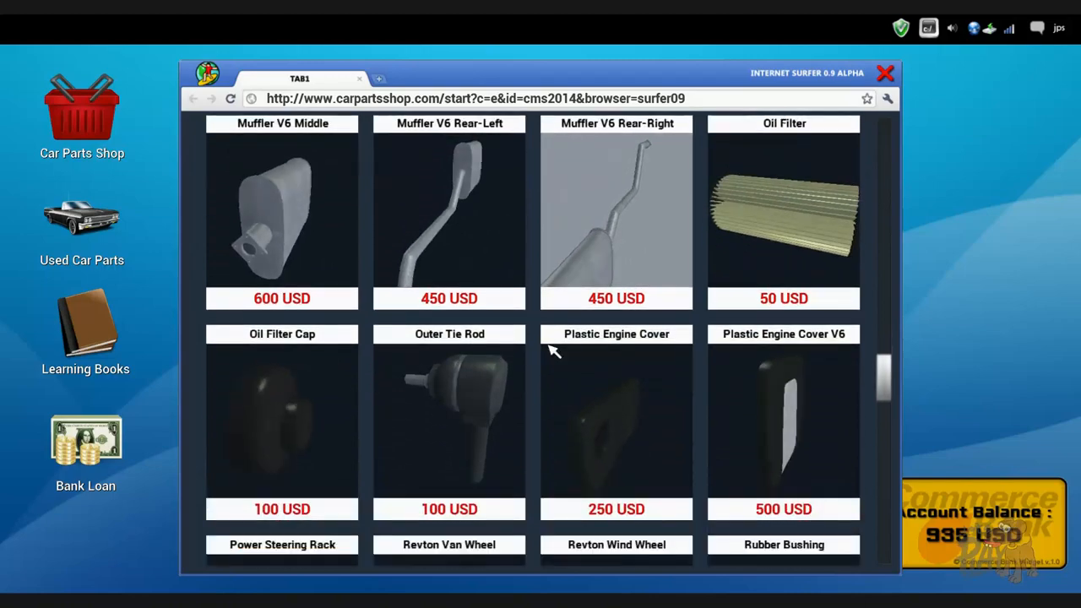
{"action": "scroll", "scroll_direction": "down", "scroll_amount": 3}
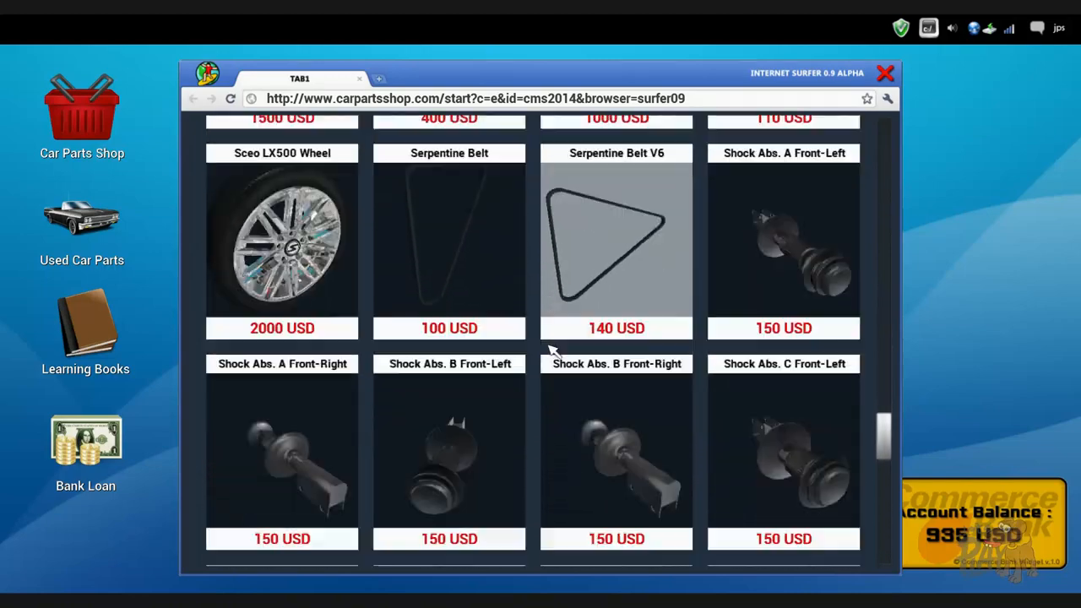
{"action": "scroll", "scroll_direction": "down", "scroll_amount": 3}
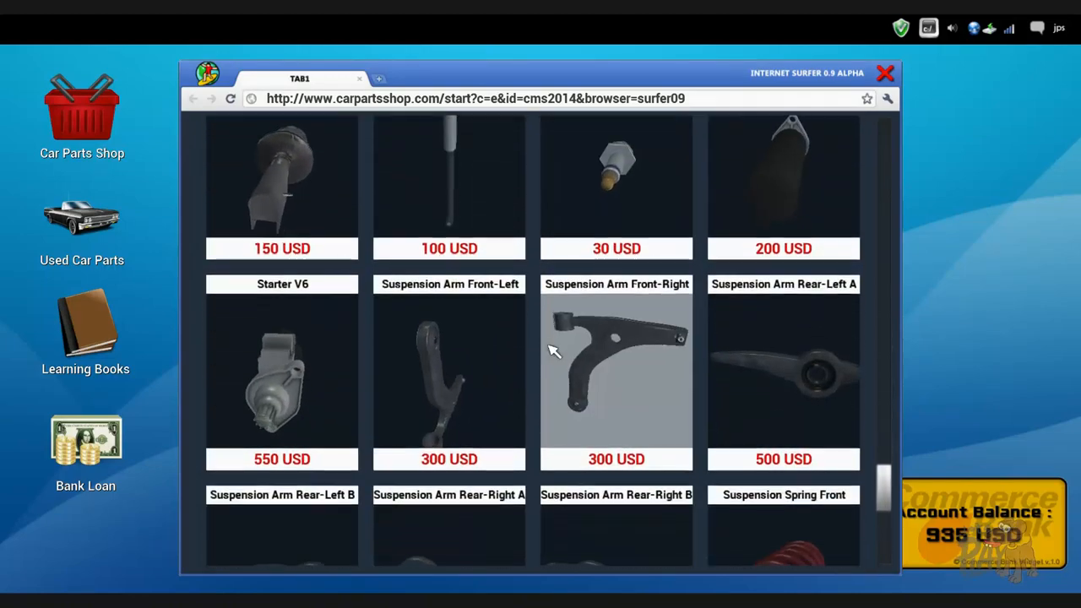
{"action": "scroll", "scroll_direction": "down", "scroll_amount": 3}
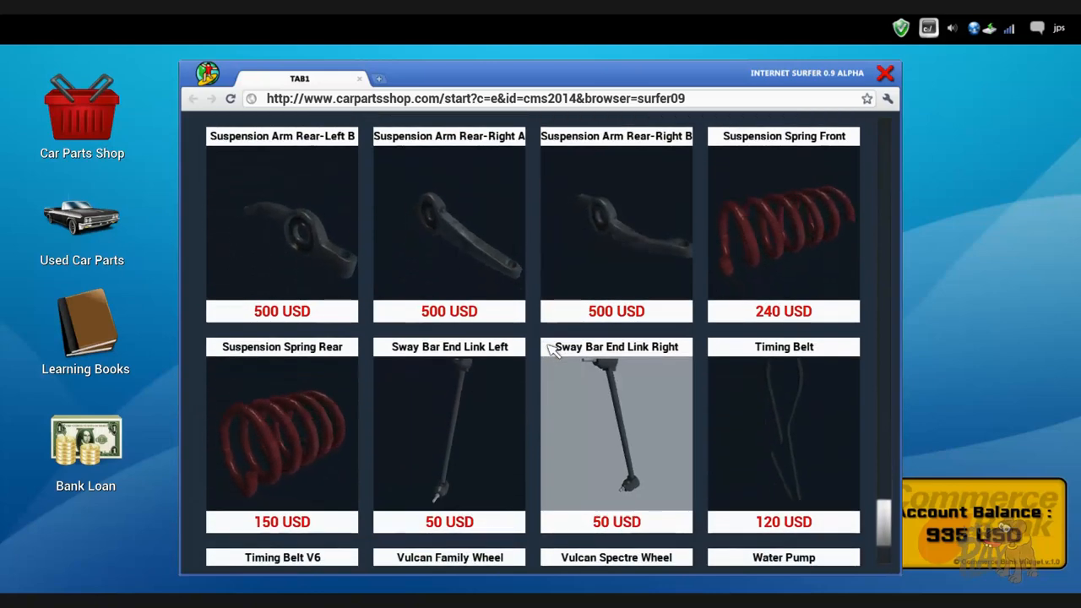
Step: Buy the left sway bar end link and the outer tie rod, leaving 785 USD
{"action": "left_click", "coordinate": [449, 425]}
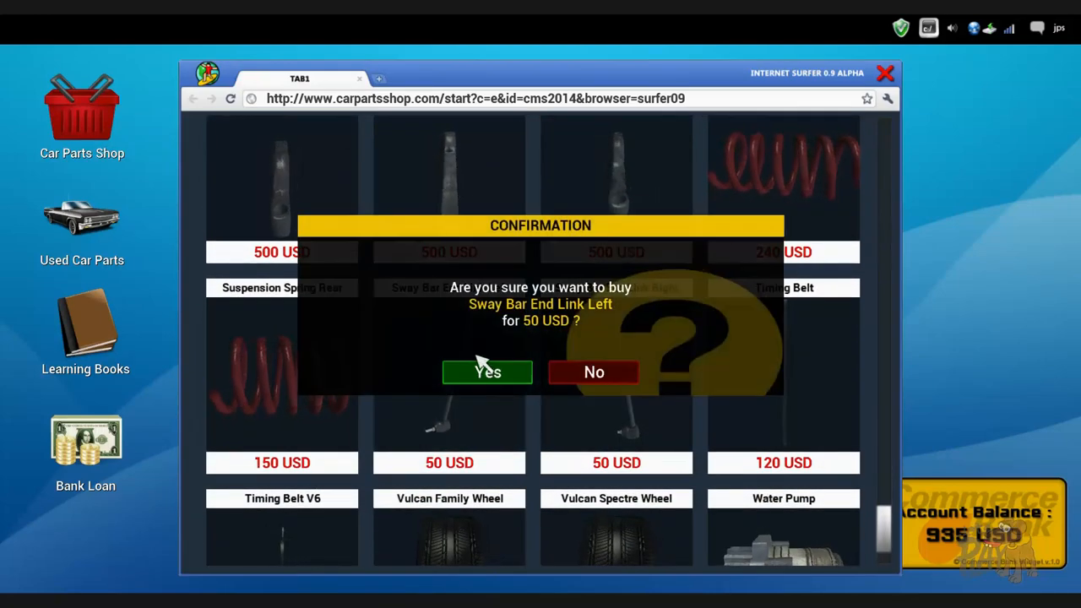
{"action": "left_click", "coordinate": [487, 372]}
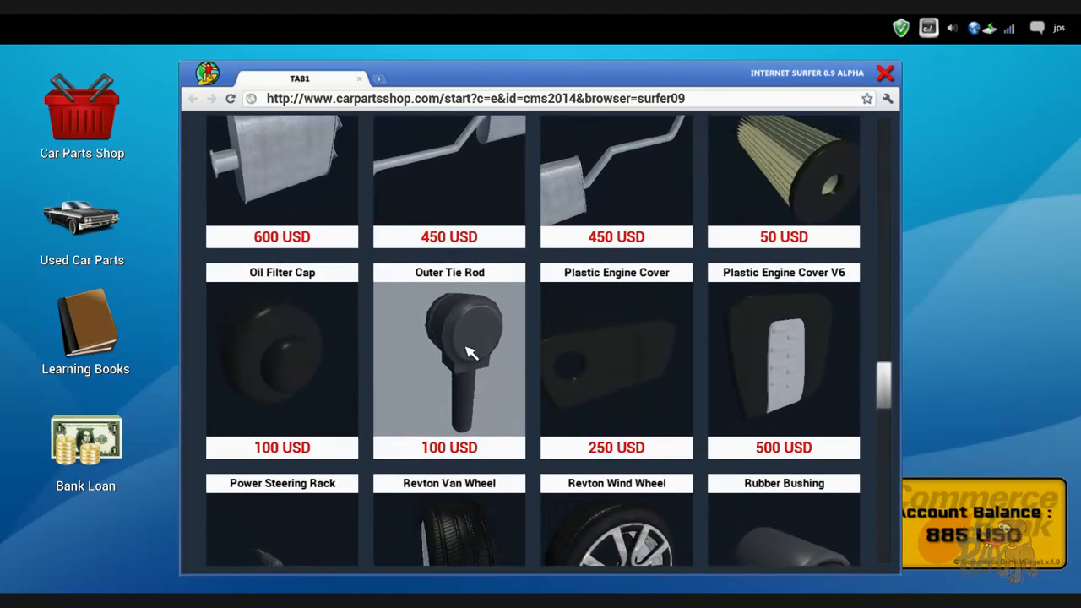
{"action": "left_click", "coordinate": [449, 355]}
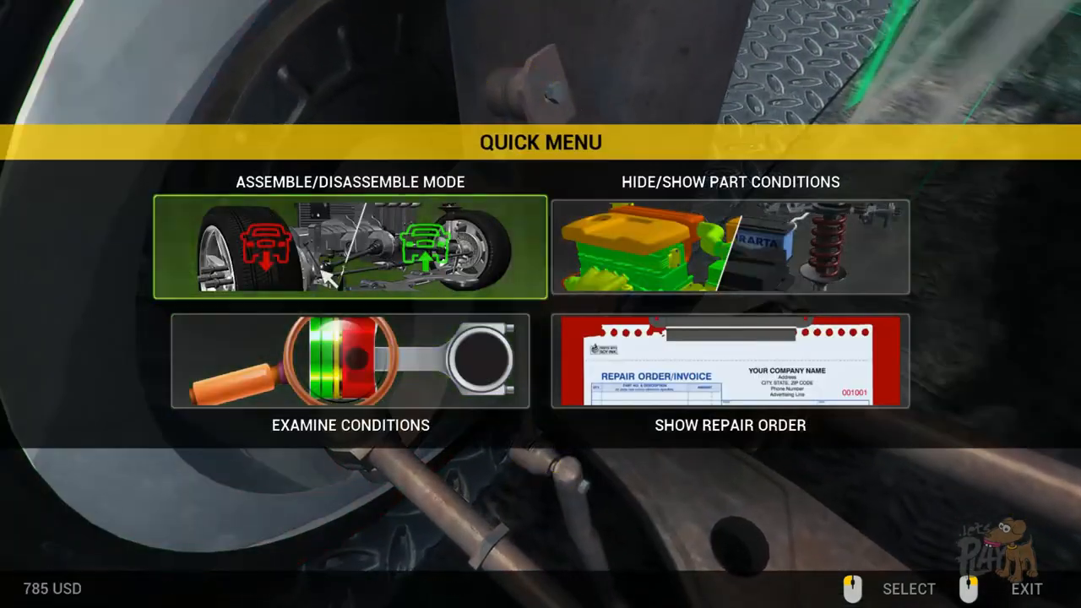
Step: Toggle assemble/disassemble mode and review repair order 3 with worn parts still listed
{"action": "left_click", "coordinate": [349, 247]}
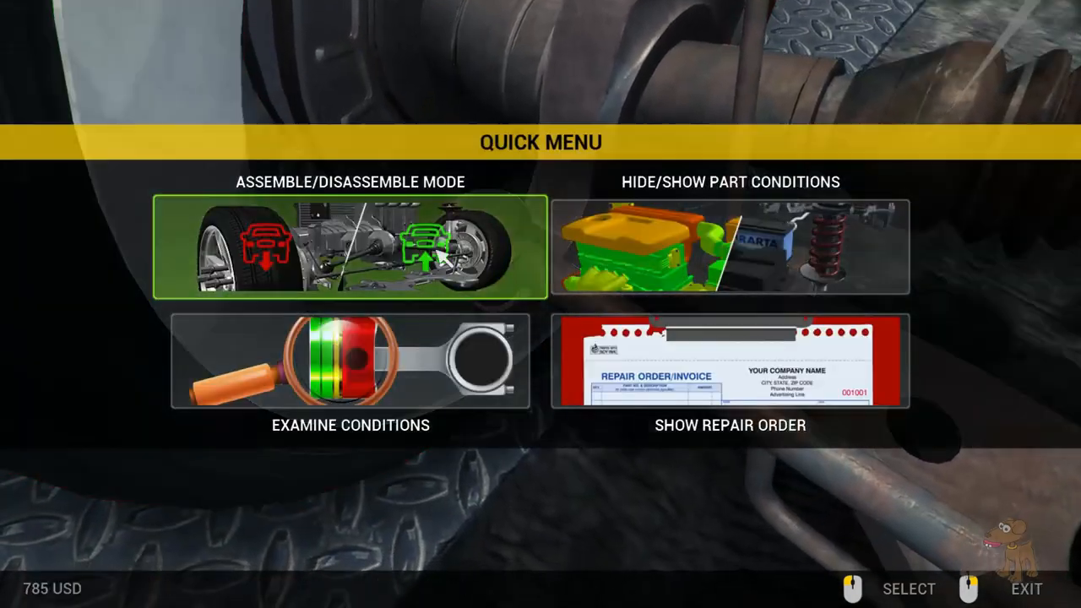
{"action": "left_click", "coordinate": [350, 247]}
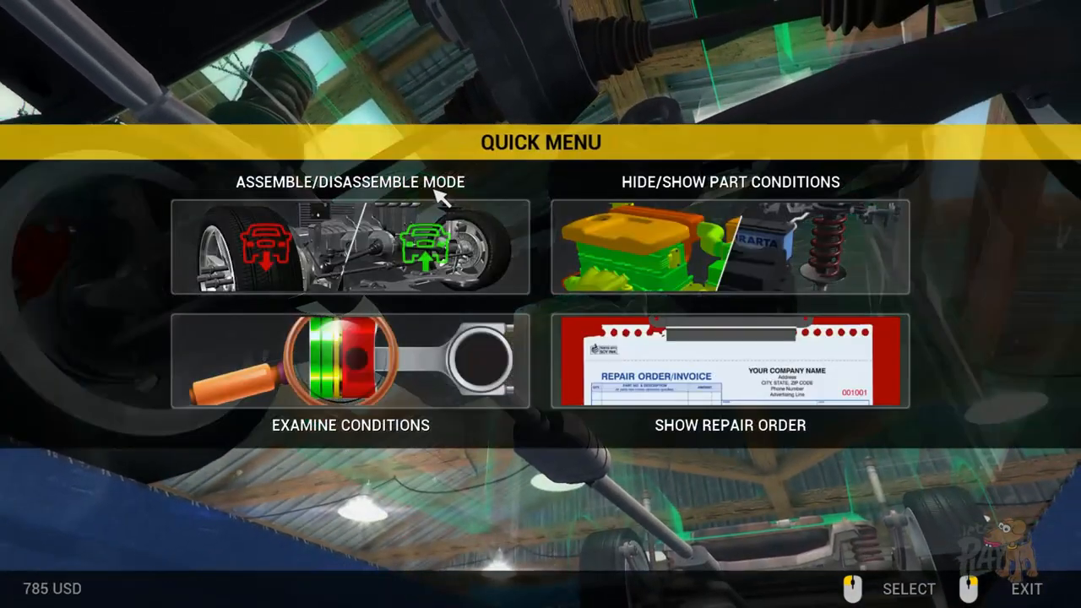
{"action": "left_click", "coordinate": [349, 246]}
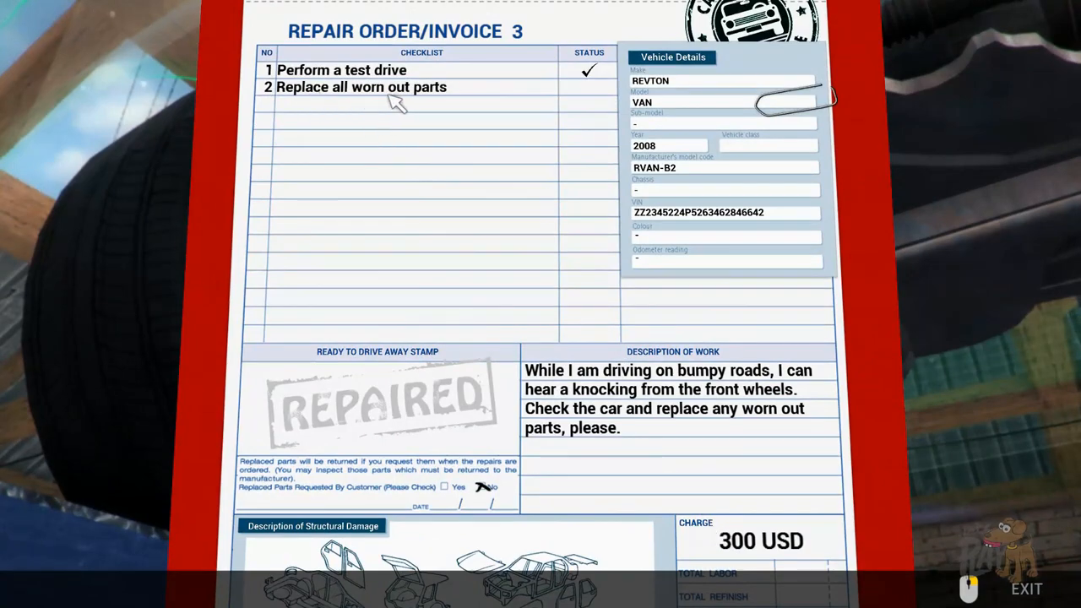
{"action": "mouse_move", "coordinate": [448, 316]}
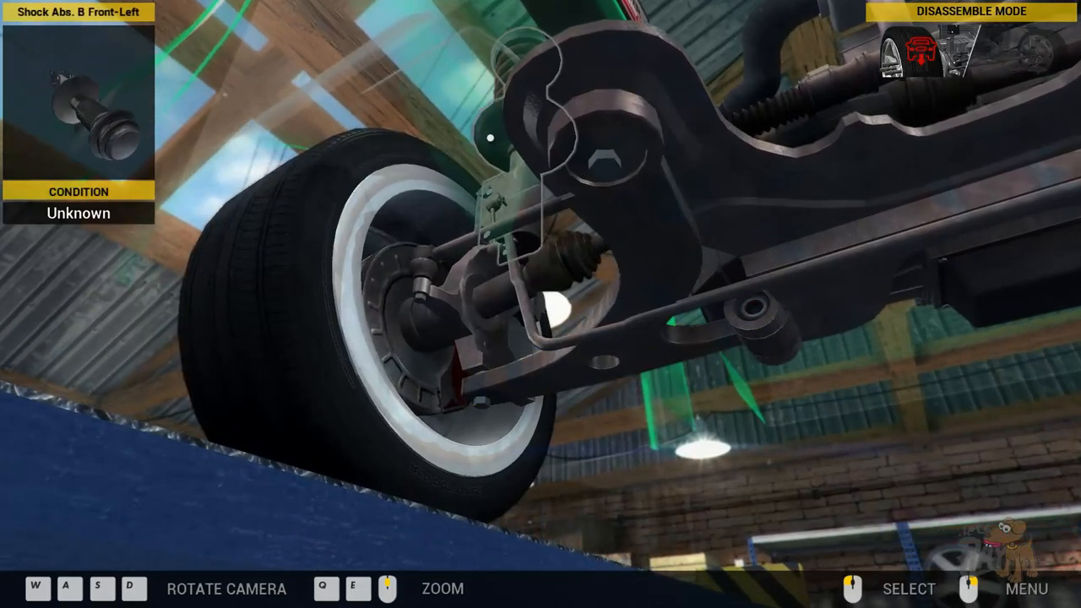
Step: Walk to the van's 70% front wheel and remove it in disassemble mode
{"action": "left_click", "coordinate": [1026, 587]}
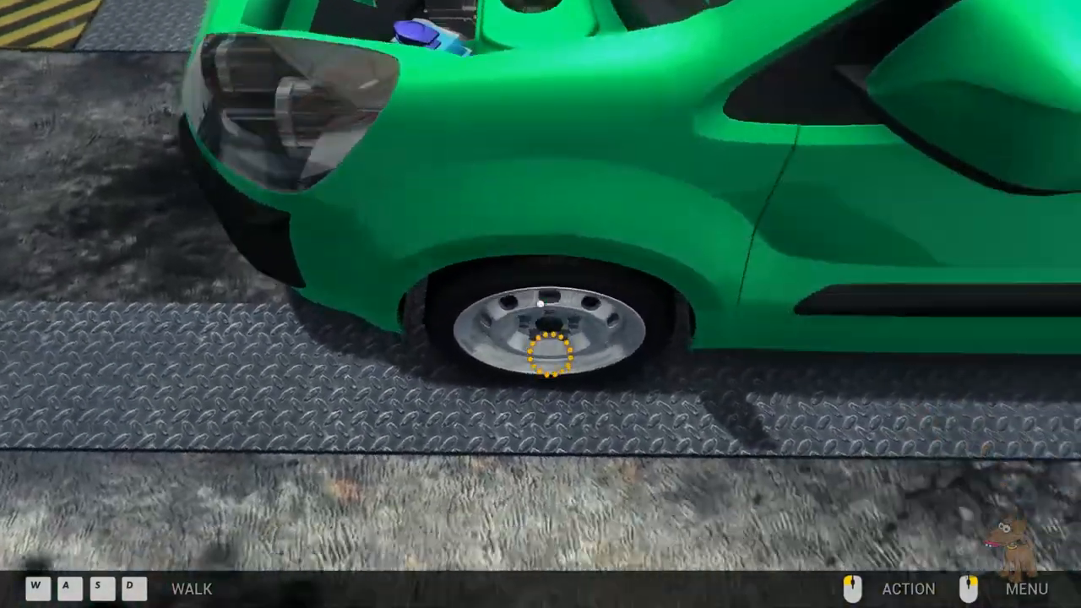
{"action": "left_click", "coordinate": [549, 338]}
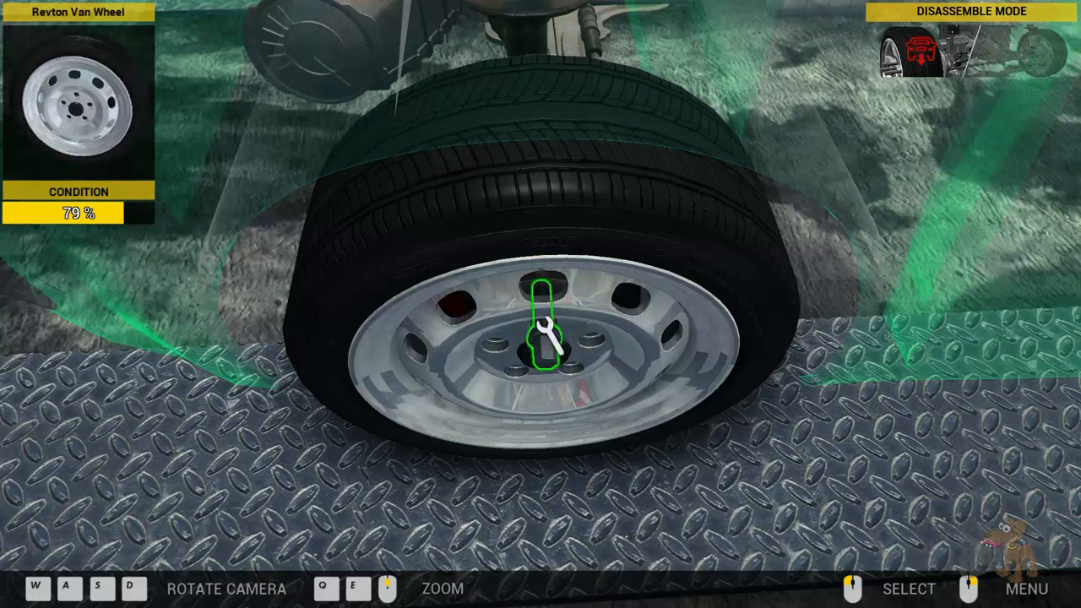
{"action": "left_click", "coordinate": [544, 329]}
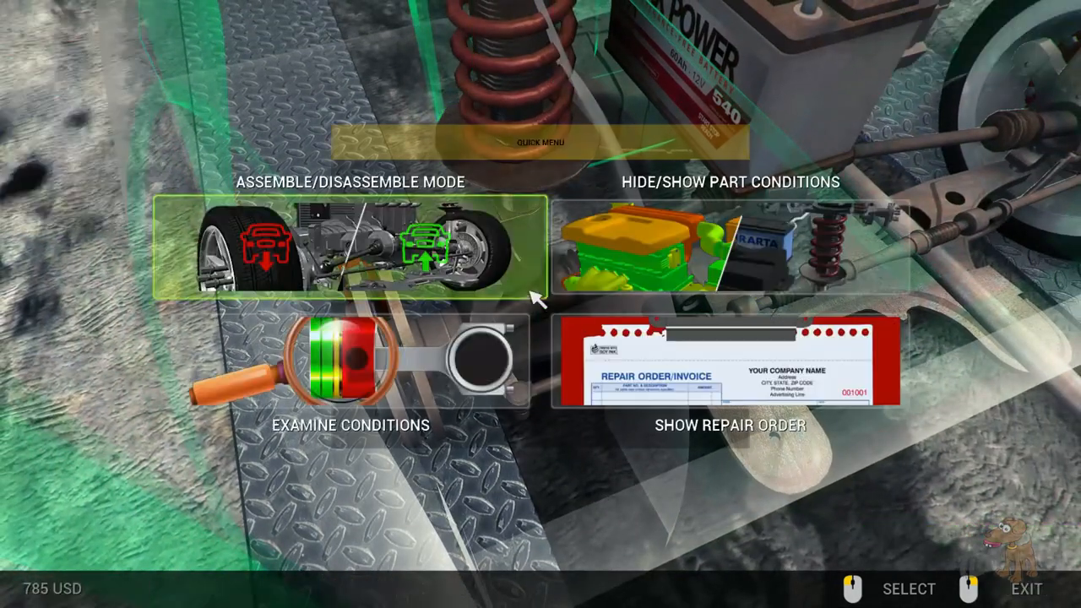
Step: Remove the 11% outer tie rod, mount the new 100% one and refit the front wheel
{"action": "left_click", "coordinate": [348, 244]}
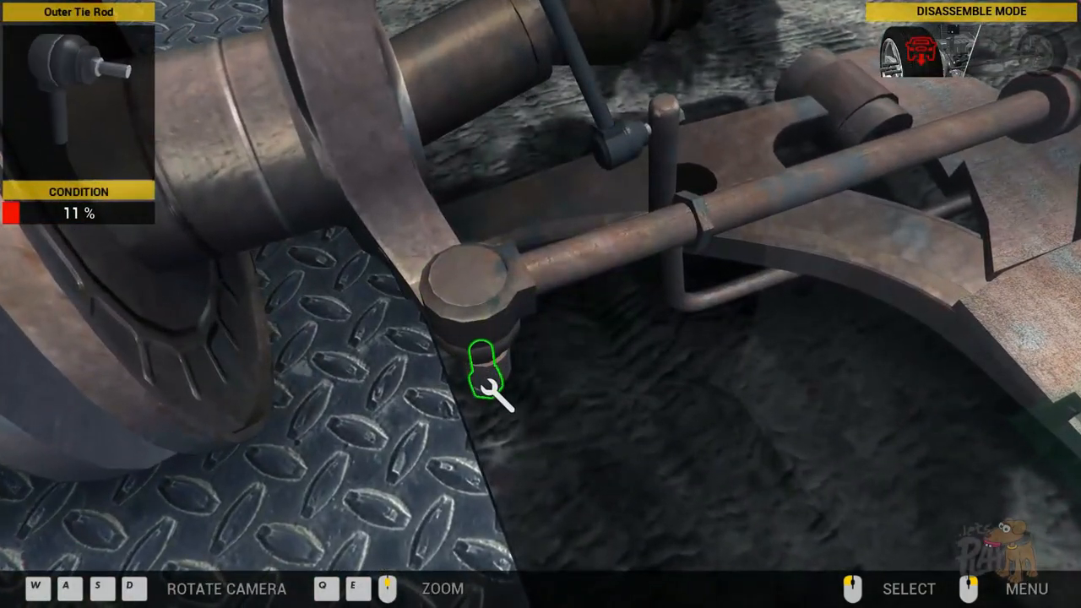
{"action": "left_click", "coordinate": [488, 380]}
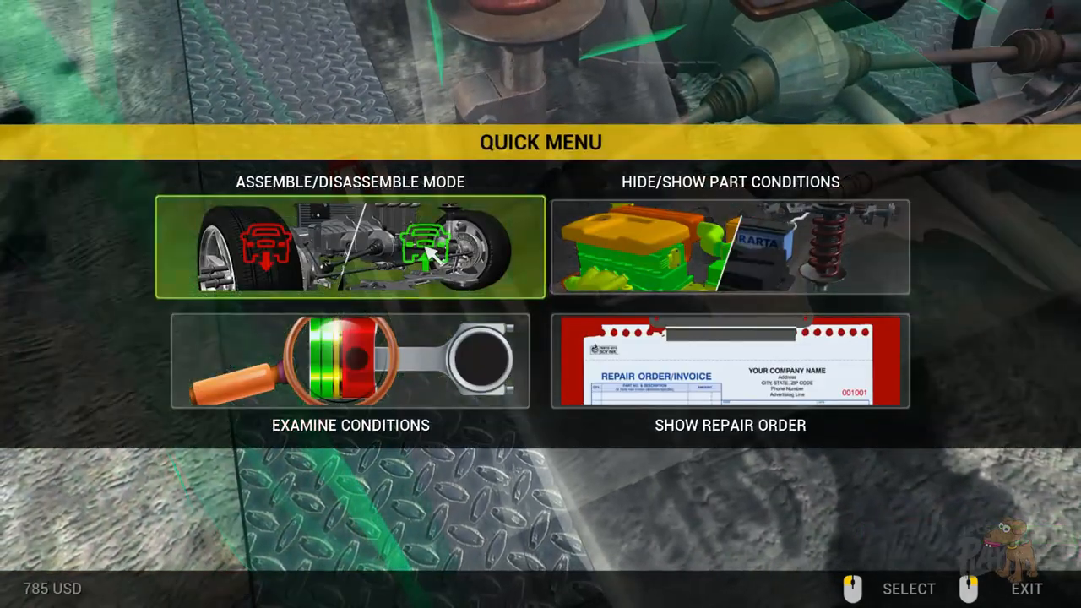
{"action": "left_click", "coordinate": [350, 246]}
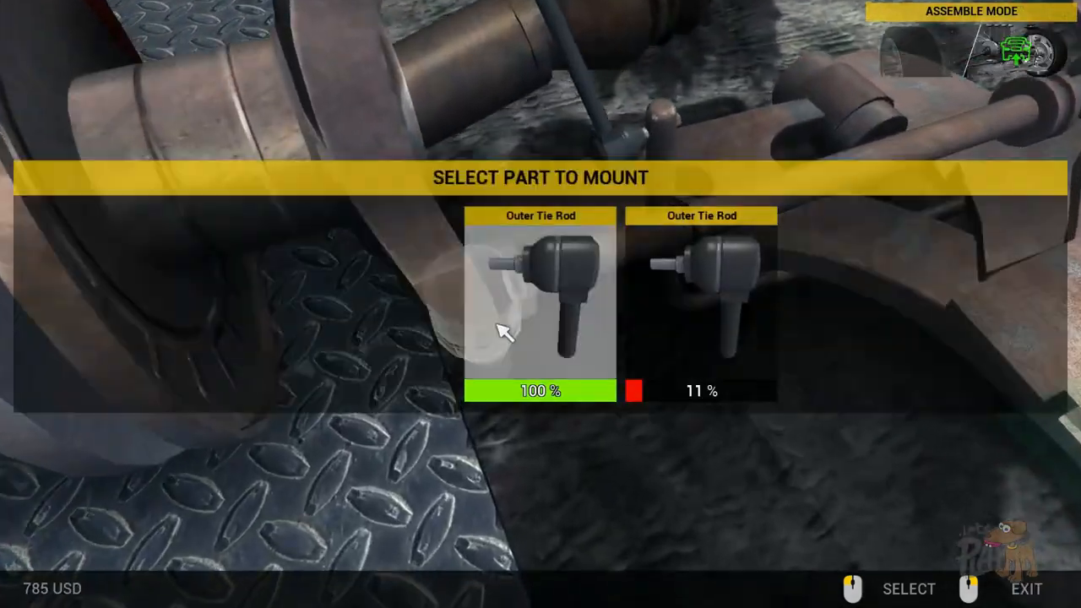
{"action": "left_click", "coordinate": [541, 304]}
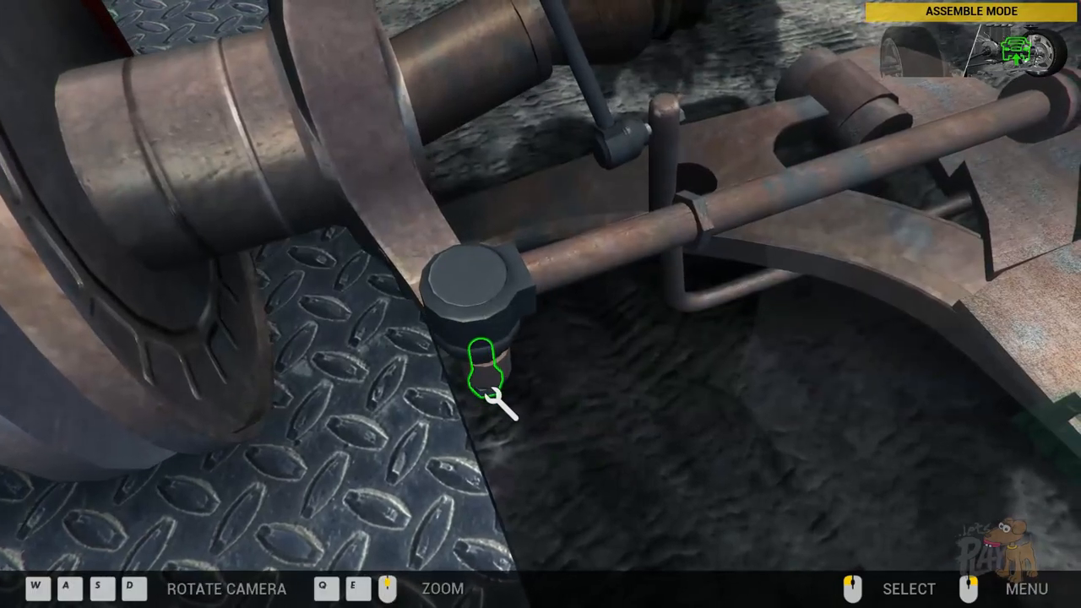
{"action": "left_click", "coordinate": [489, 372]}
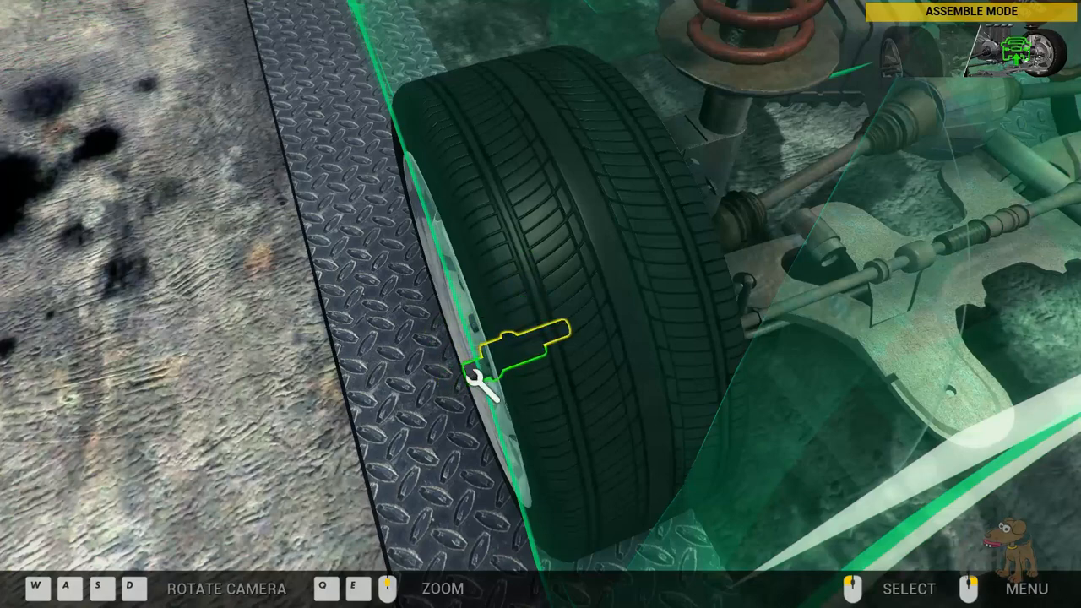
{"action": "left_click", "coordinate": [483, 387]}
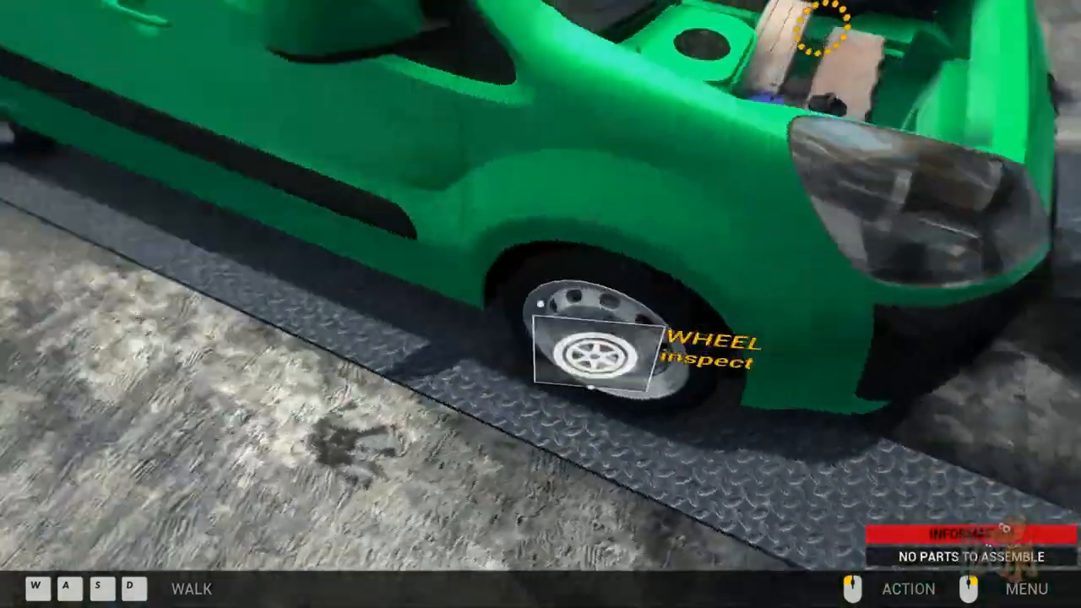
Step: Inspect the front wheel area for remaining worn suspension parts to replace
{"action": "left_click", "coordinate": [591, 355]}
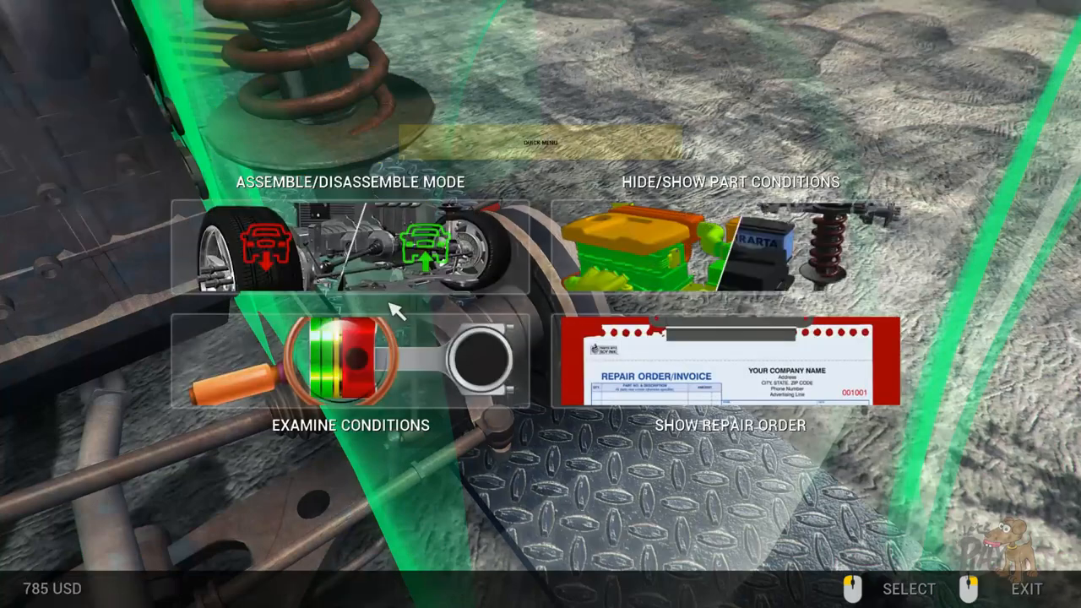
{"action": "left_click", "coordinate": [350, 363]}
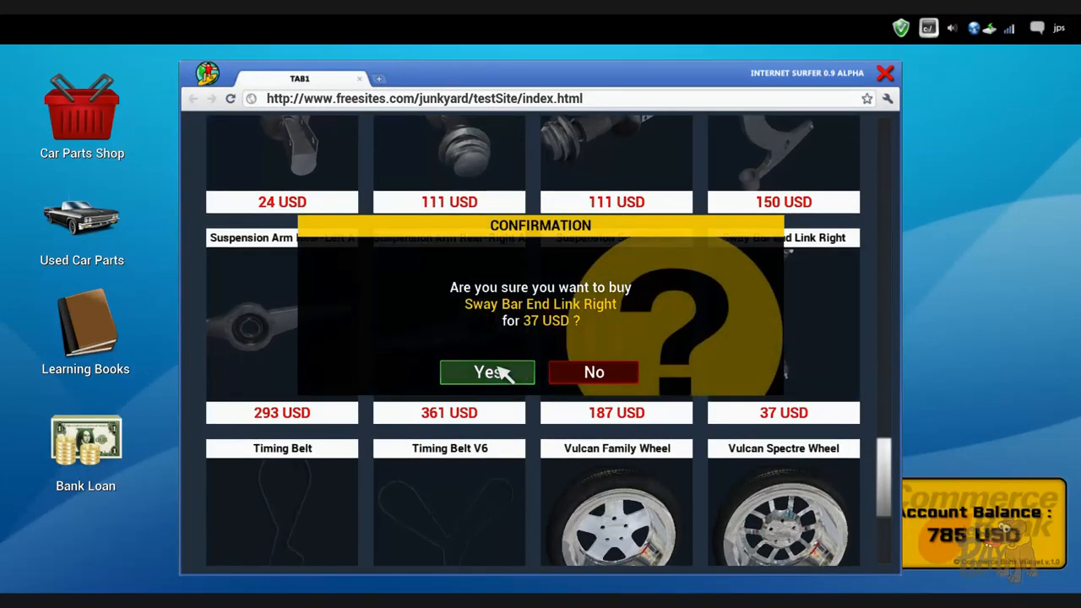
Step: Confirm buying the used right sway bar end link for 37 USD, leaving 748 USD
{"action": "left_click", "coordinate": [486, 373]}
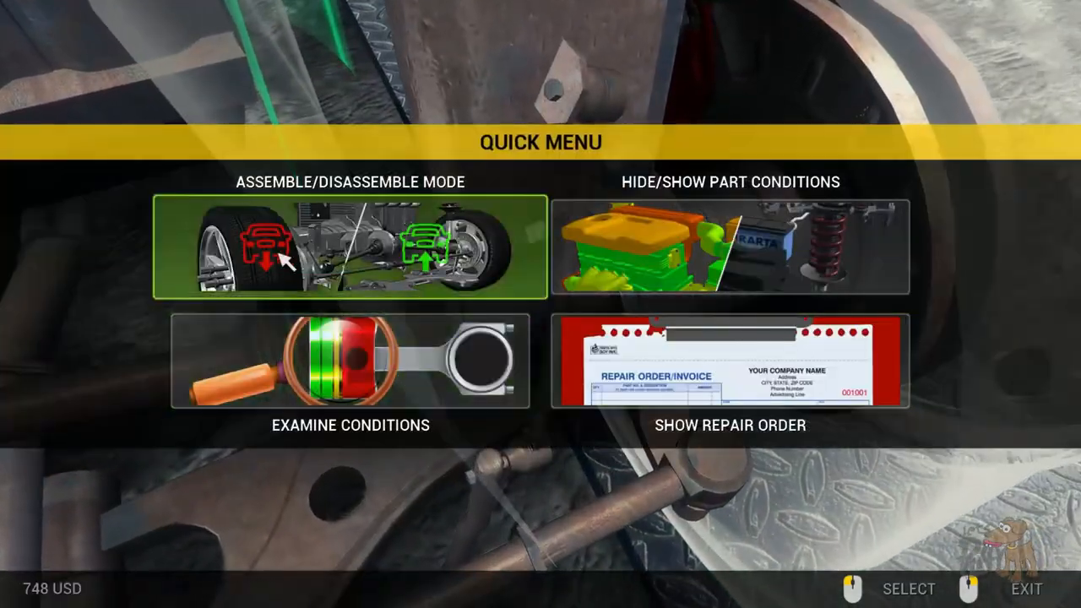
Step: Remove the worn 10% right sway bar end link and fit the new one
{"action": "left_click", "coordinate": [349, 247]}
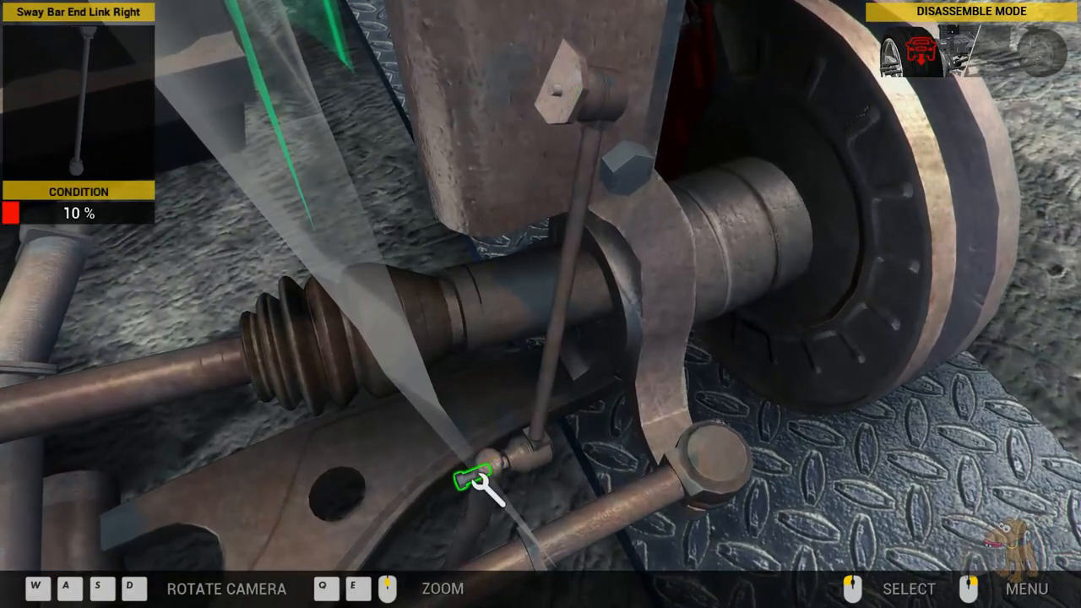
{"action": "left_click", "coordinate": [470, 483]}
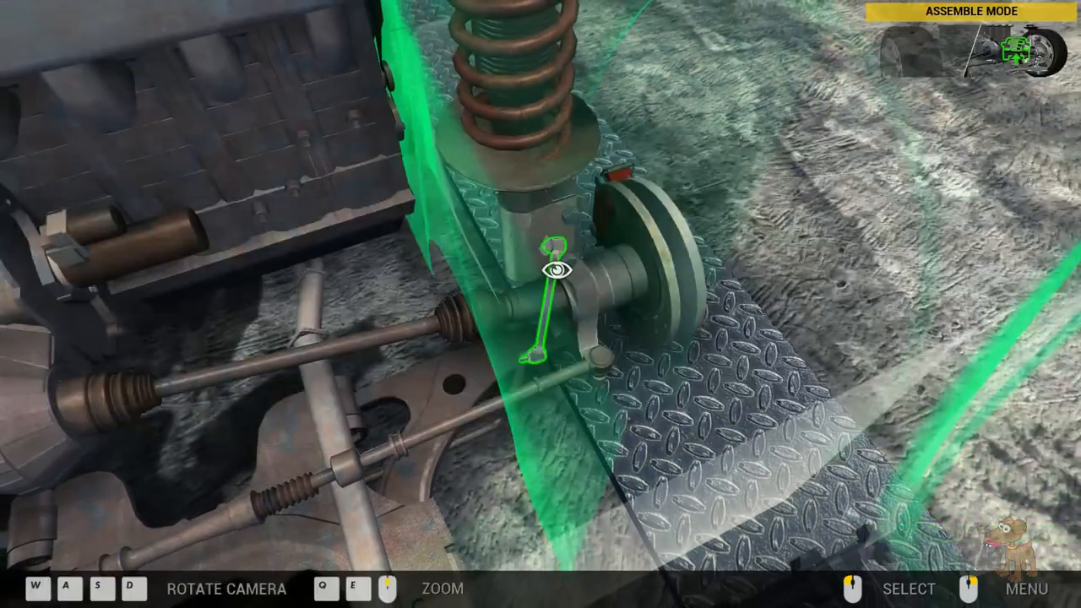
{"action": "left_click", "coordinate": [557, 267]}
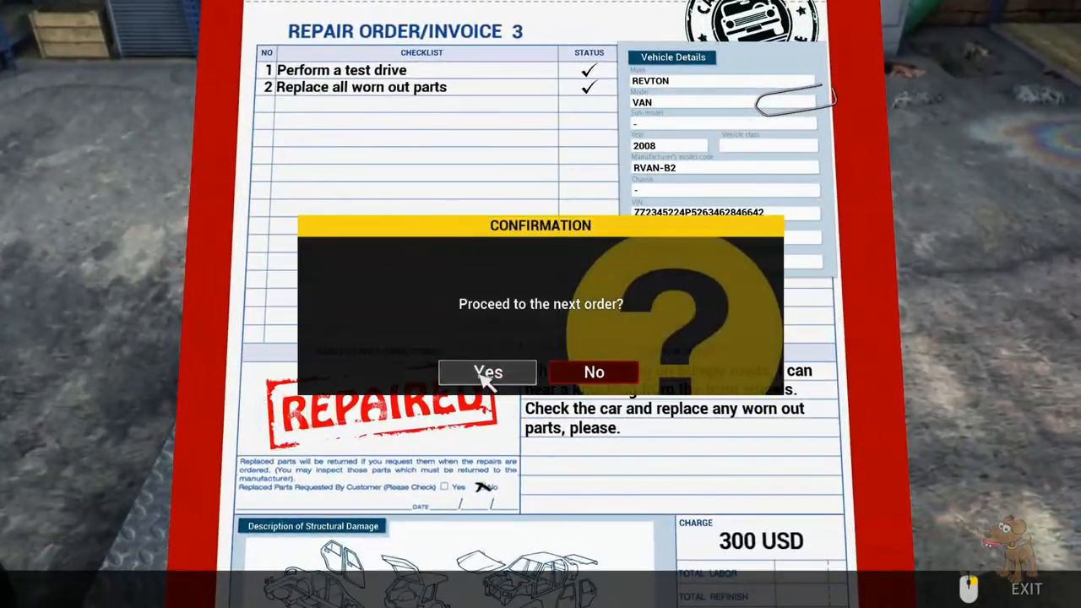
Step: Confirm proceeding to repair order 4, an OBD scan on a 2011 Vulcan Family
{"action": "left_click", "coordinate": [487, 371]}
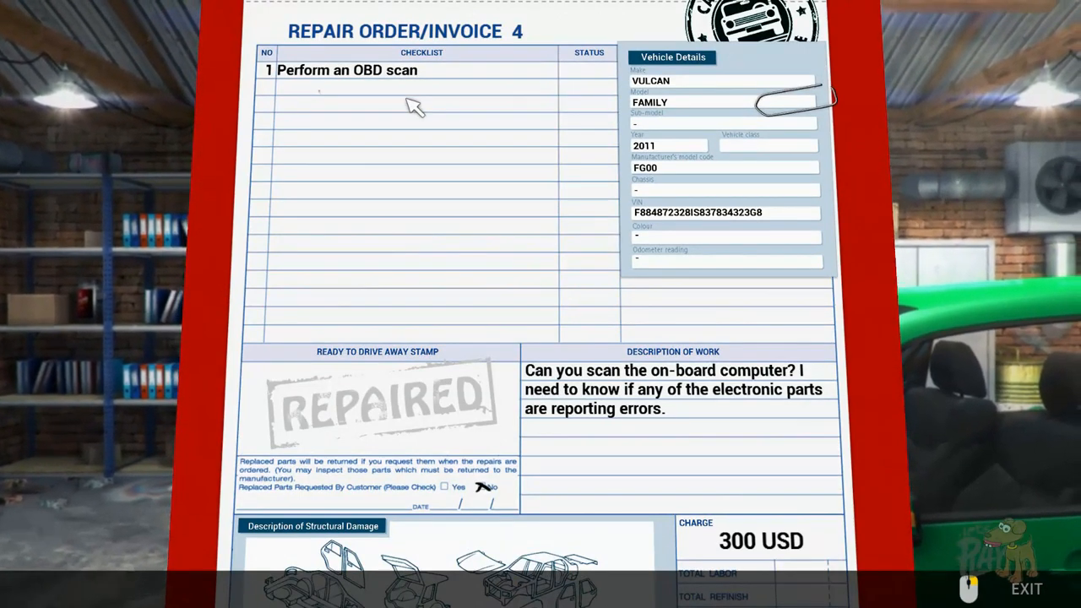
{"action": "mouse_move", "coordinate": [430, 125]}
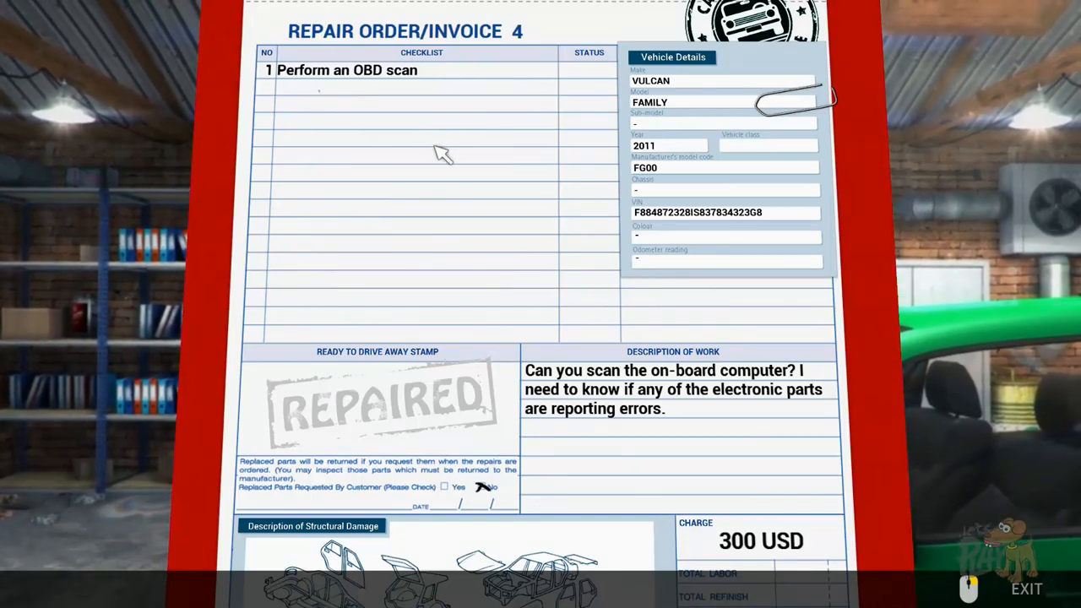
{"action": "mouse_move", "coordinate": [655, 375]}
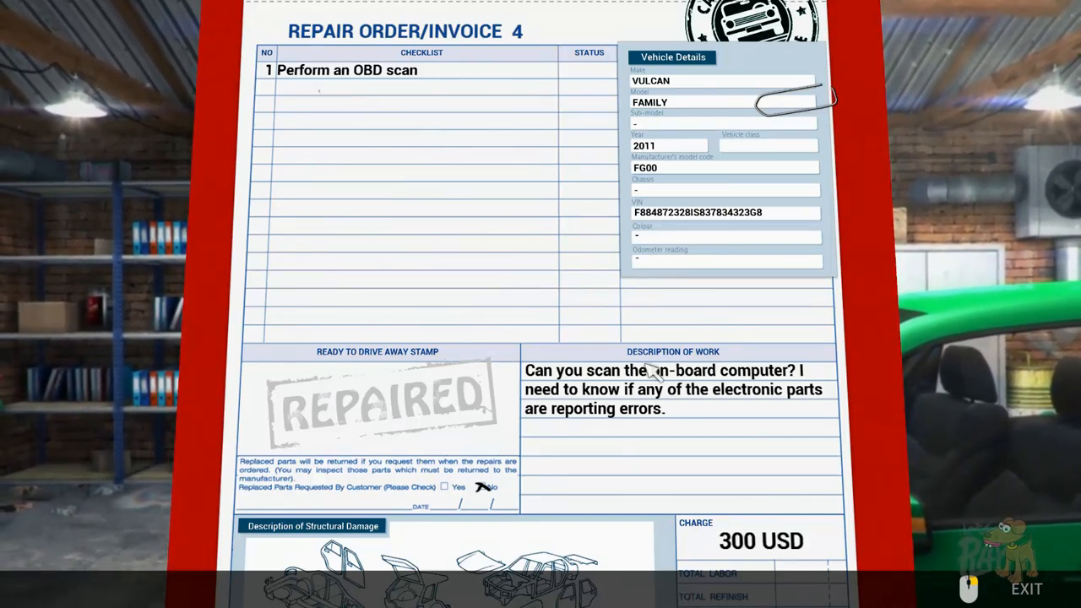
{"action": "mouse_move", "coordinate": [493, 230]}
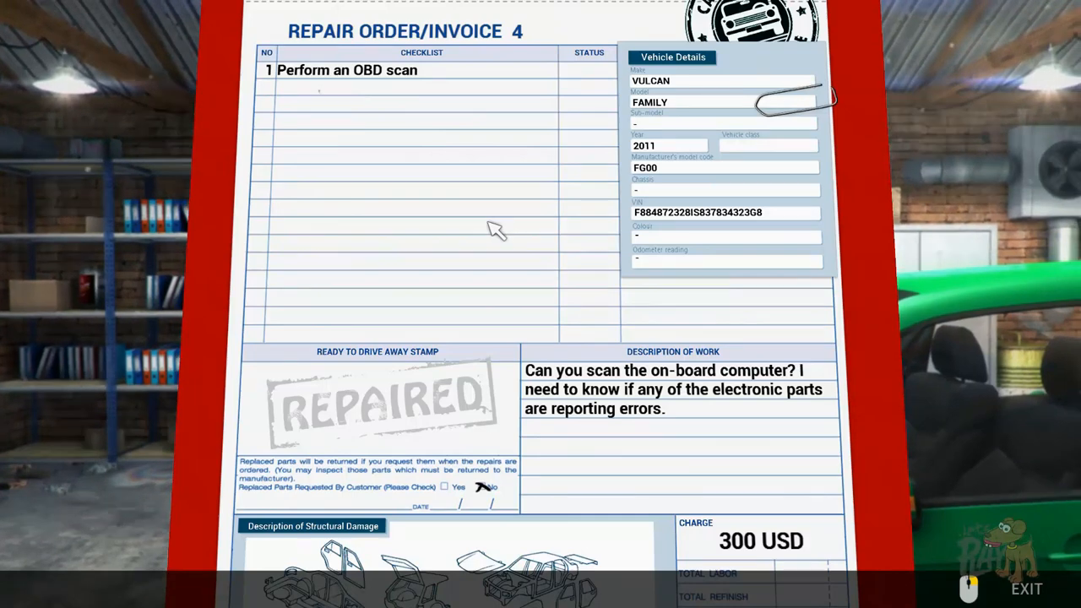